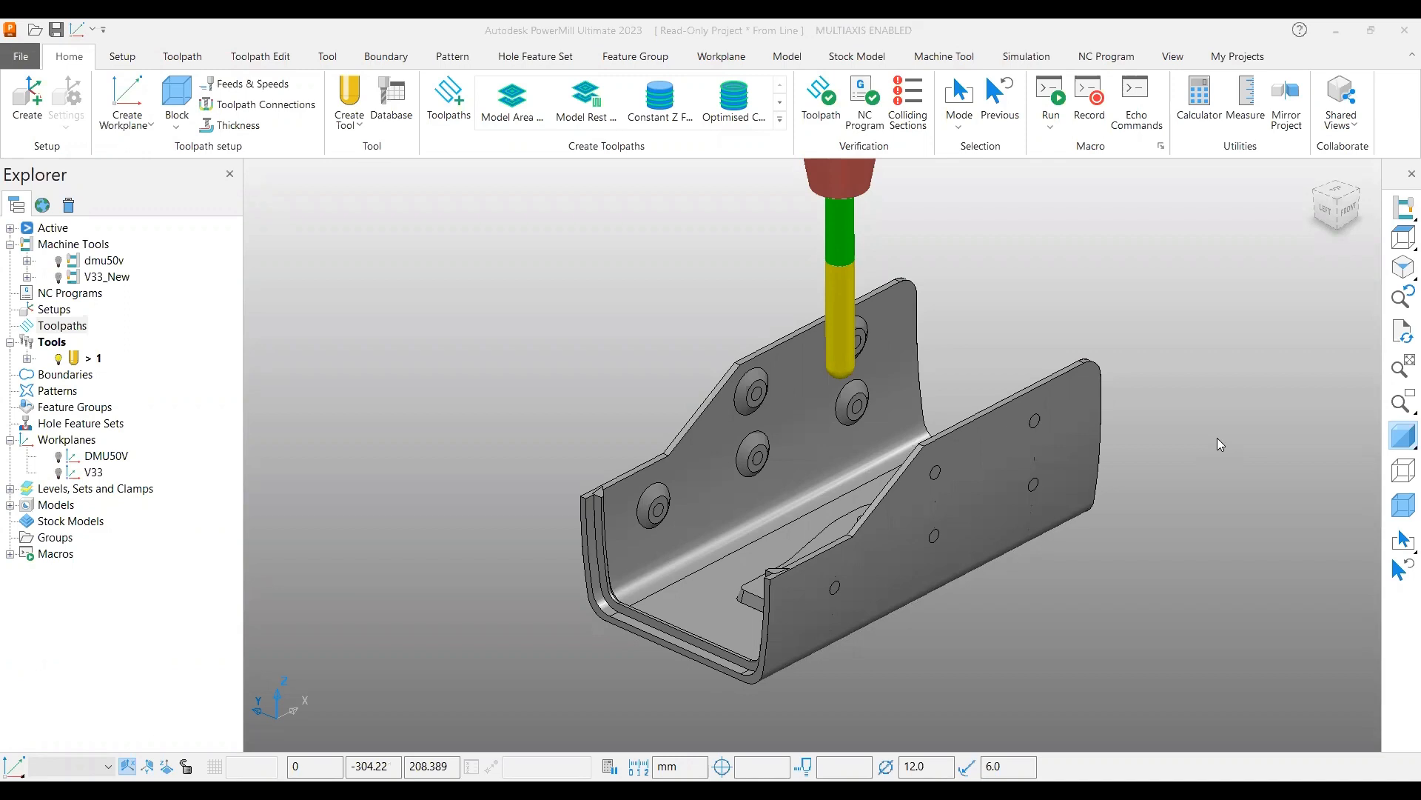
mouse_move(974, 498)
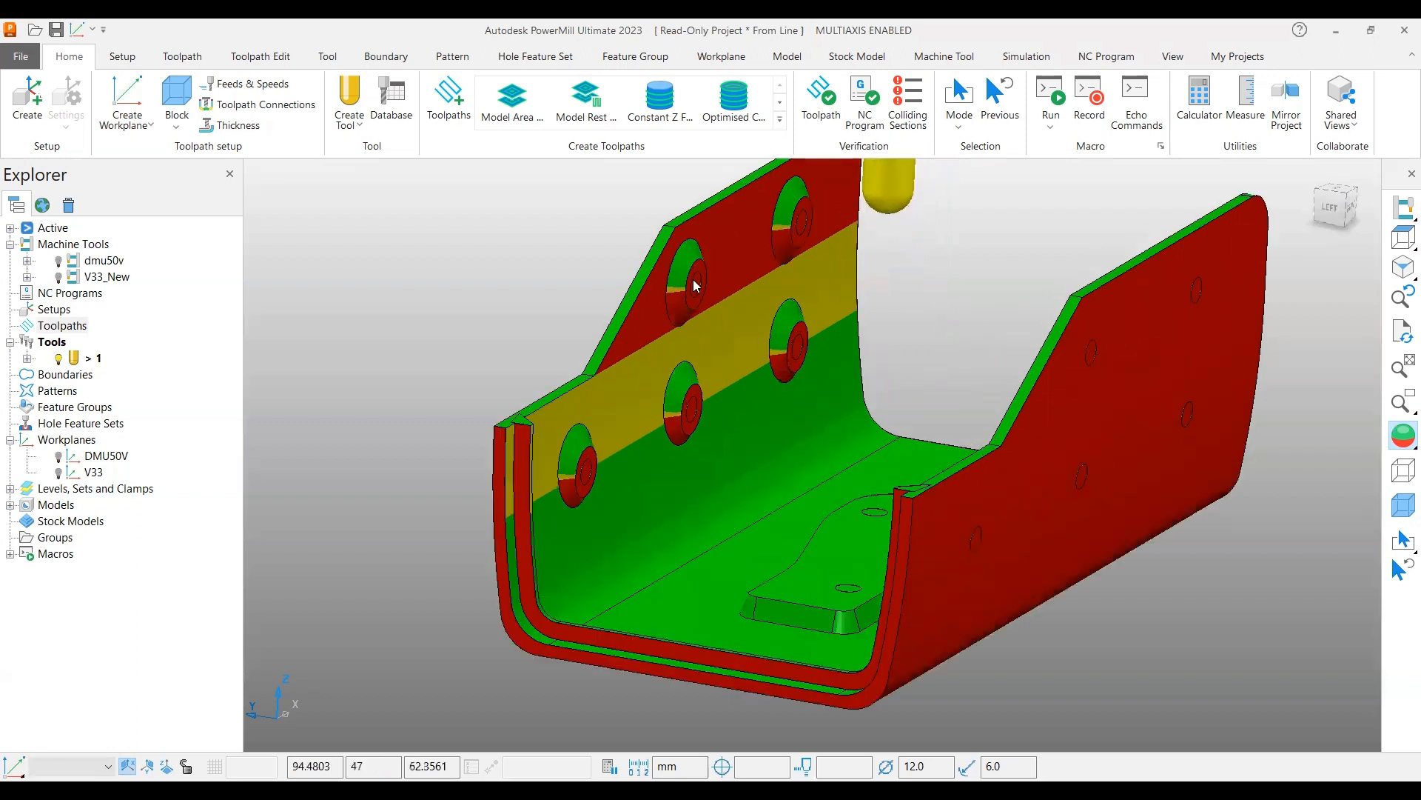
mouse_move(300, 709)
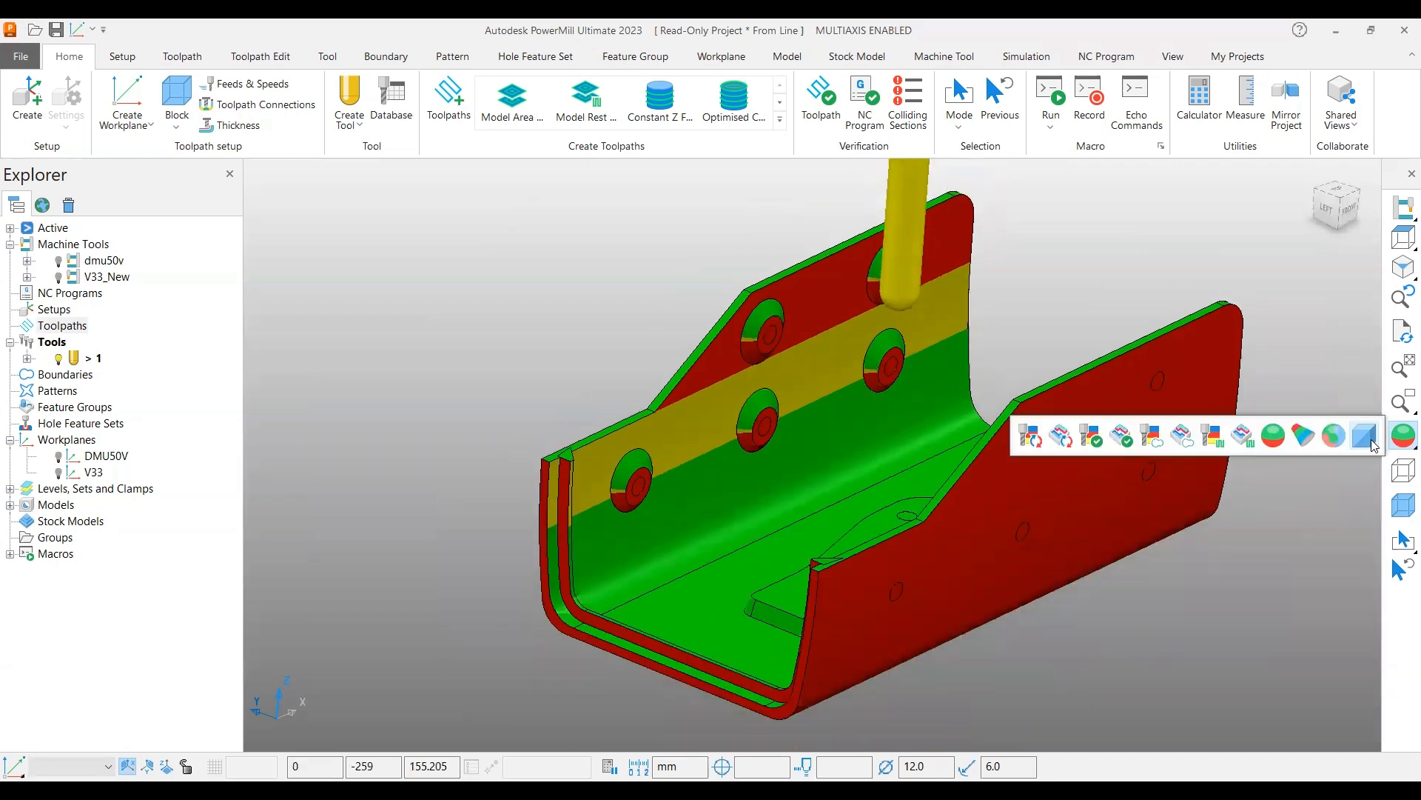
Create a Projection Line Finishing toolpath from Finishing strategies, reviewing its Tool and Line projection pages
left_click(1363, 435)
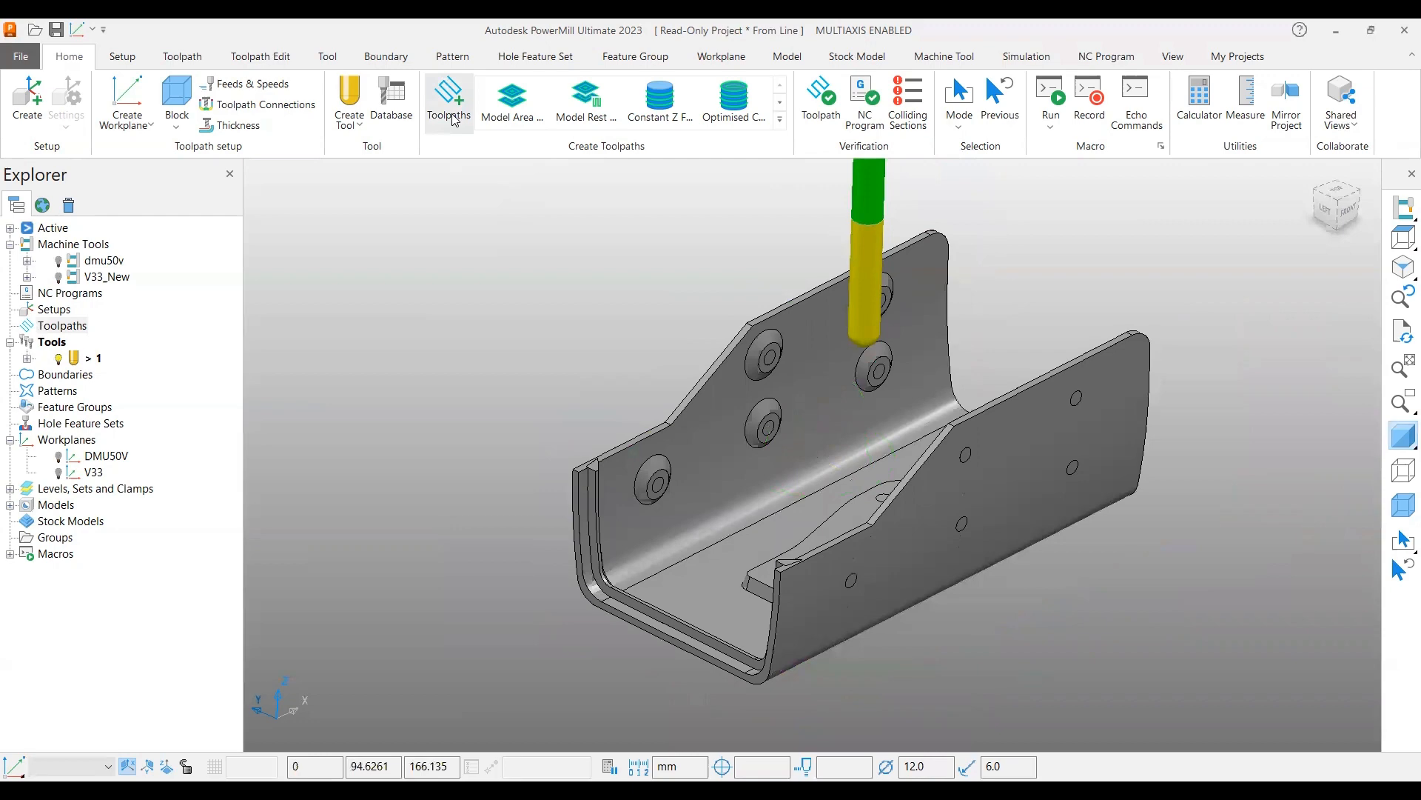
left_click(449, 99)
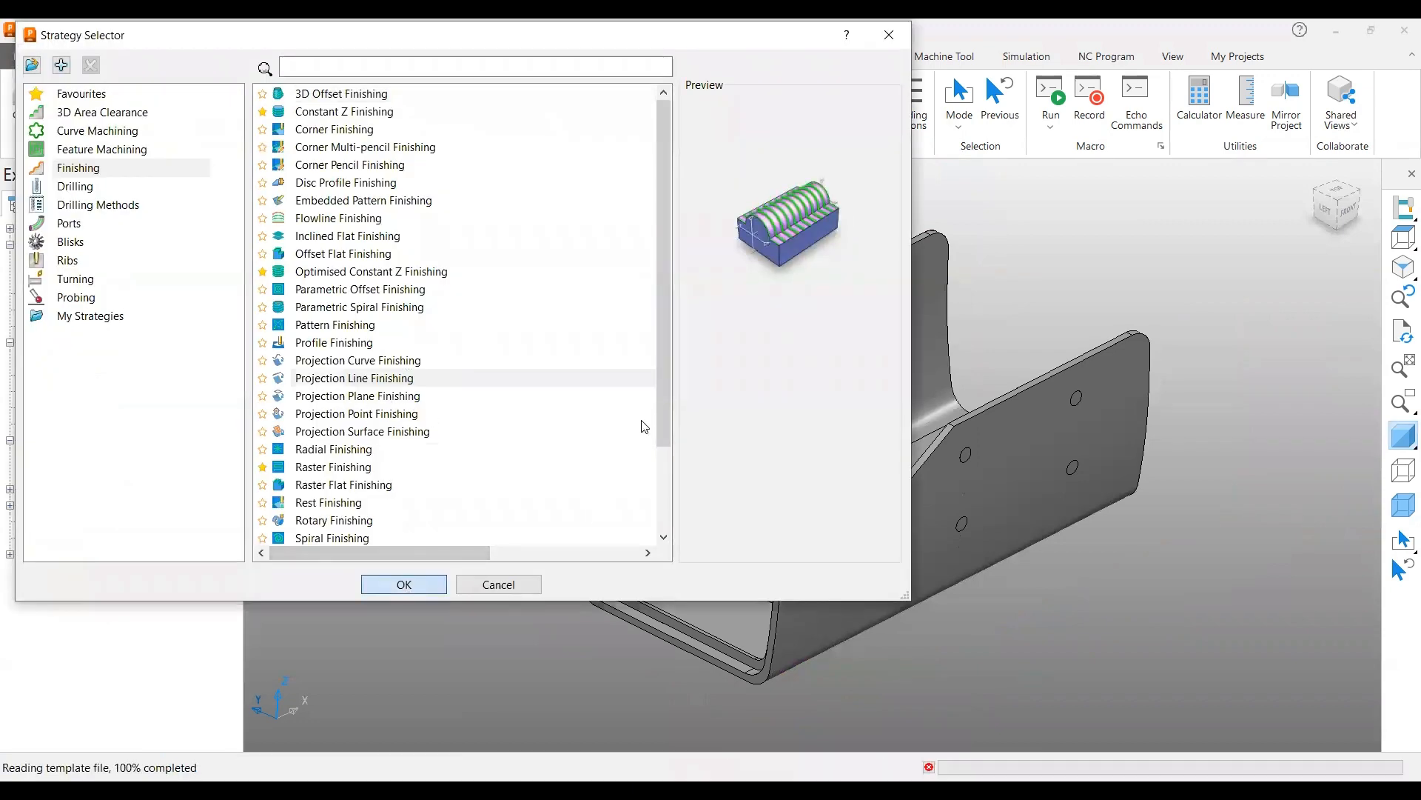
left_click(403, 583)
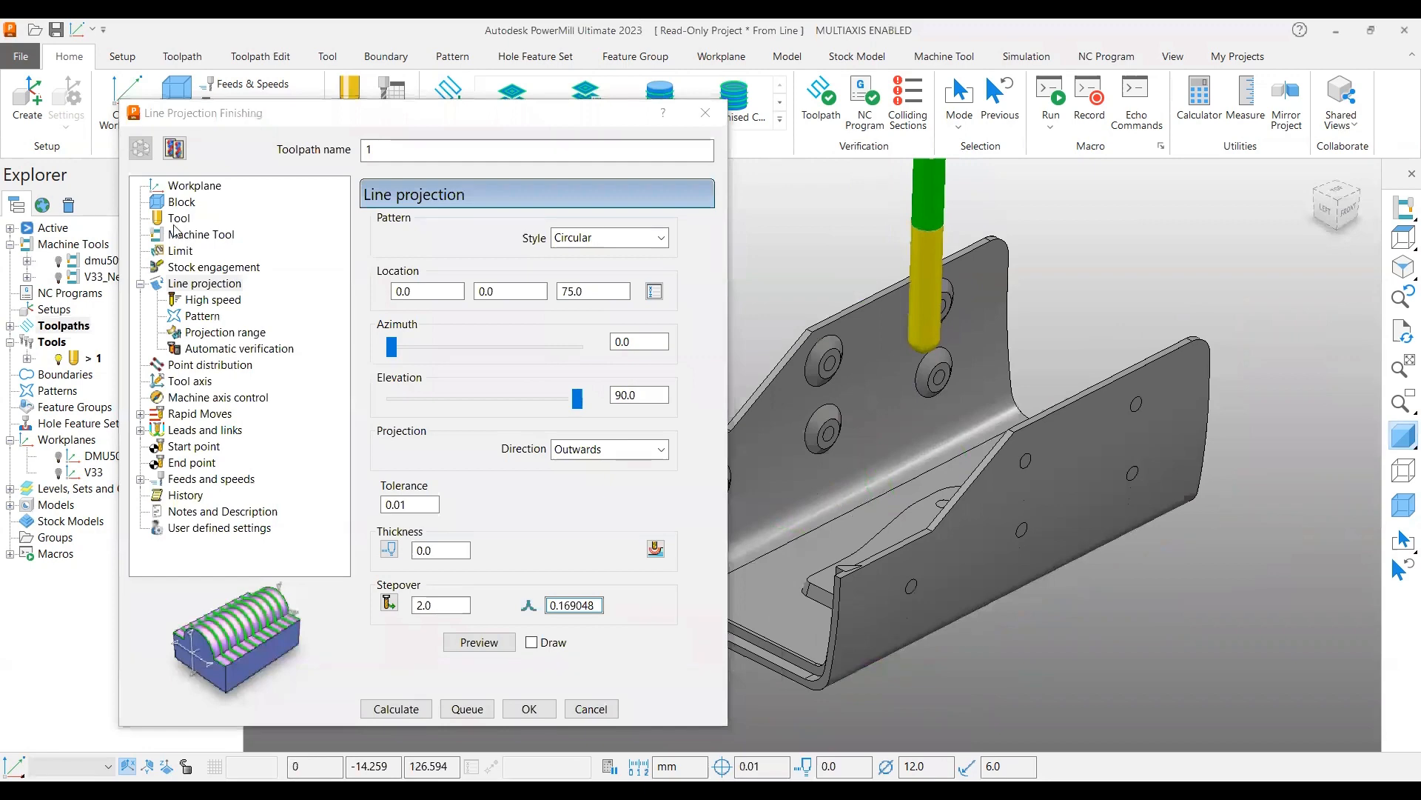
left_click(179, 218)
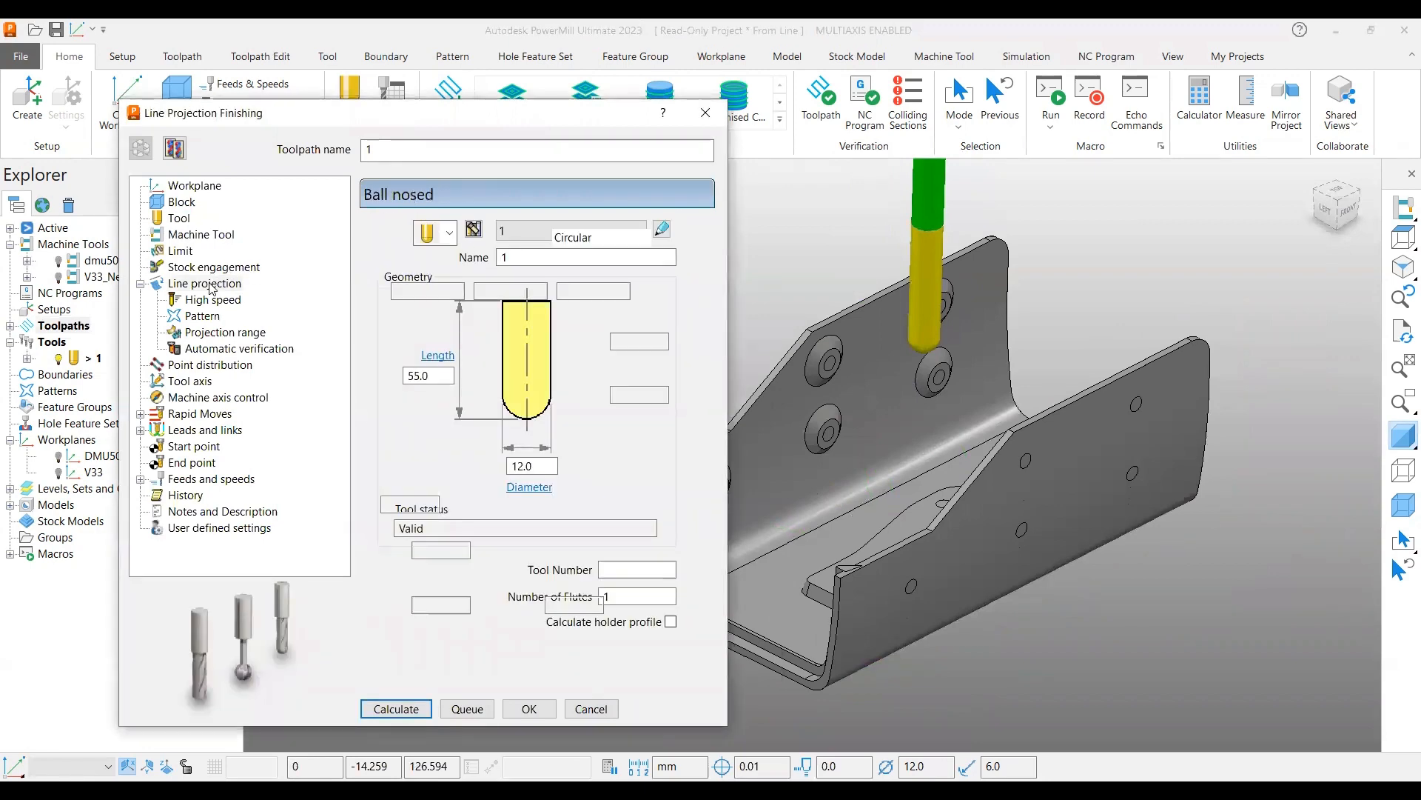
left_click(205, 282)
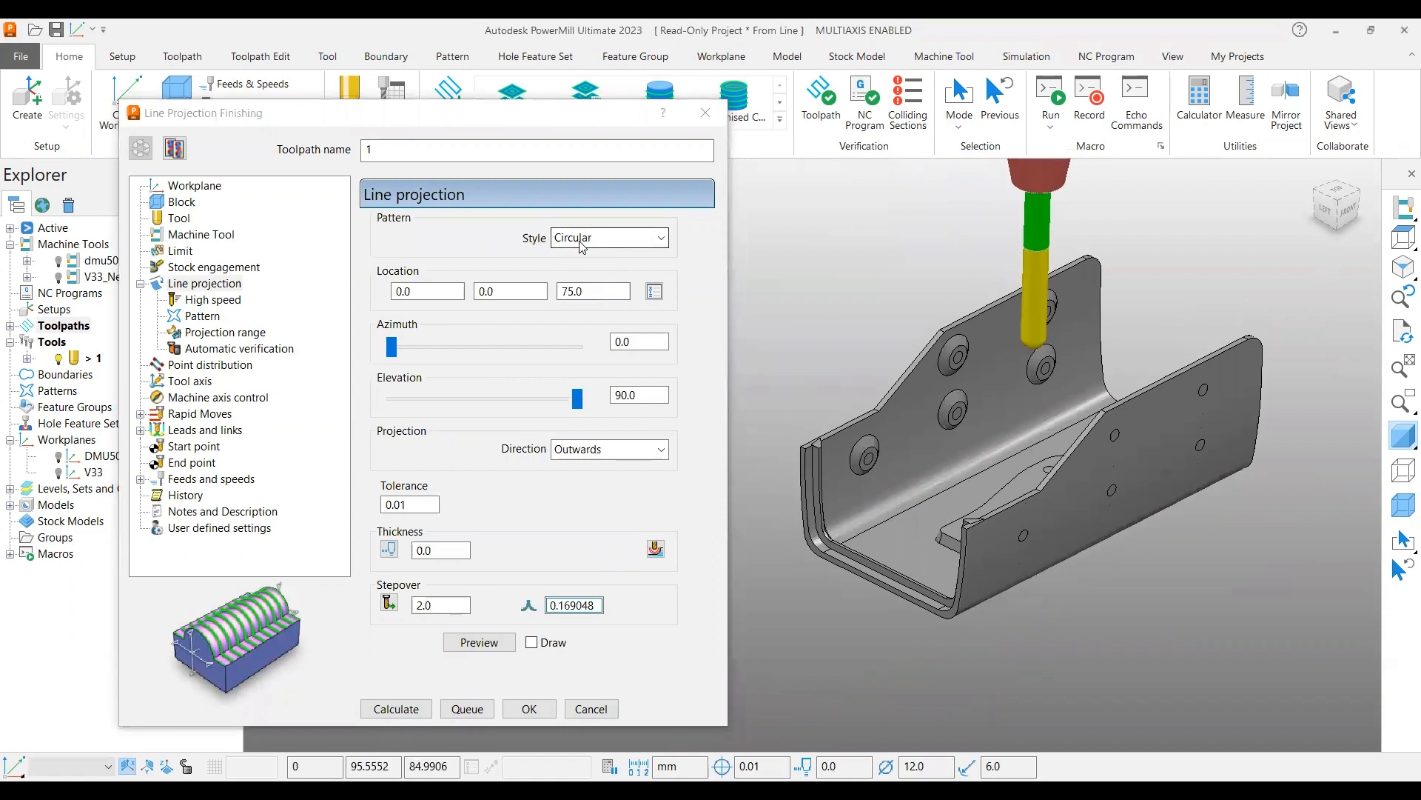
left_click(427, 292)
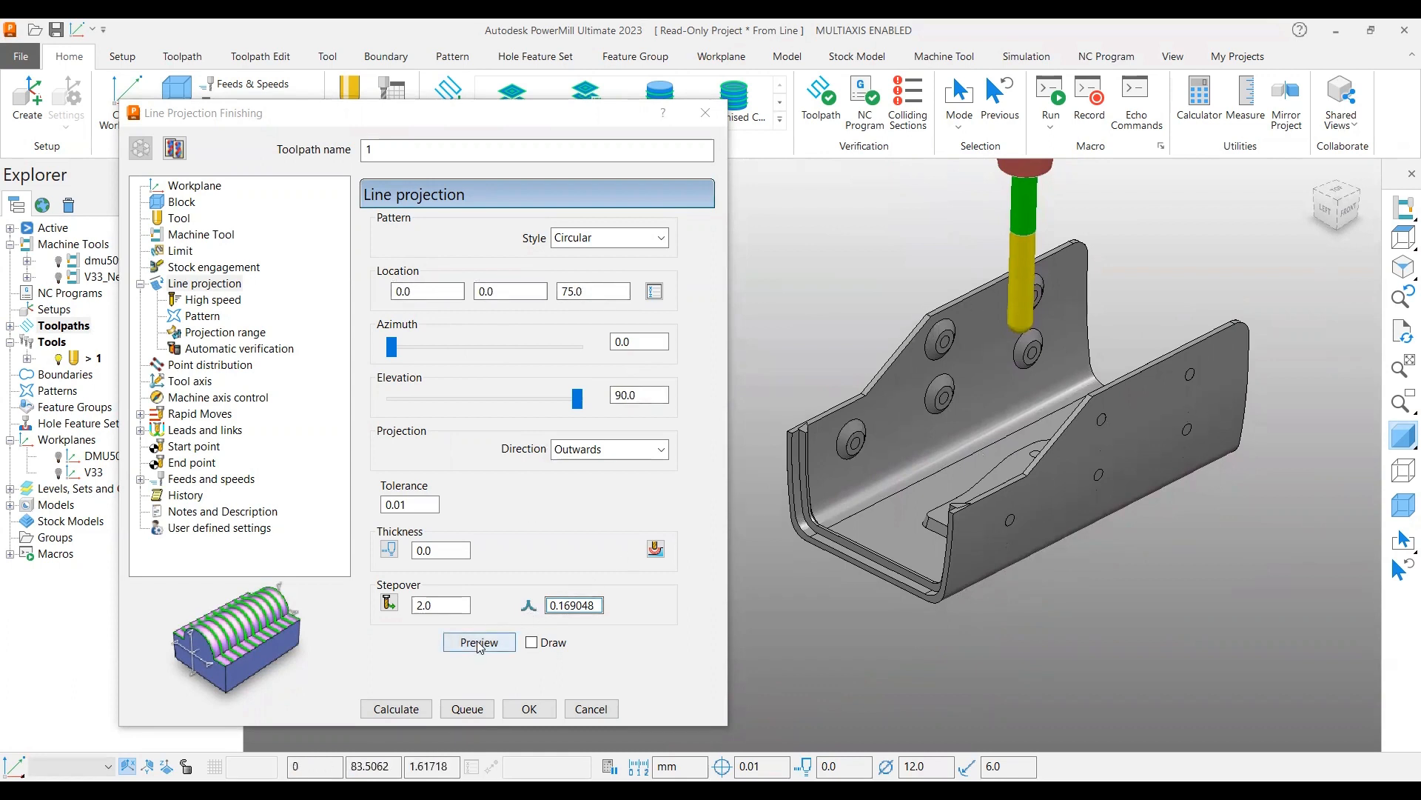
Preview the circular pattern with Draw on, trying elevation 0 then restoring 90
left_click(479, 641)
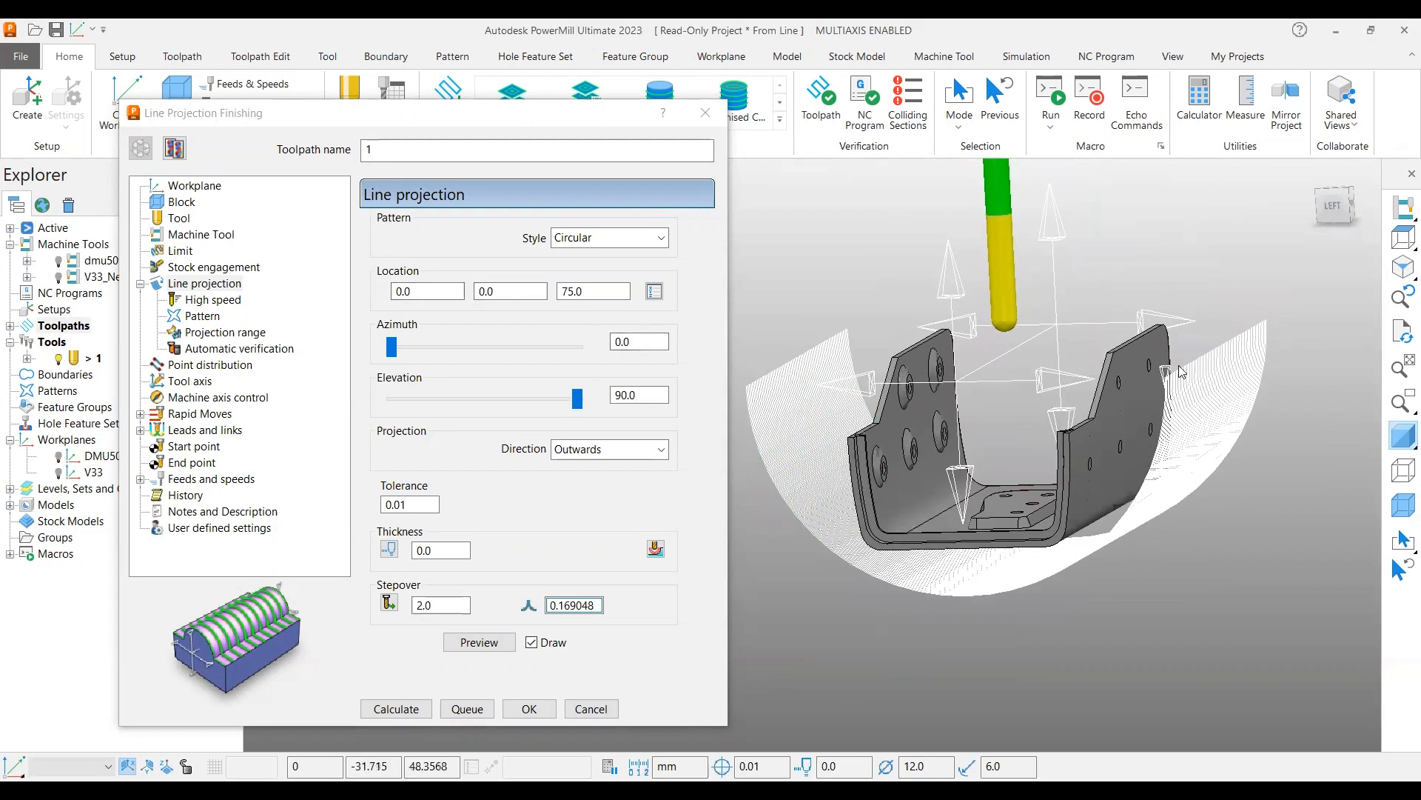
left_click(638, 340)
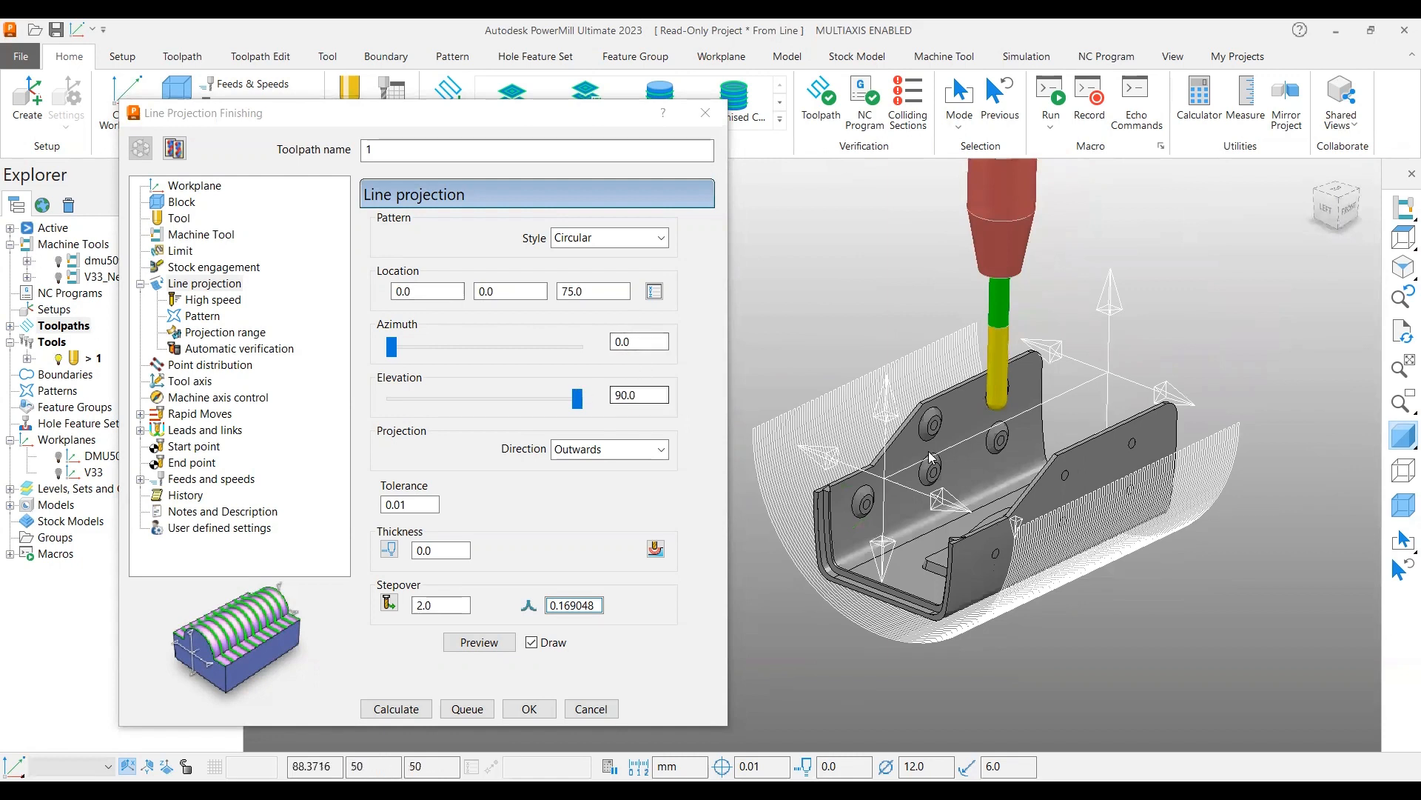
mouse_move(1052, 544)
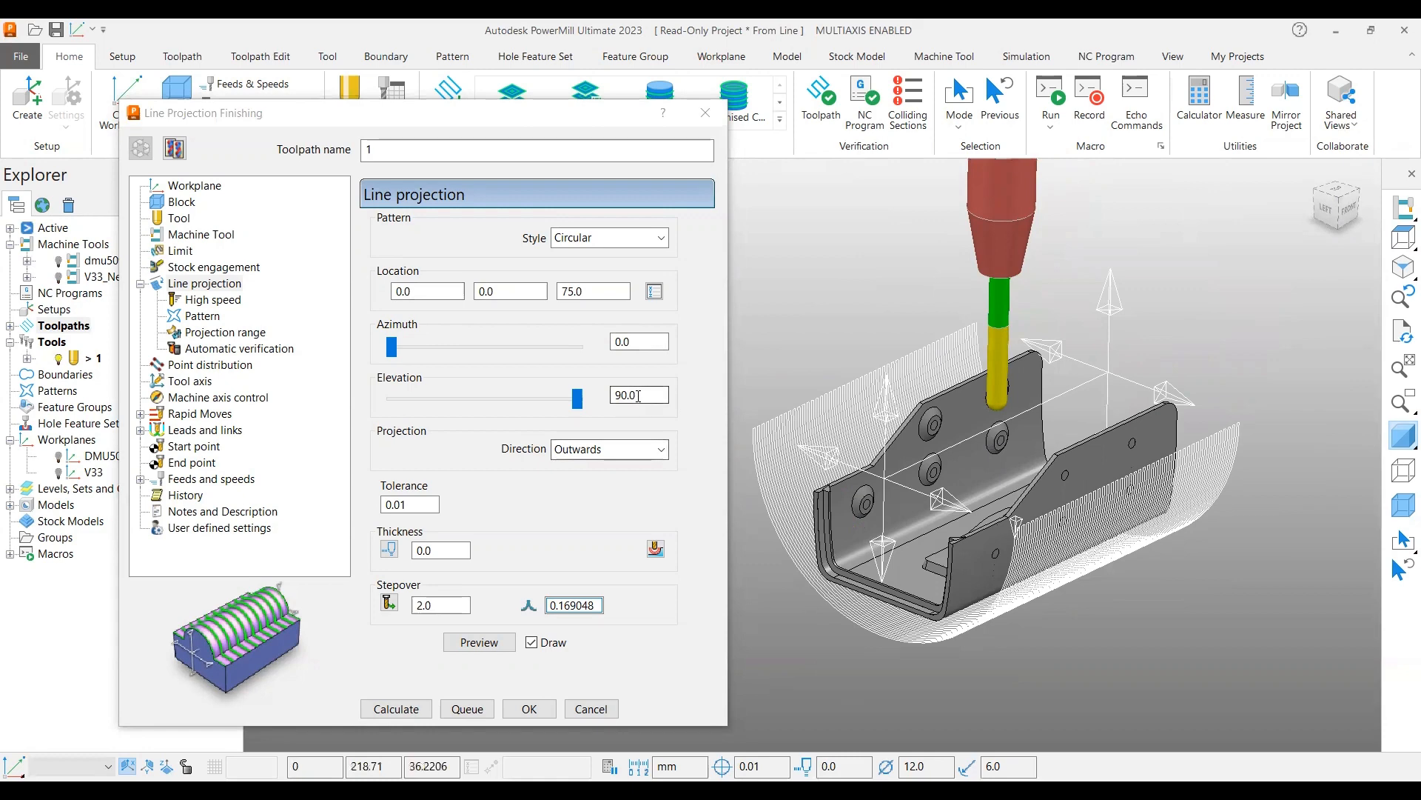
left_click(478, 641)
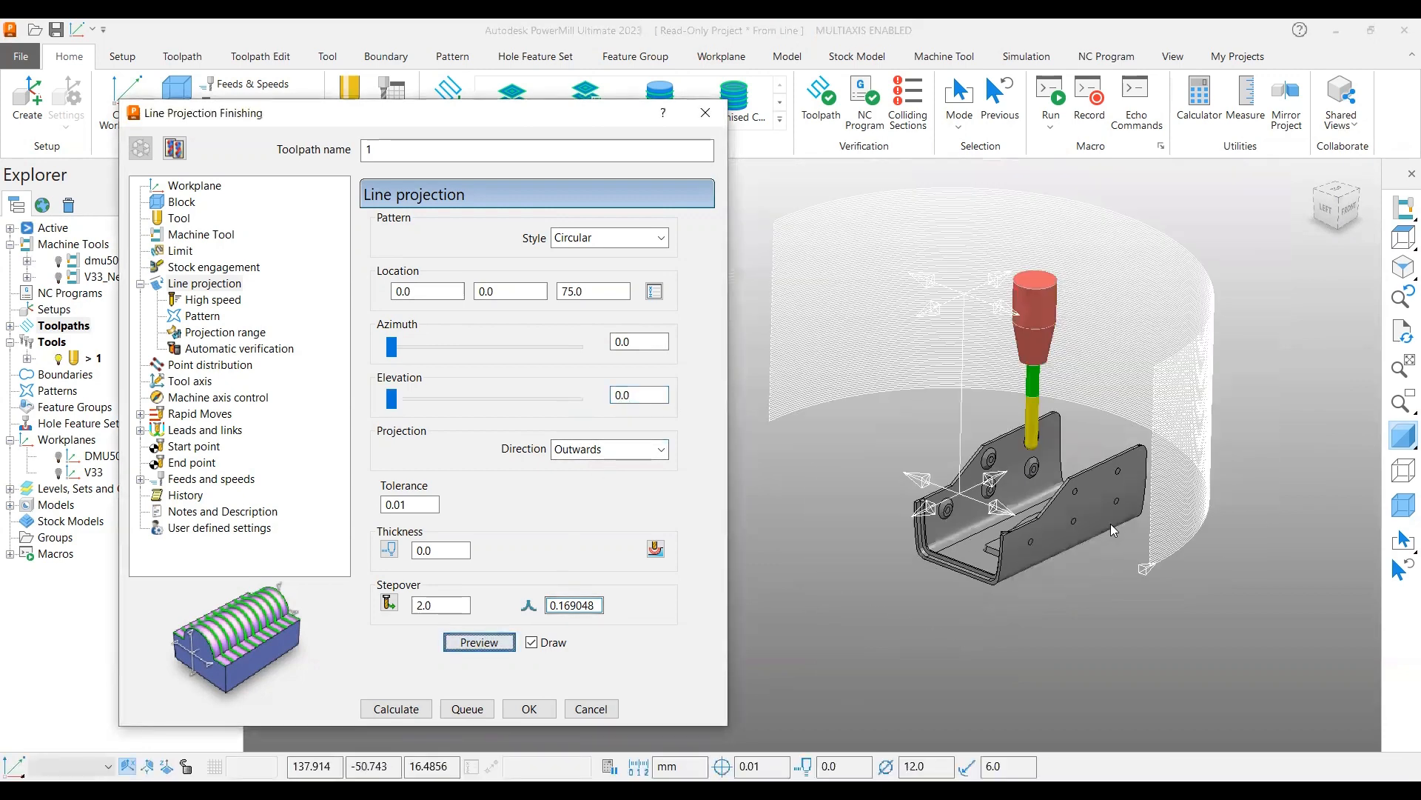
left_click(639, 394)
type("90")
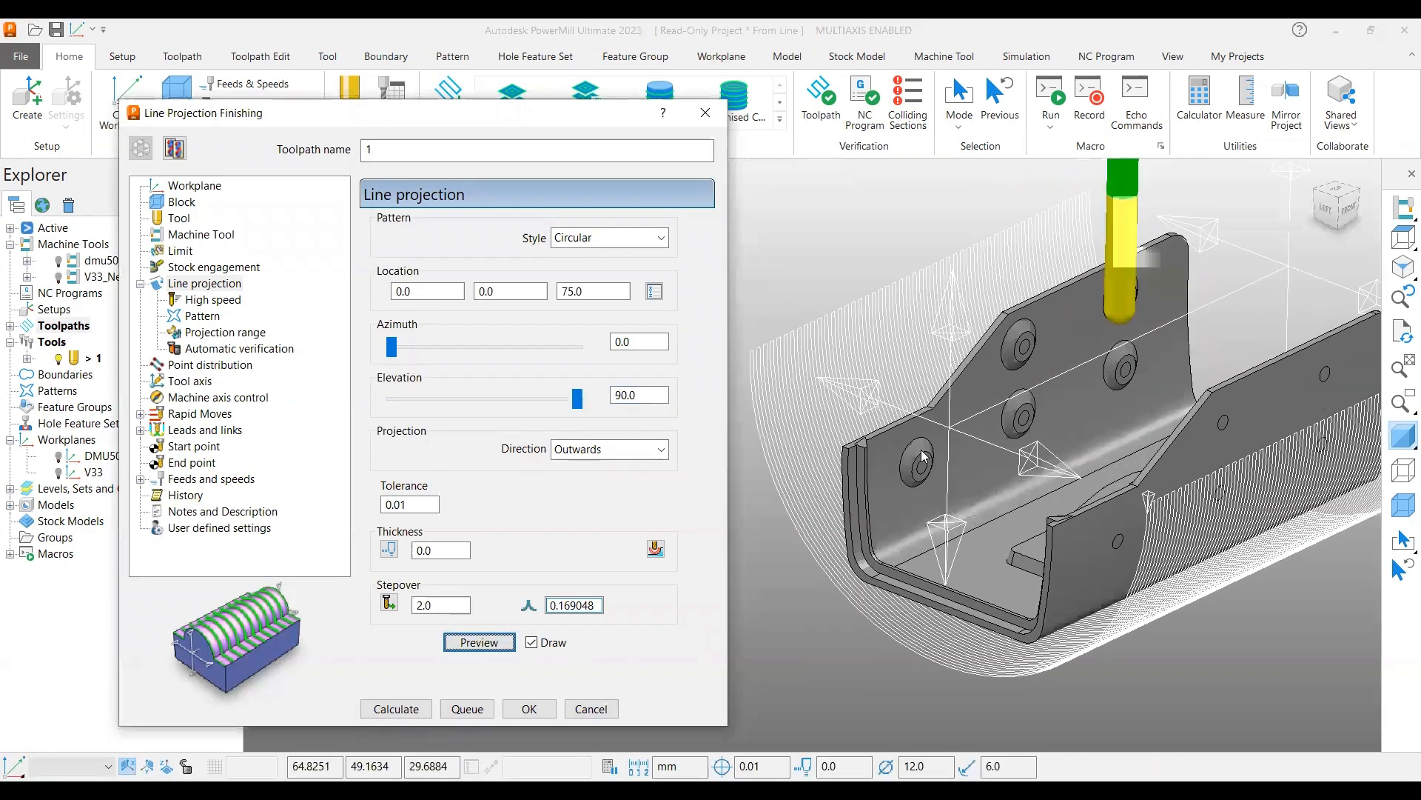
mouse_move(1008, 528)
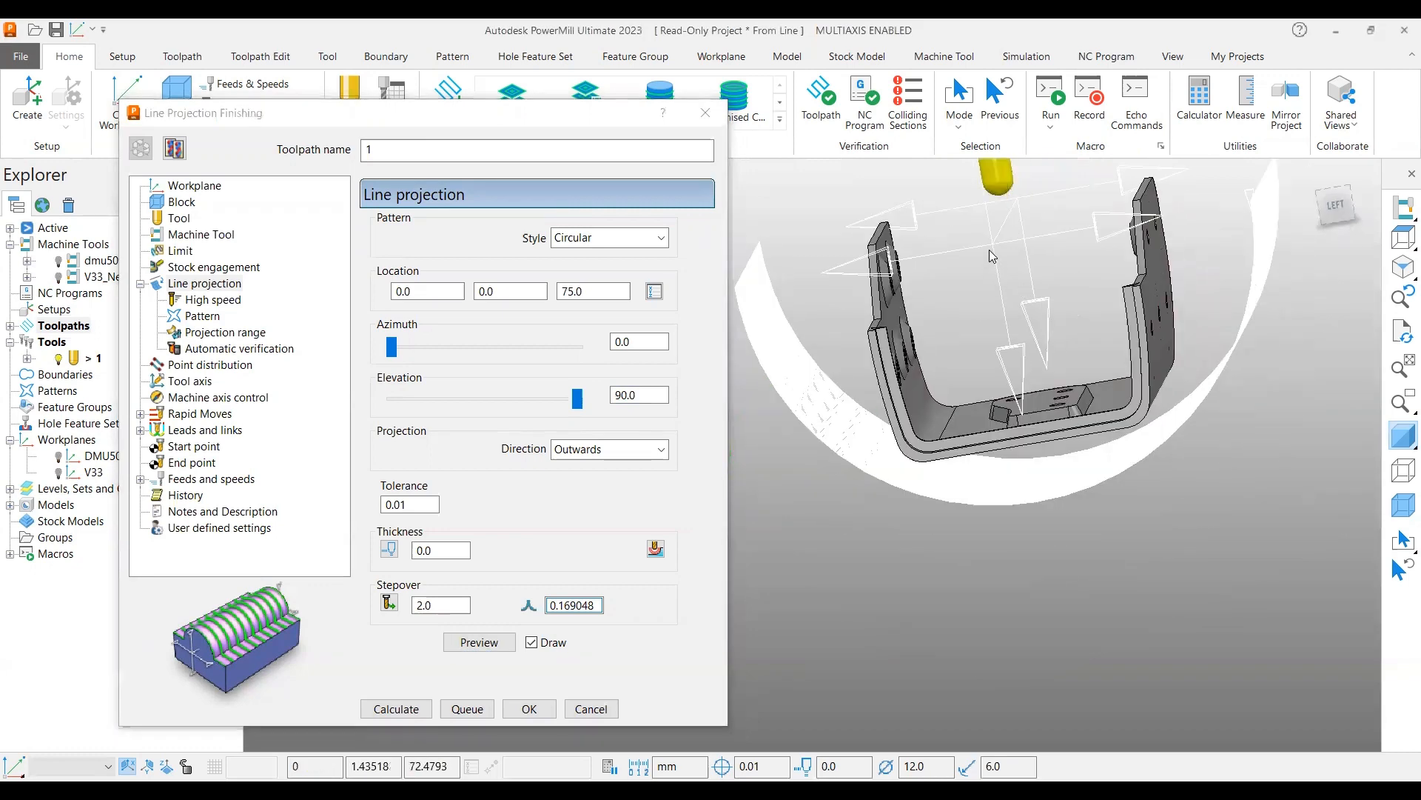
mouse_move(1041, 308)
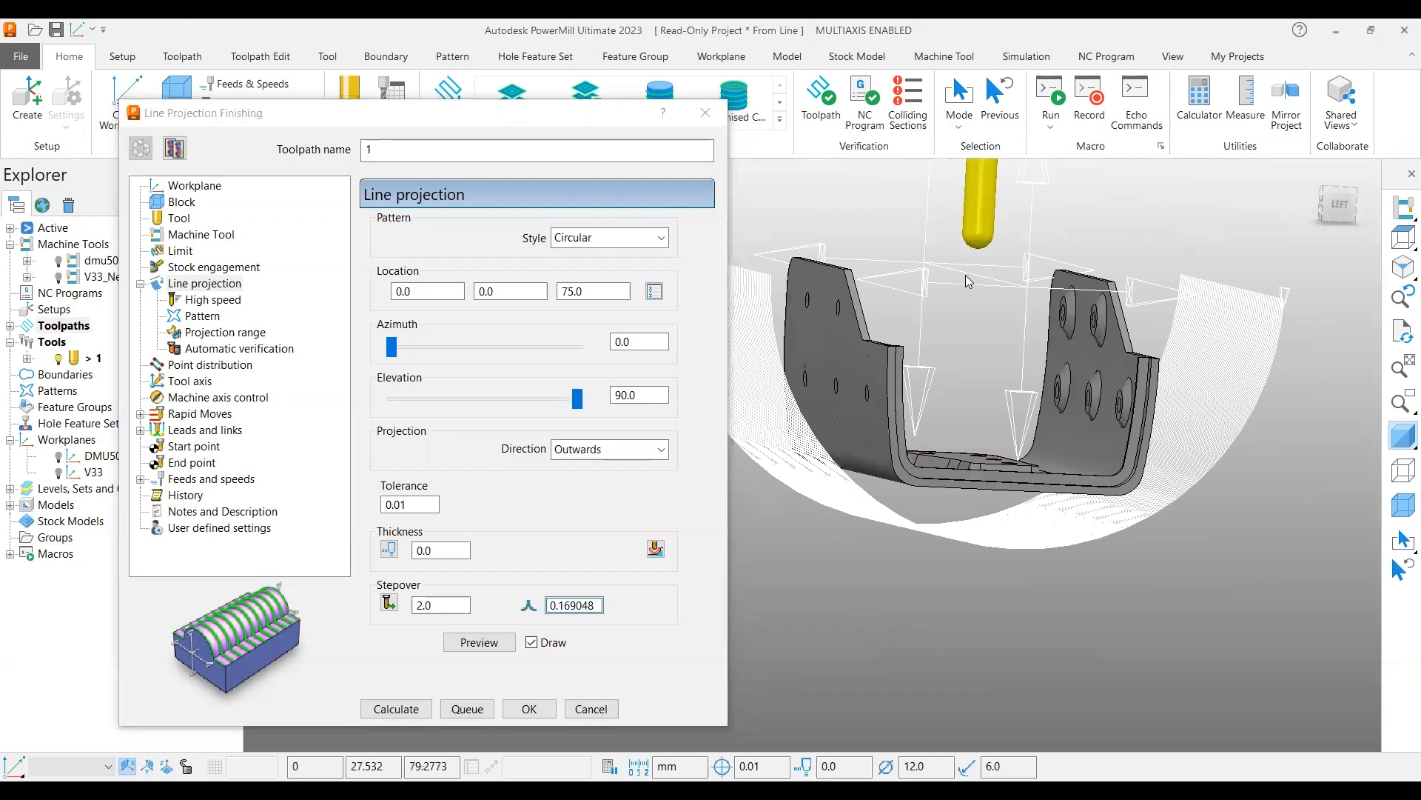
mouse_move(1085, 360)
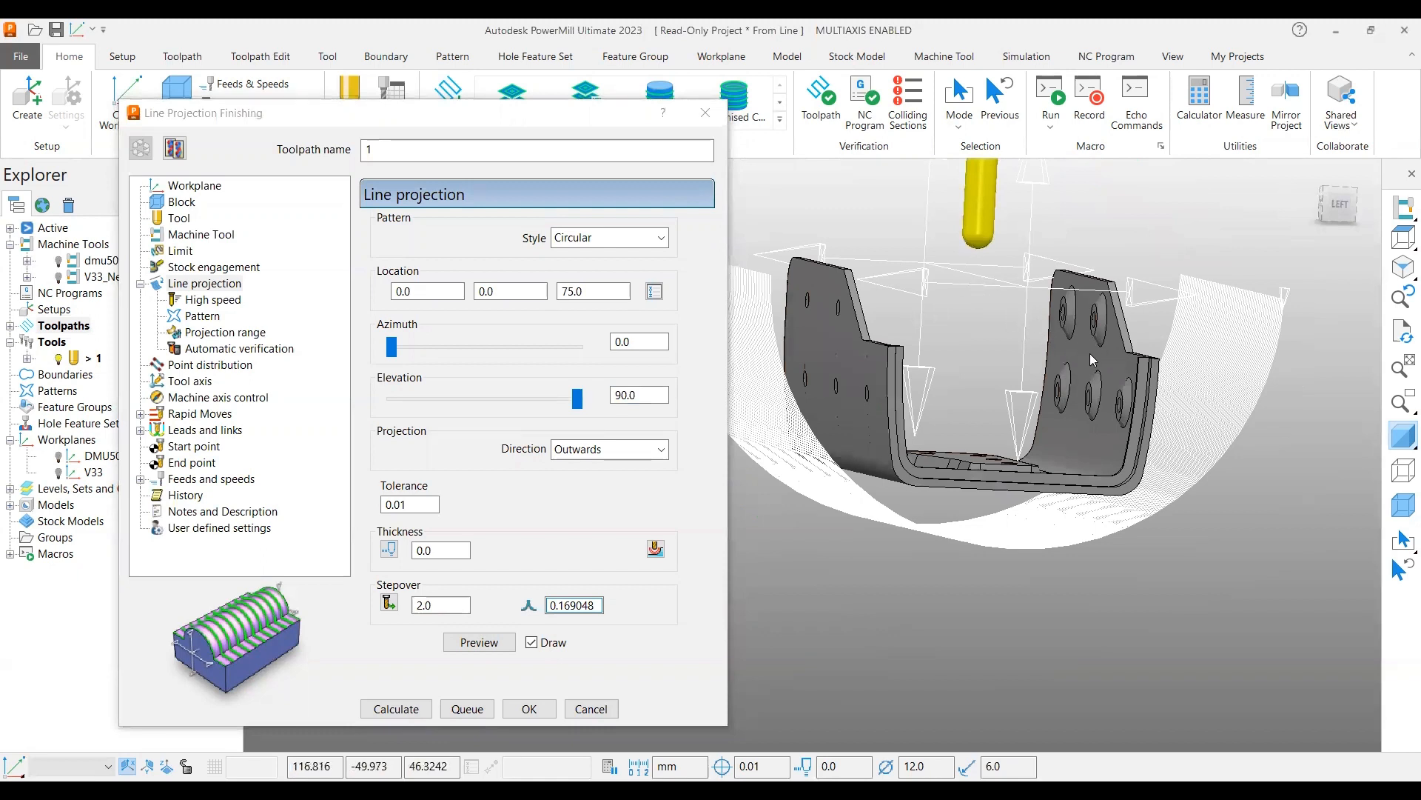
mouse_move(1044, 318)
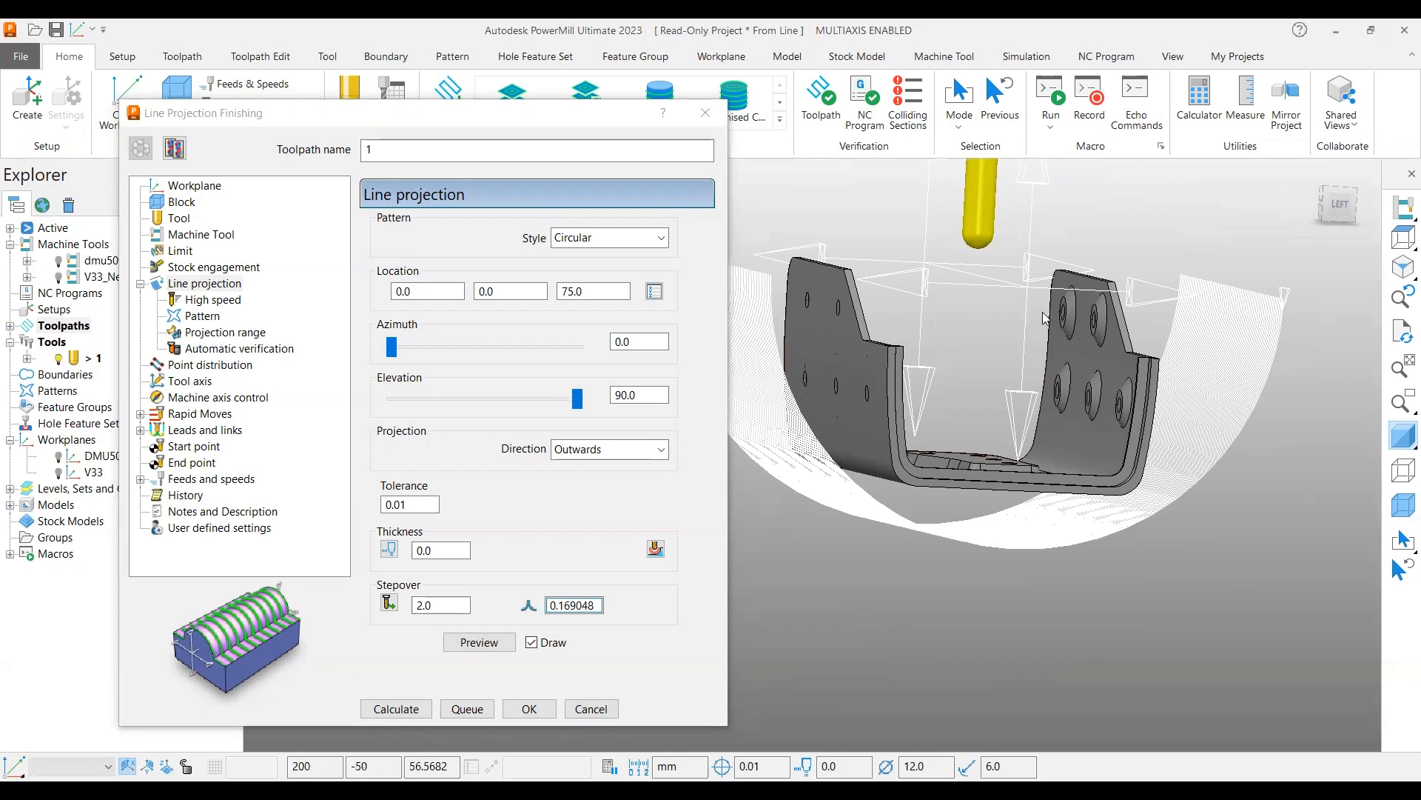
mouse_move(1260, 394)
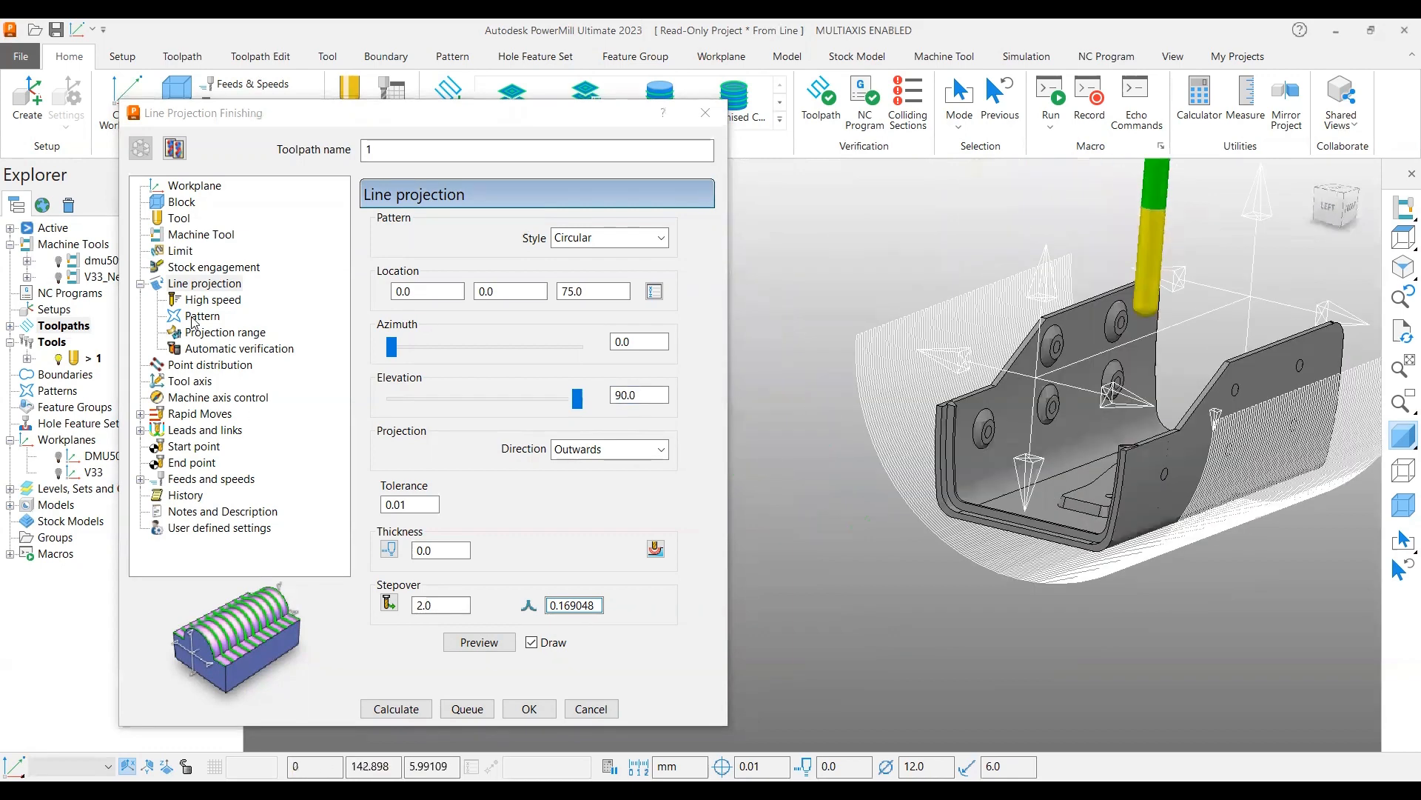
On the Pattern page review the azimuth limits -90 to 90 and refresh the preview
left_click(203, 315)
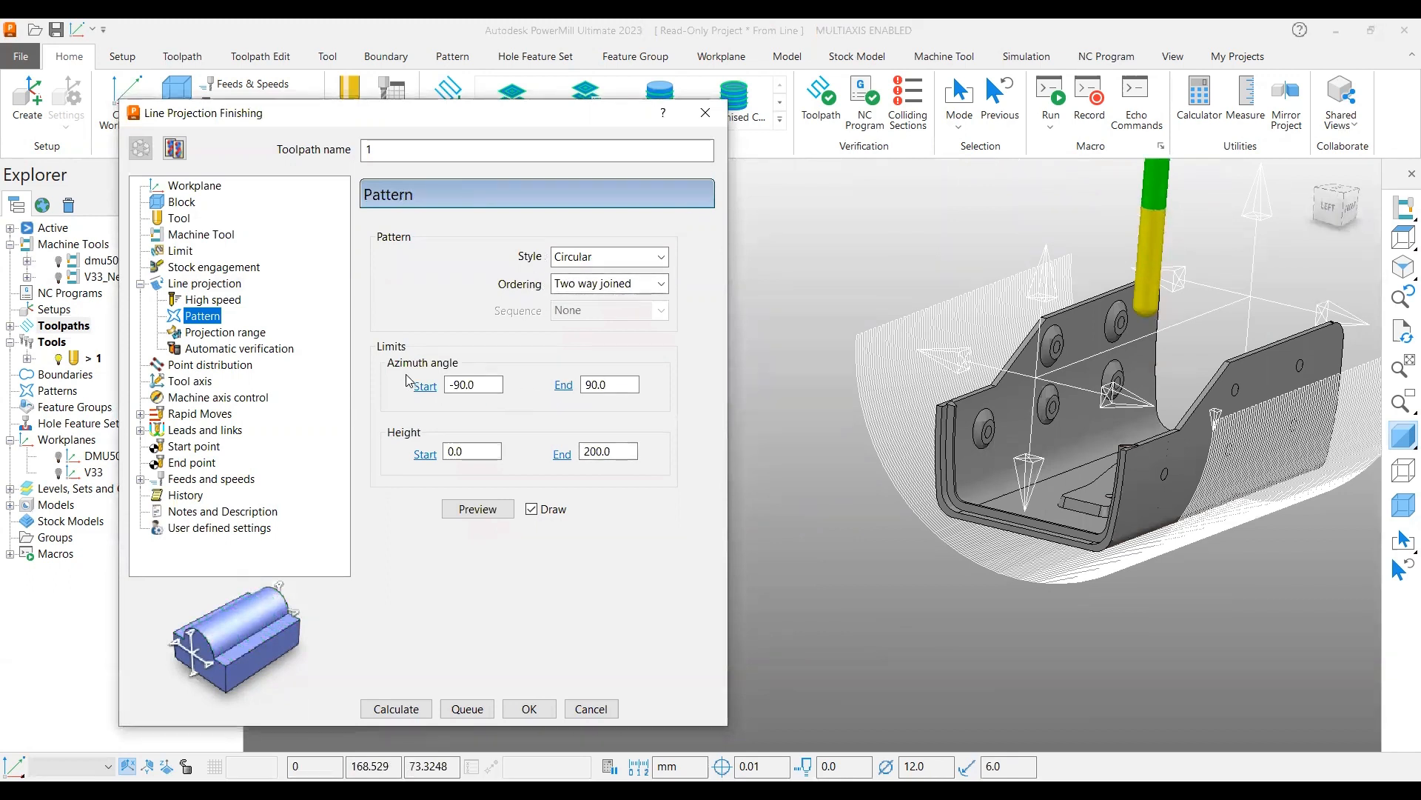
left_click(471, 385)
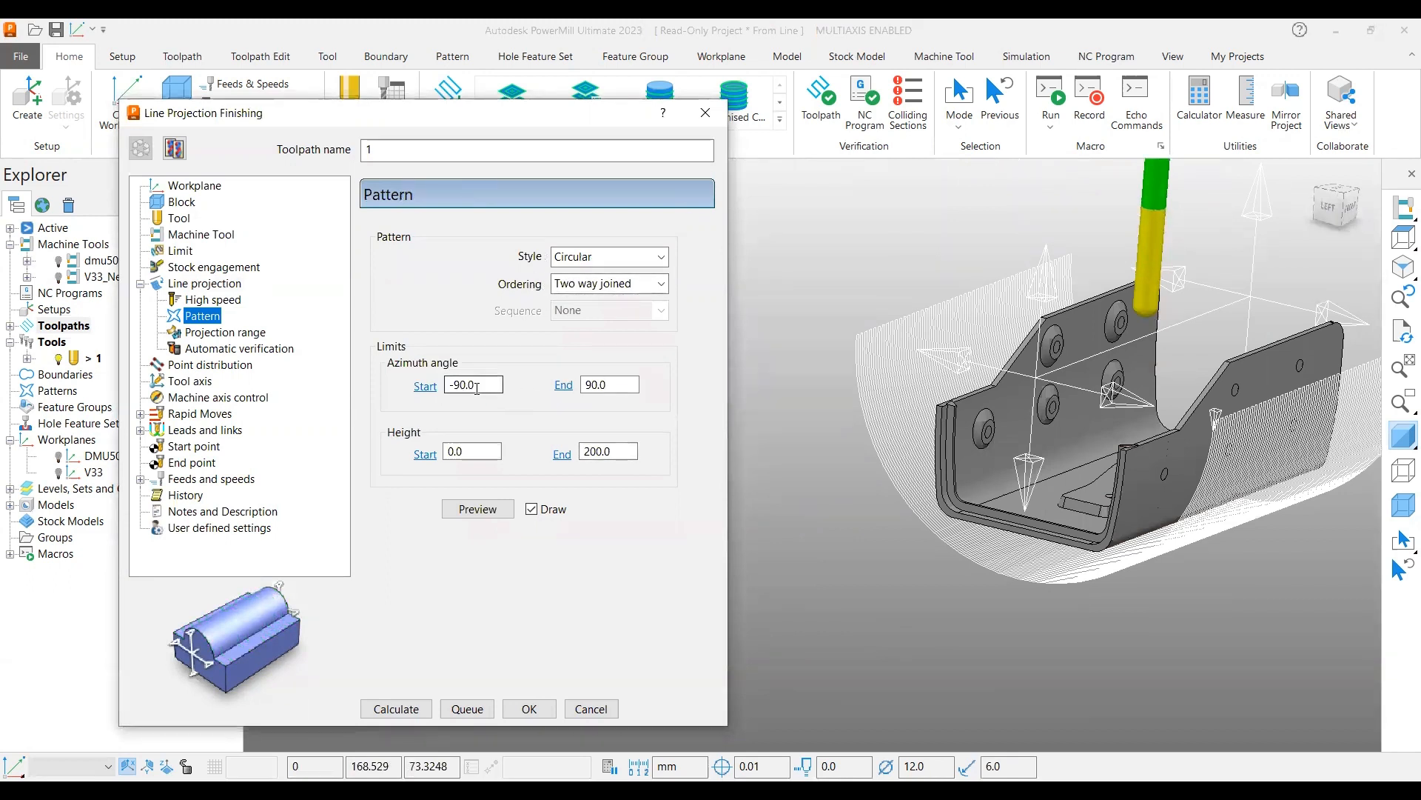
left_click(609, 385)
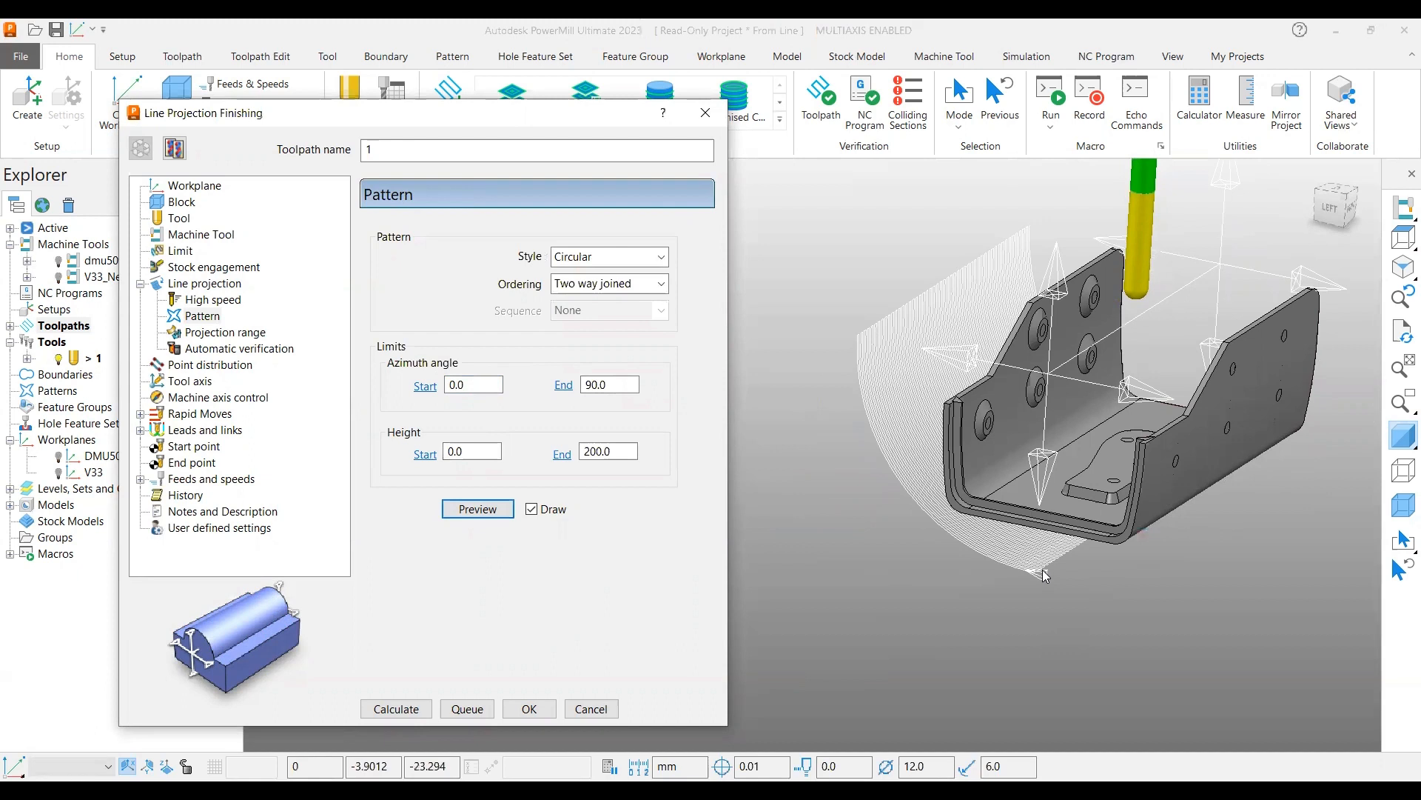
left_click(472, 385)
type("-90")
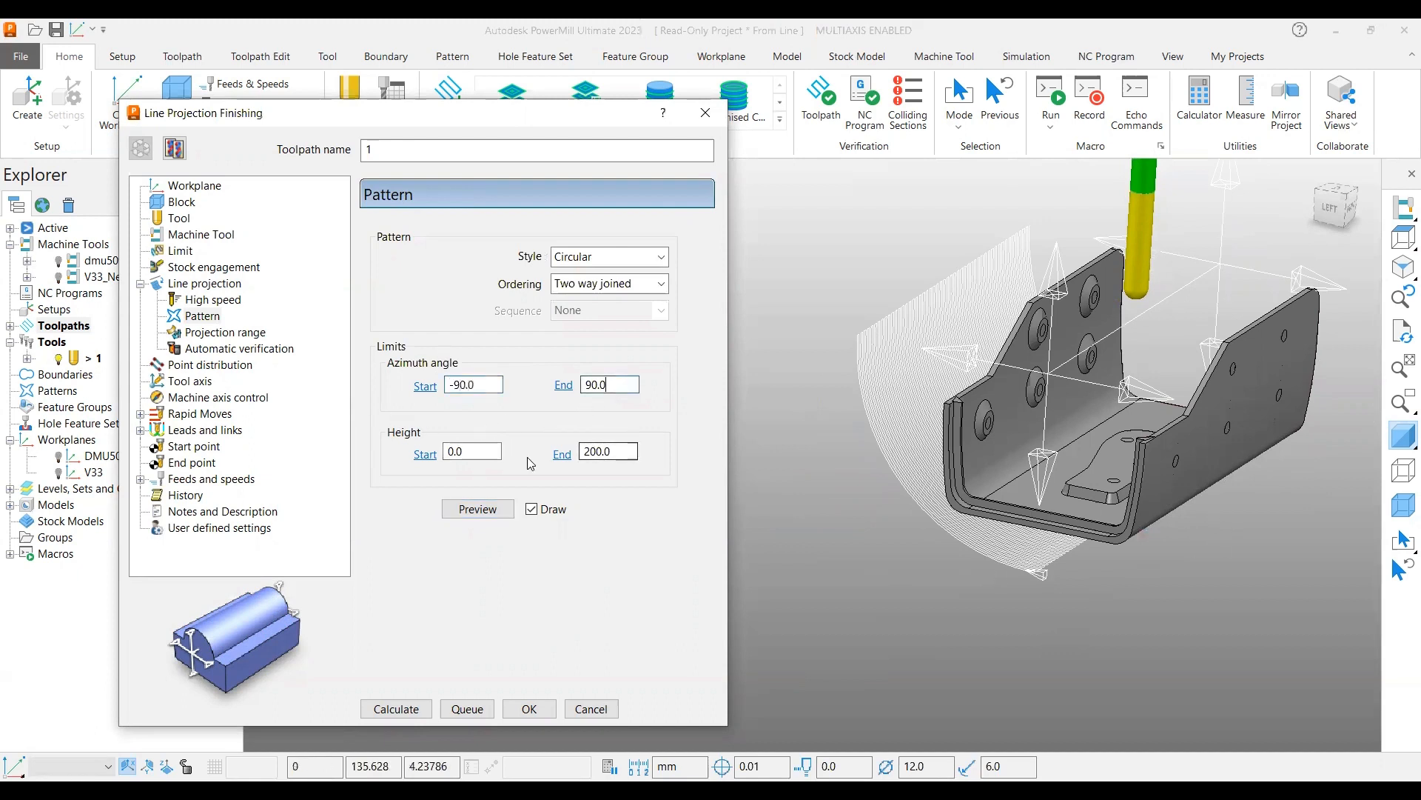
left_click(477, 508)
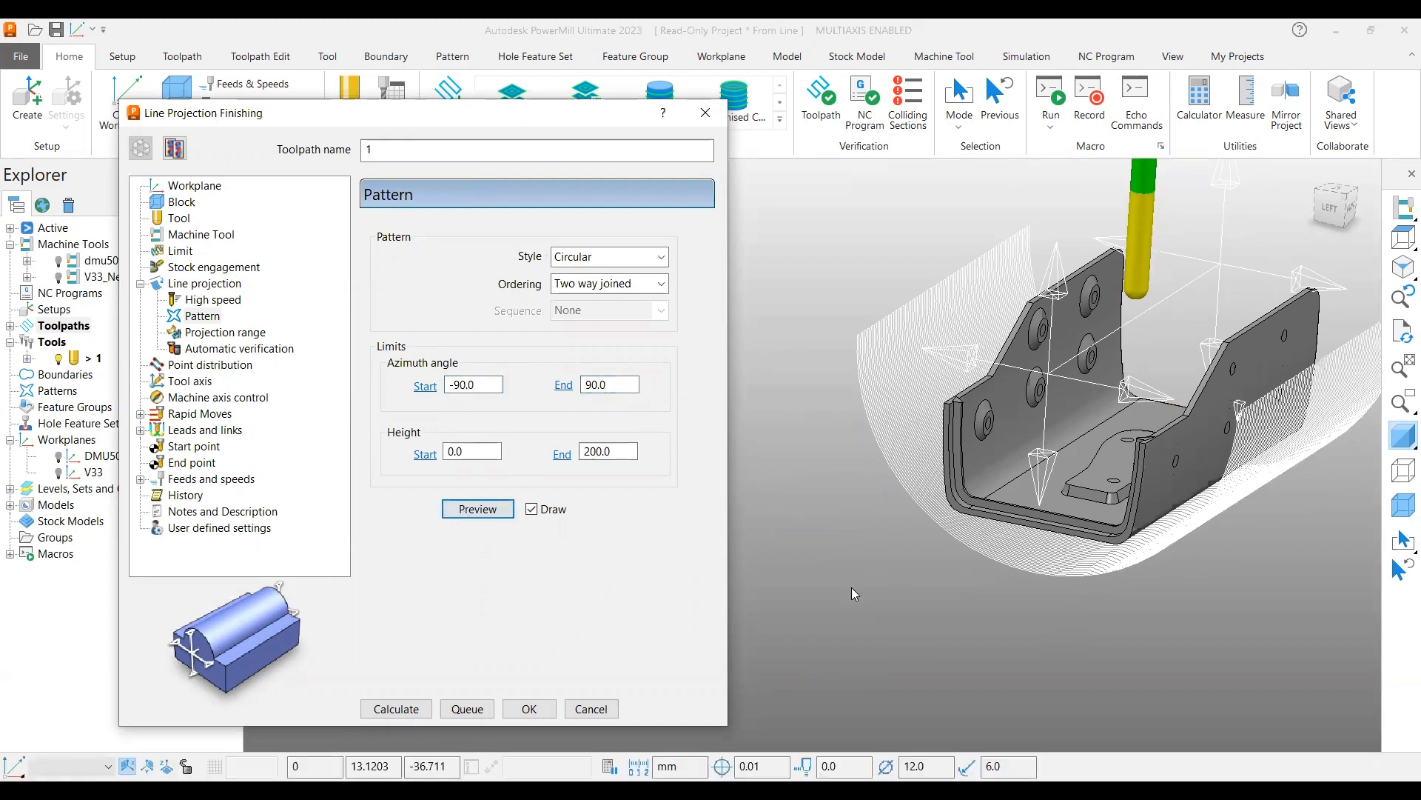
mouse_move(431, 426)
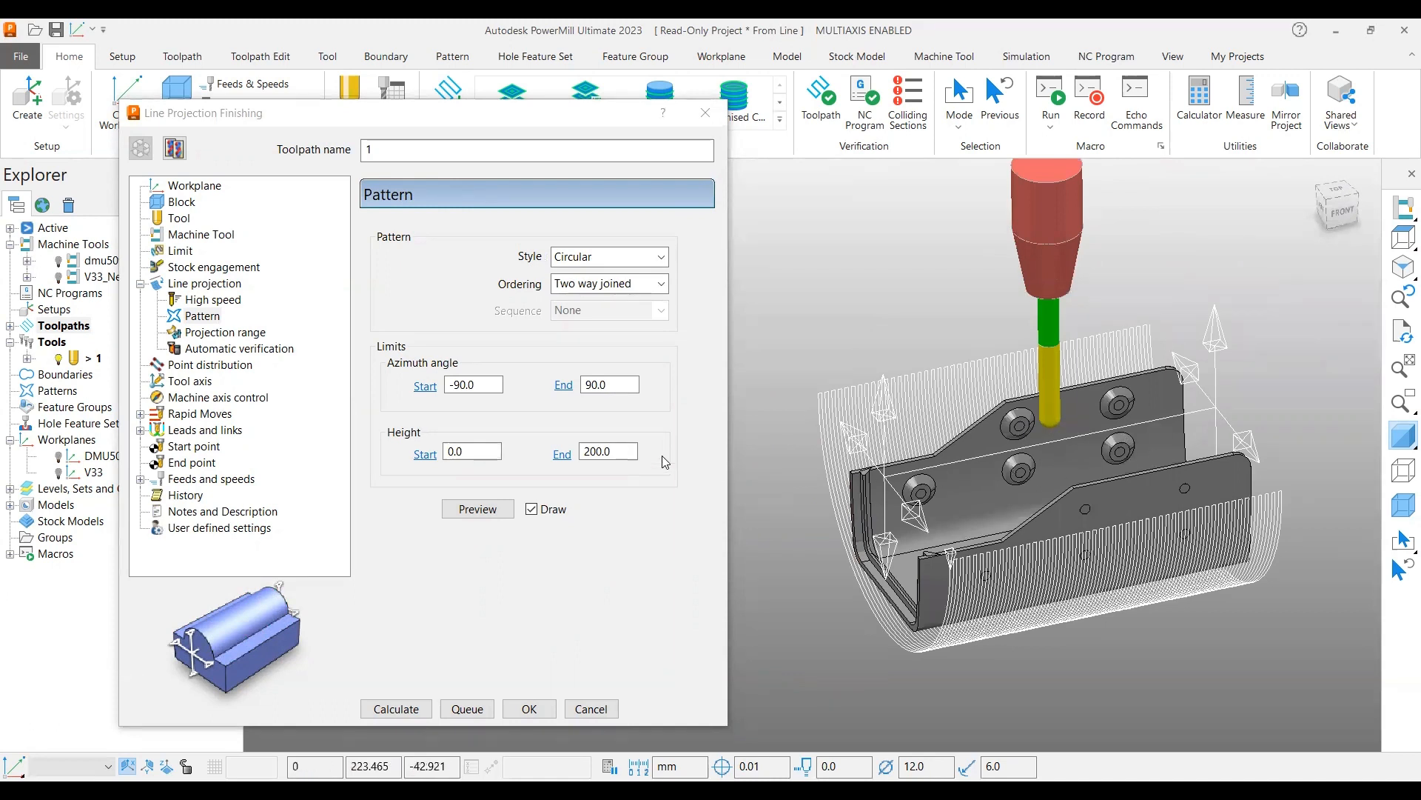
Preview the pattern with Height End 150, then restore it to 200 and preview again
type("15")
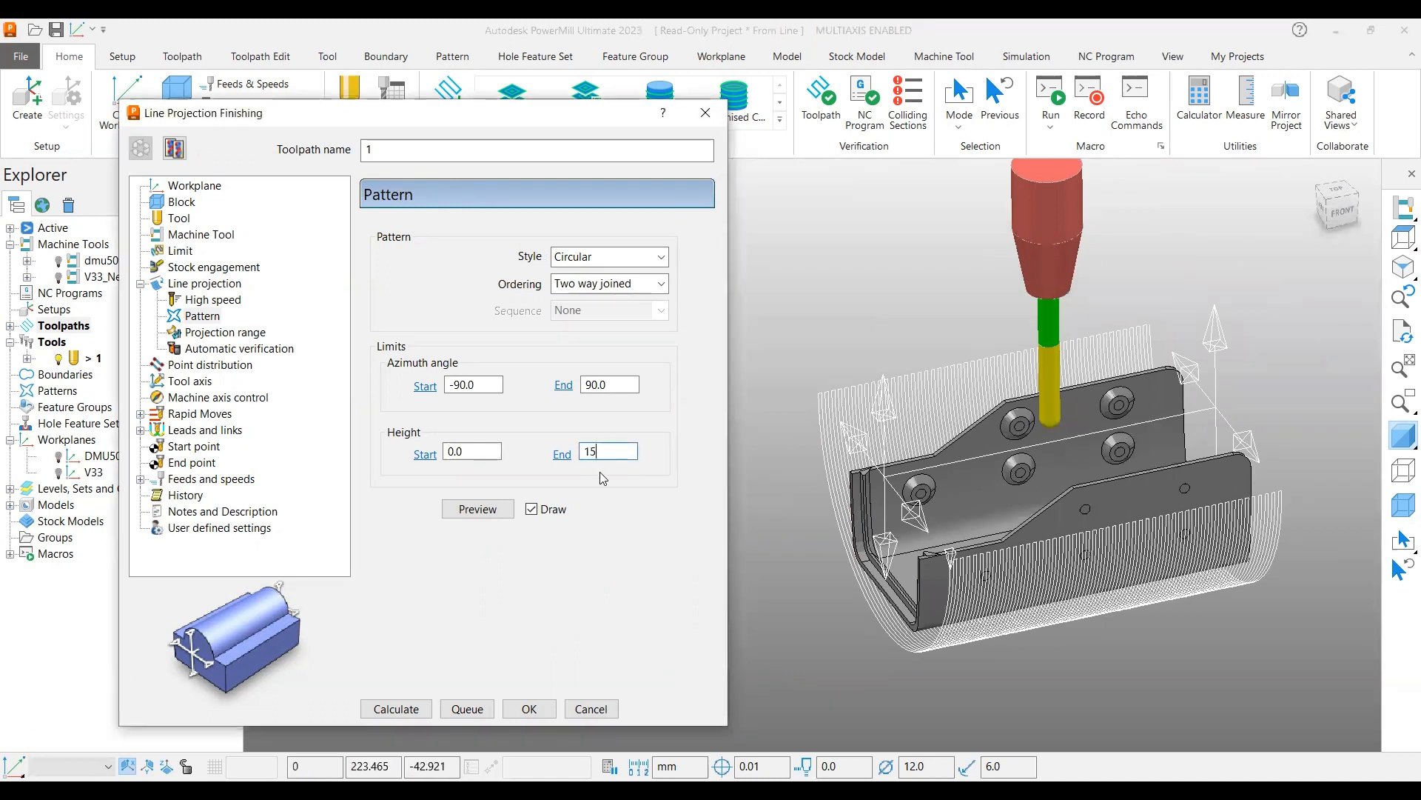
left_click(477, 508)
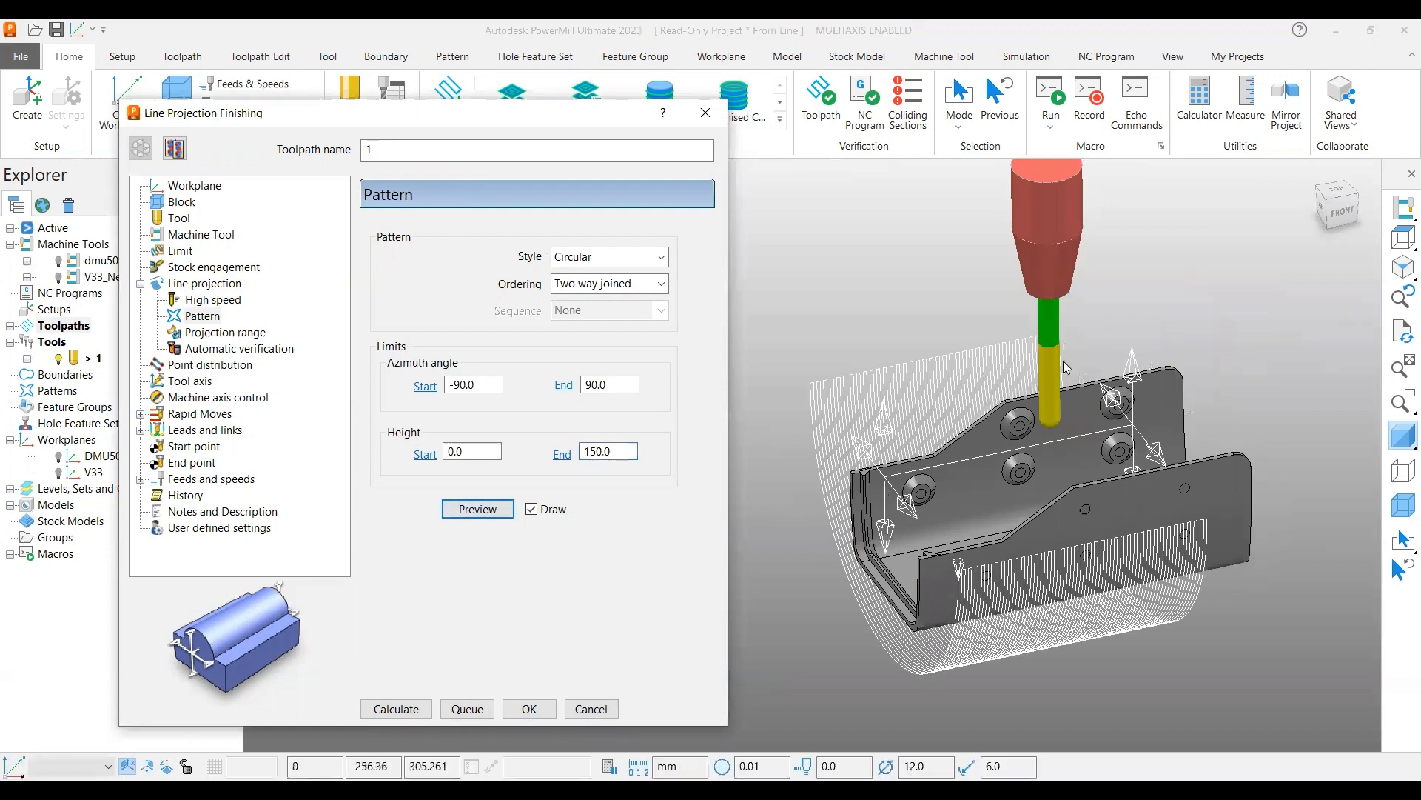
type("2")
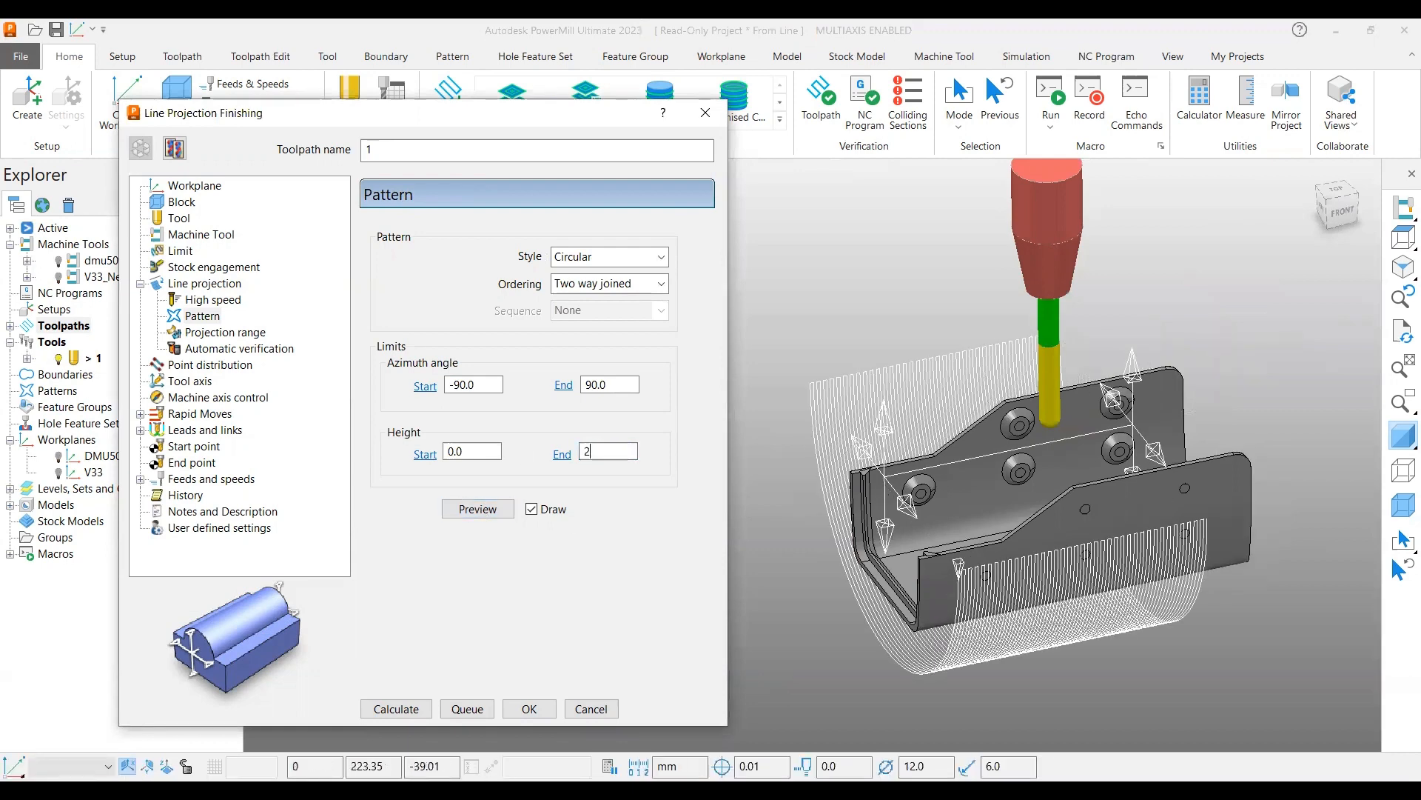
left_click(476, 508)
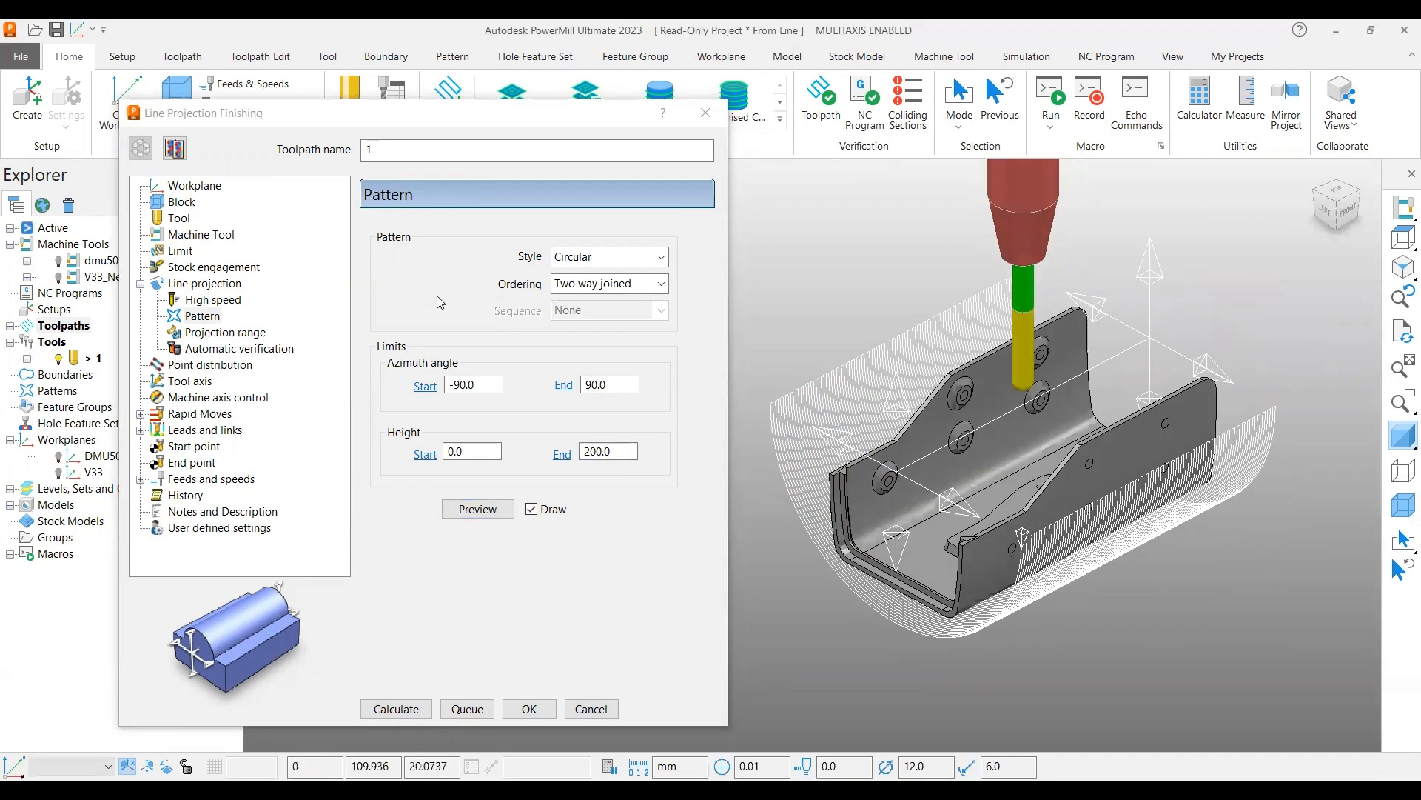
mouse_move(192, 380)
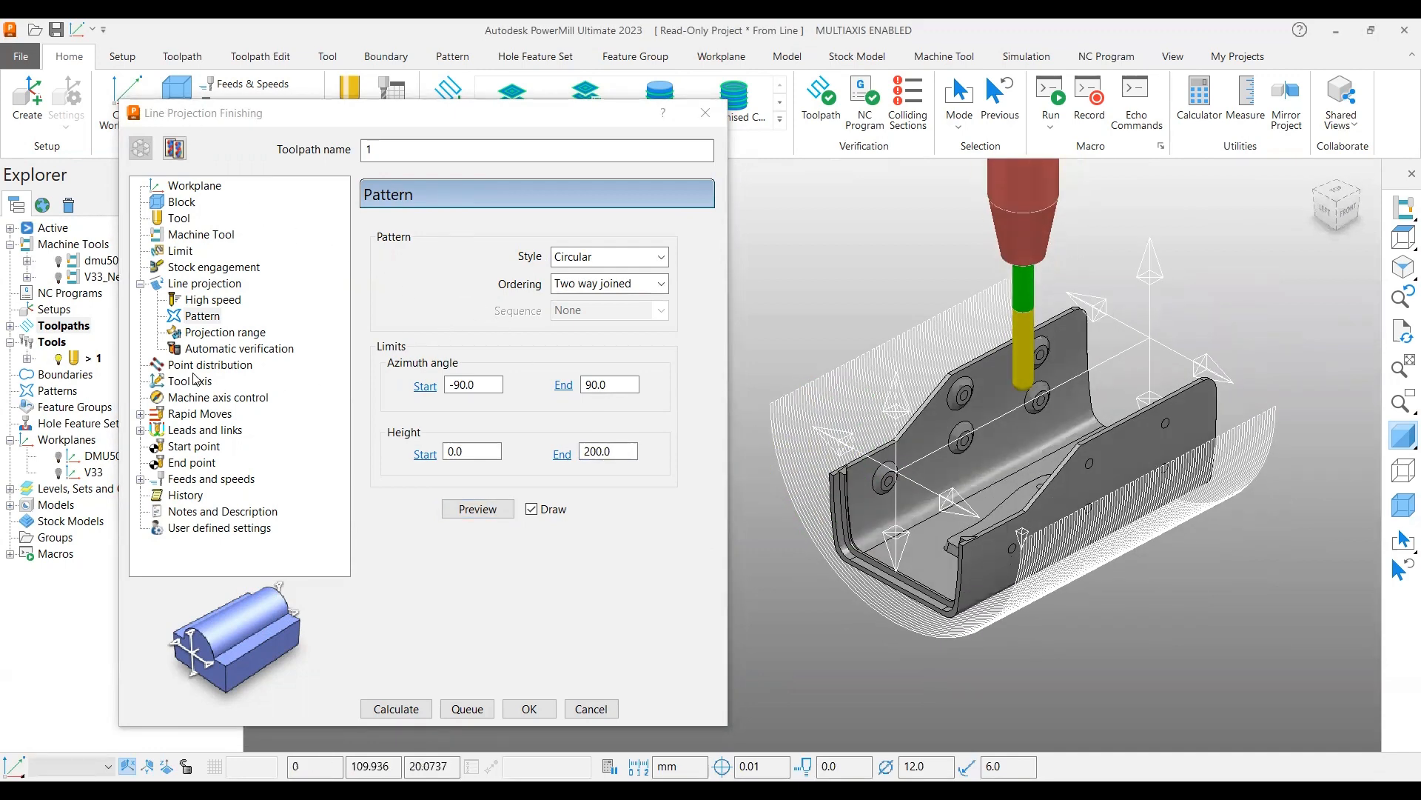
Enable Draw tool axis on the Tool axis page, showing the red from-line above the bracket
left_click(191, 381)
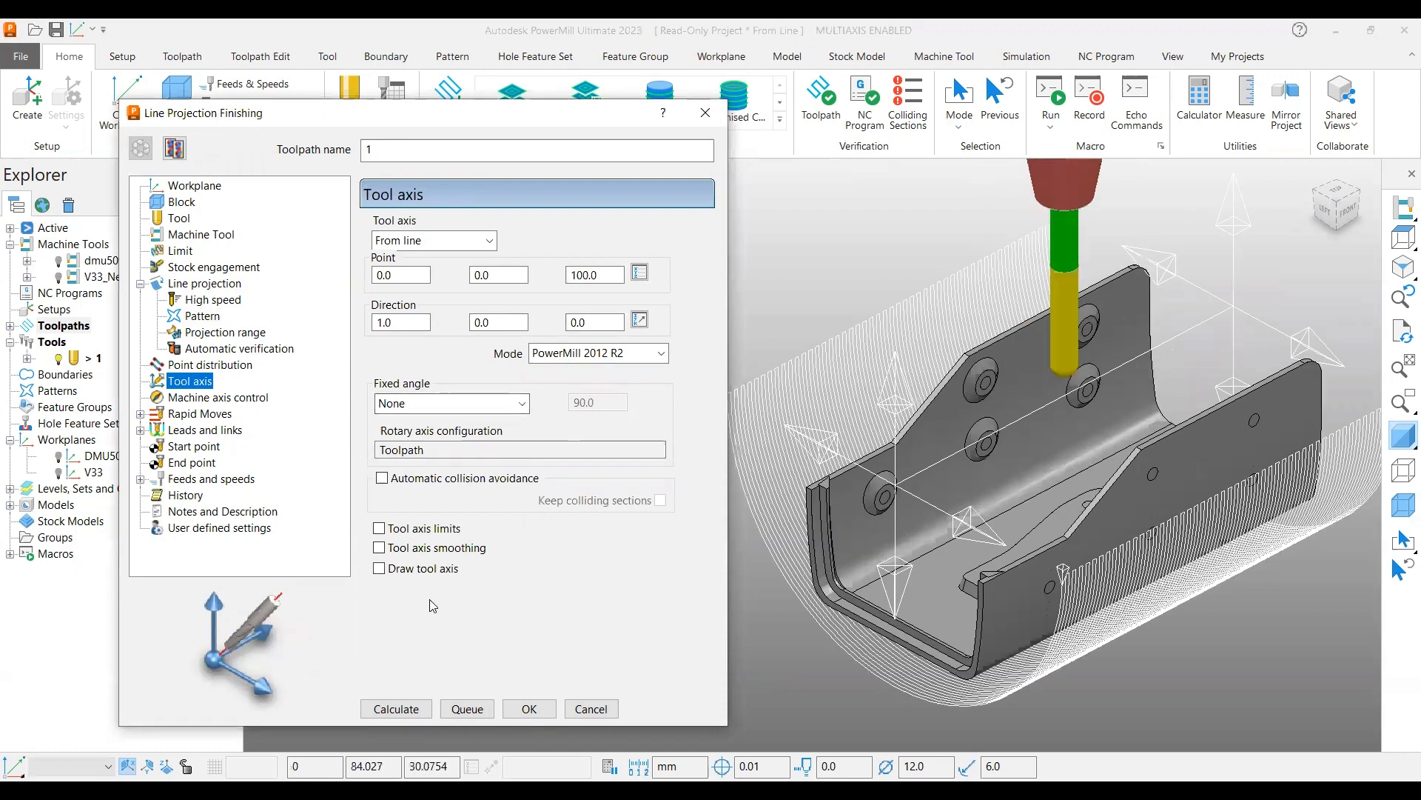
left_click(379, 569)
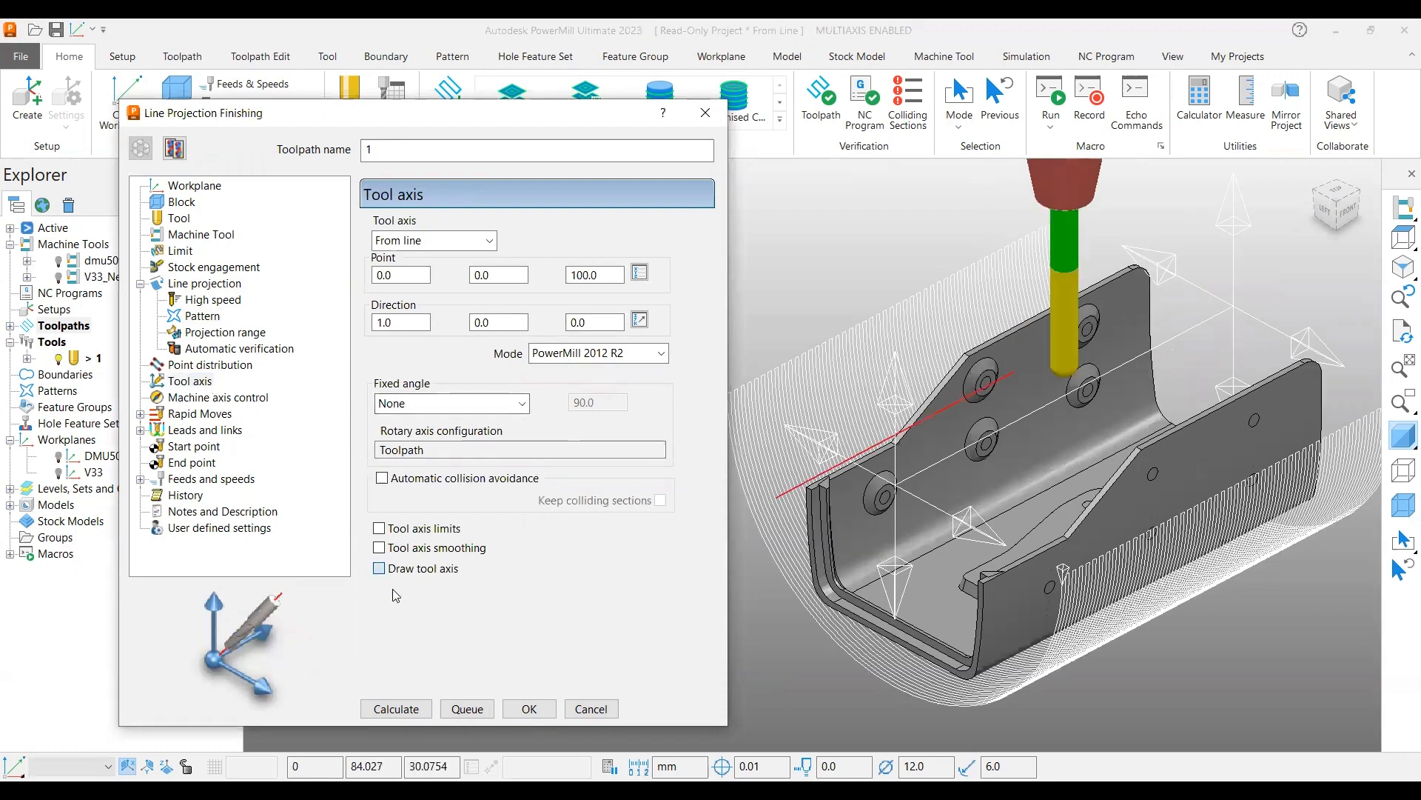
left_click(379, 569)
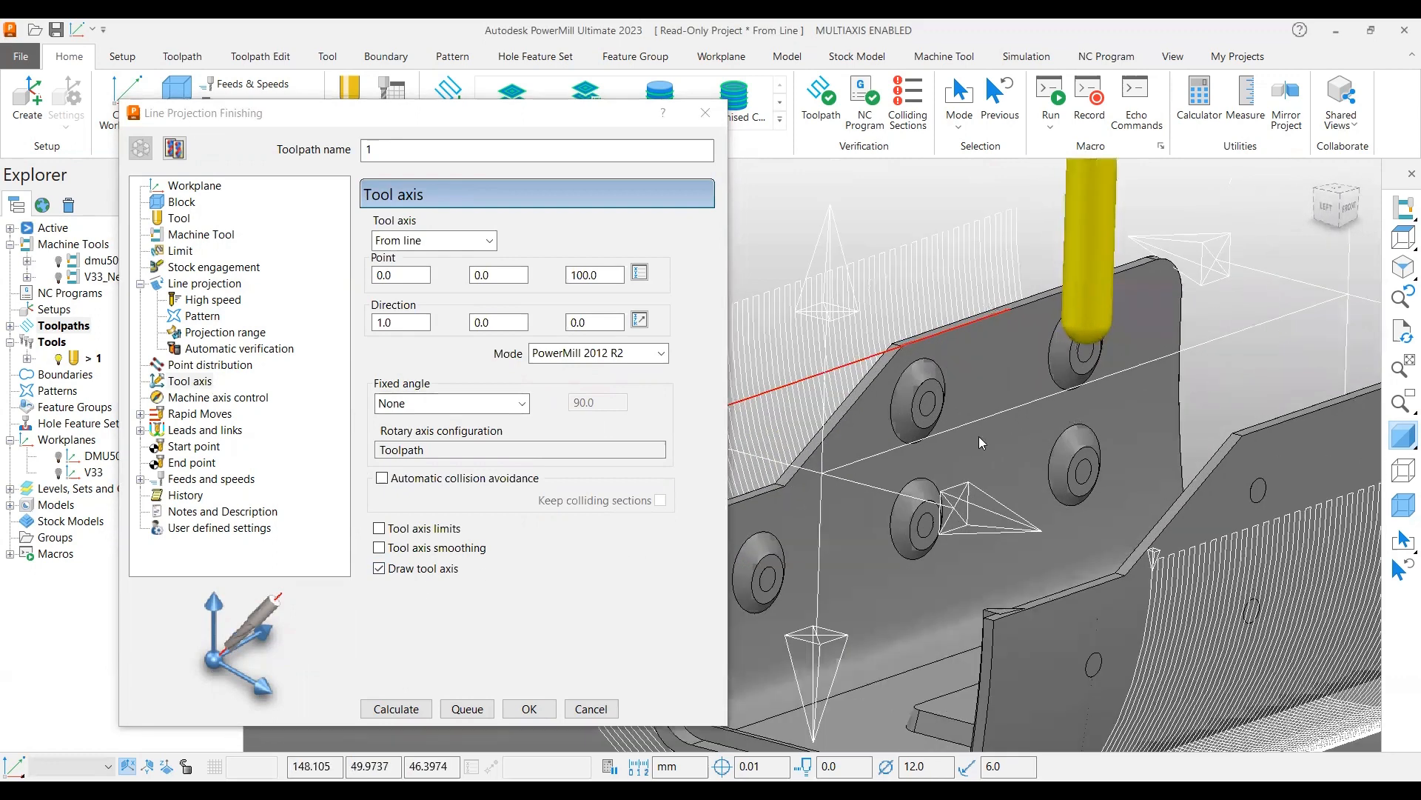
left_click_drag(981, 442, 1152, 364)
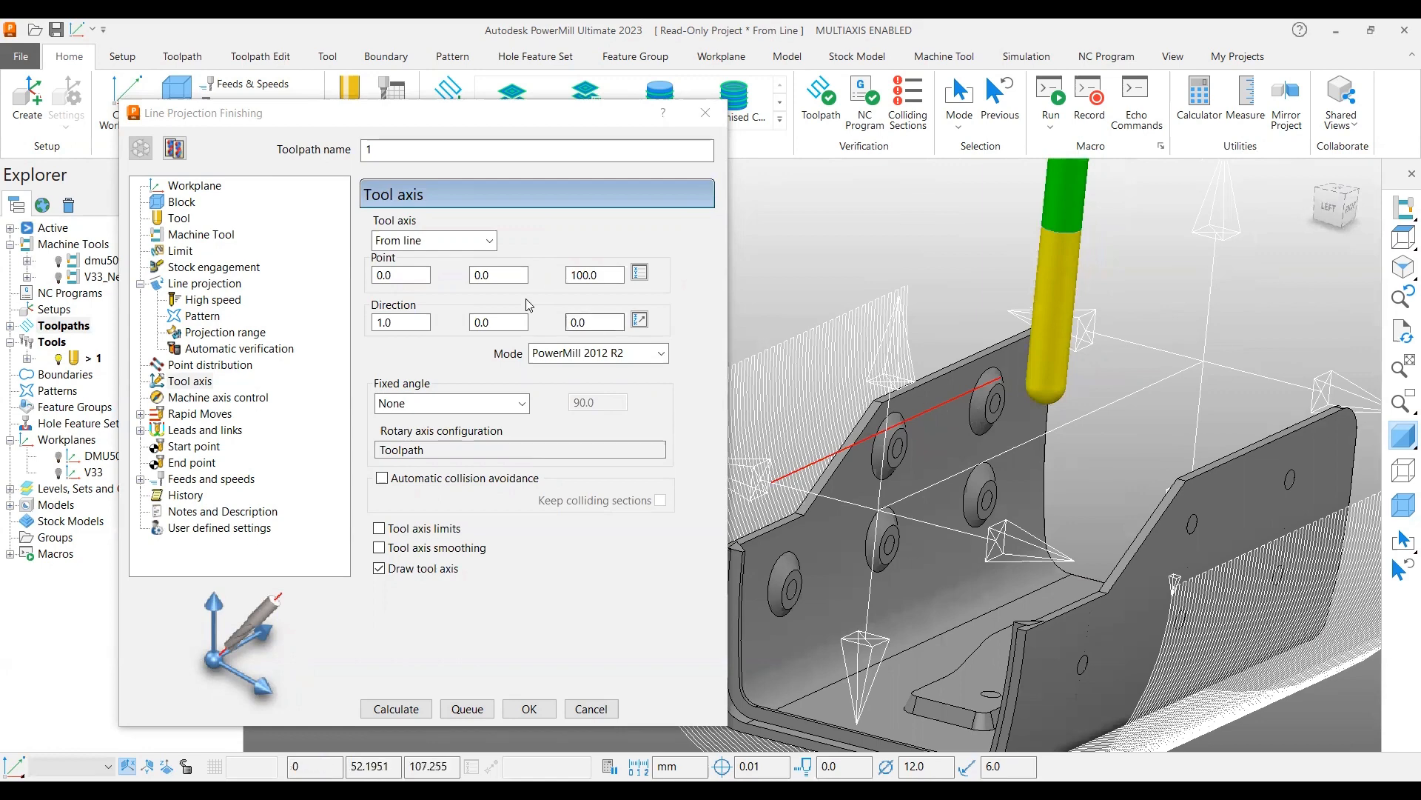
mouse_move(879, 458)
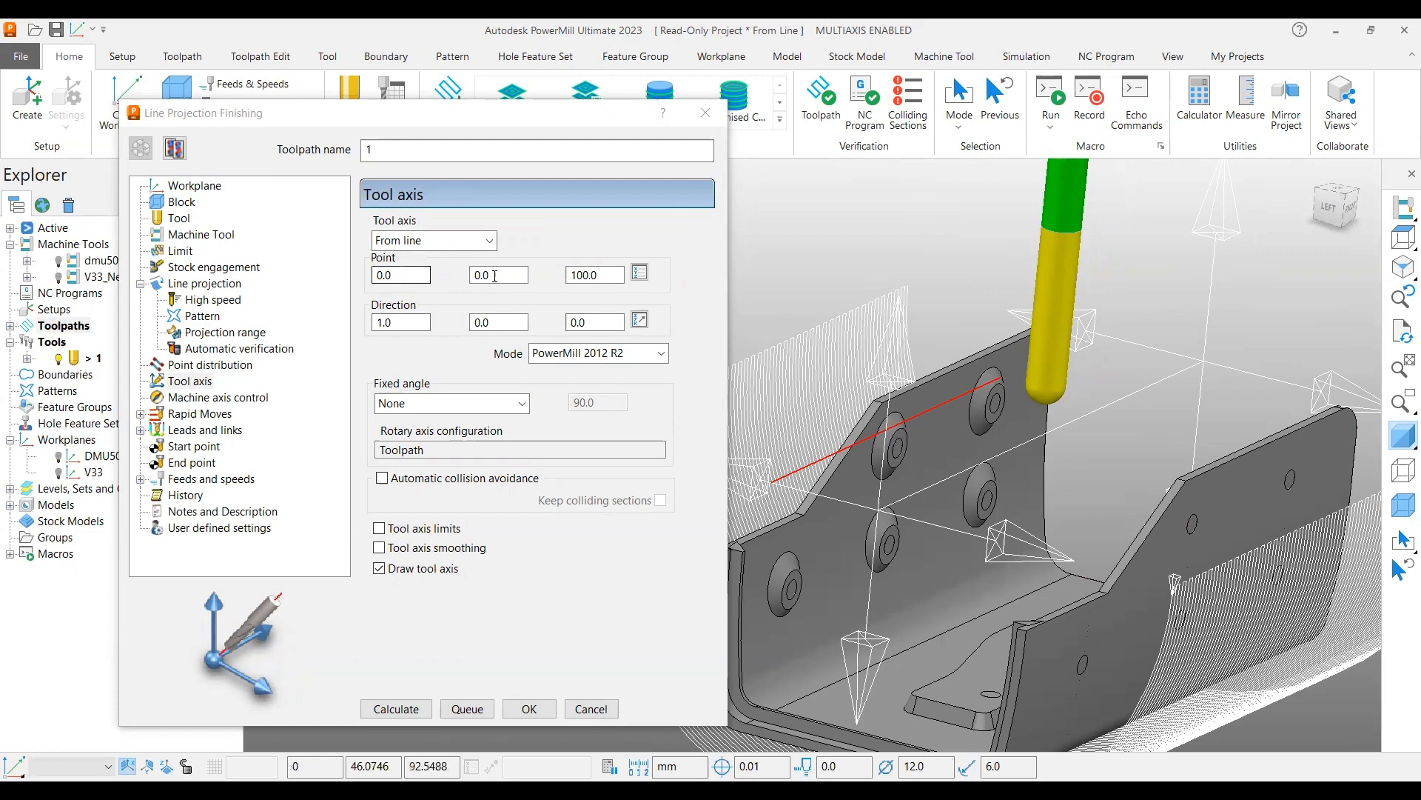
mouse_move(1034, 413)
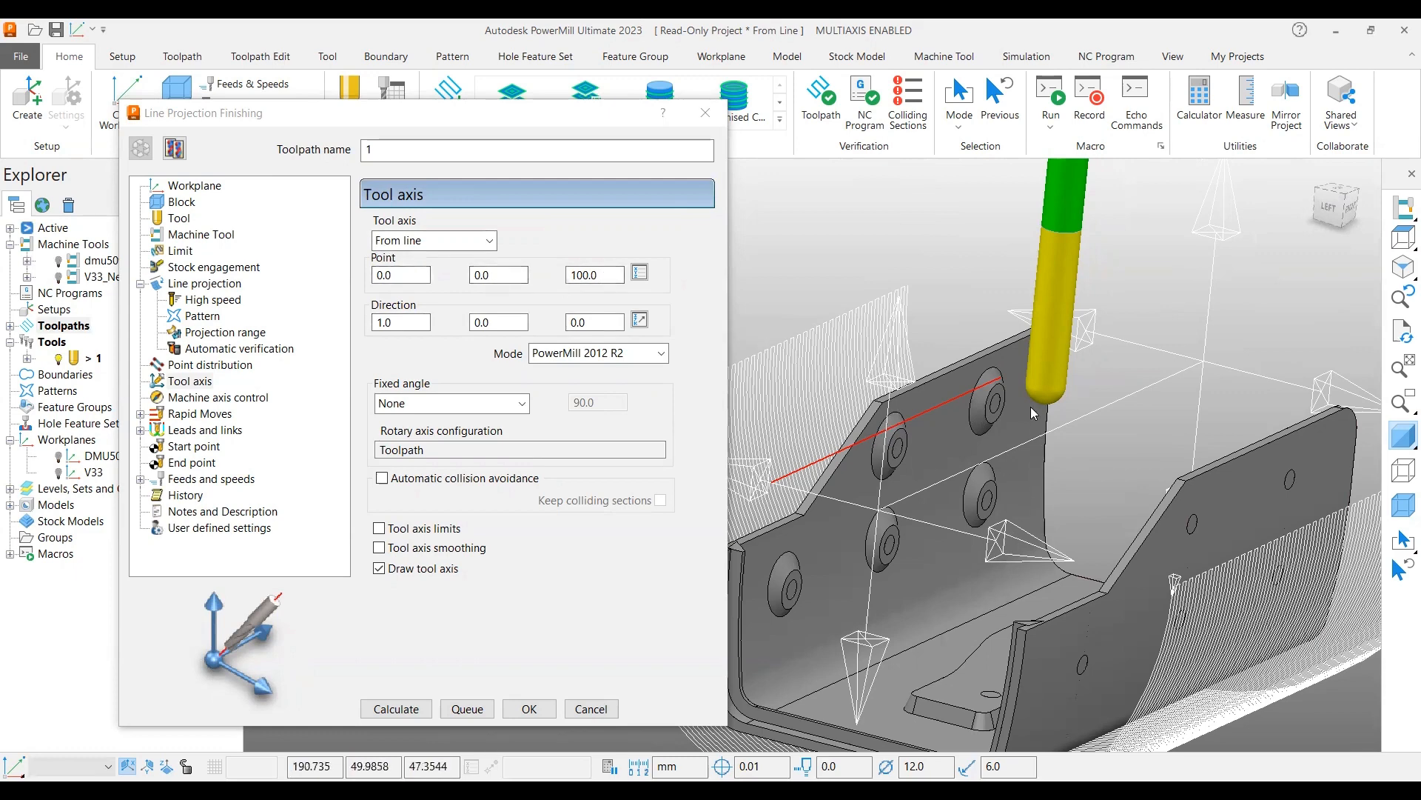
left_click_drag(1033, 413, 1115, 388)
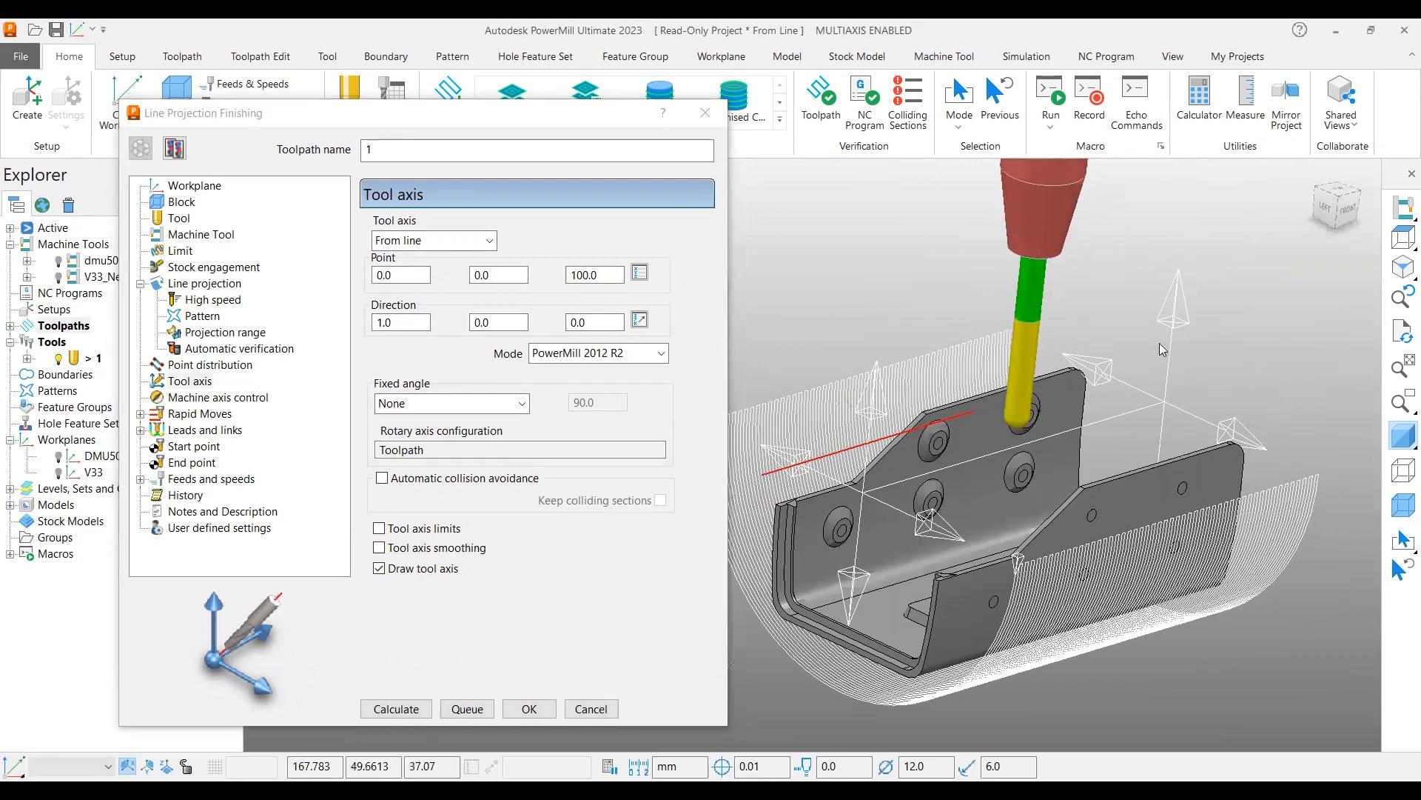
Calculate the line projection finishing toolpath and close its settings
left_click(397, 708)
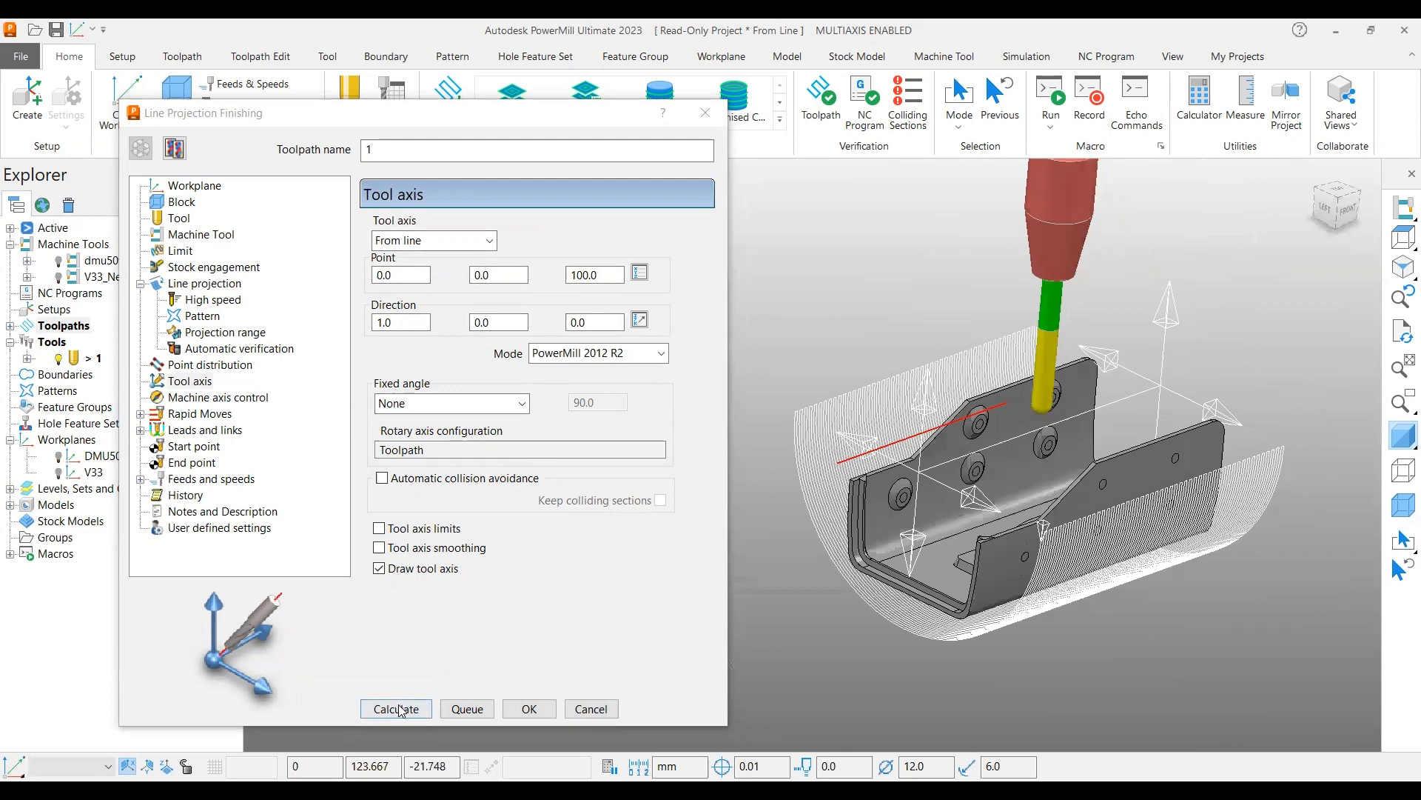
left_click(396, 708)
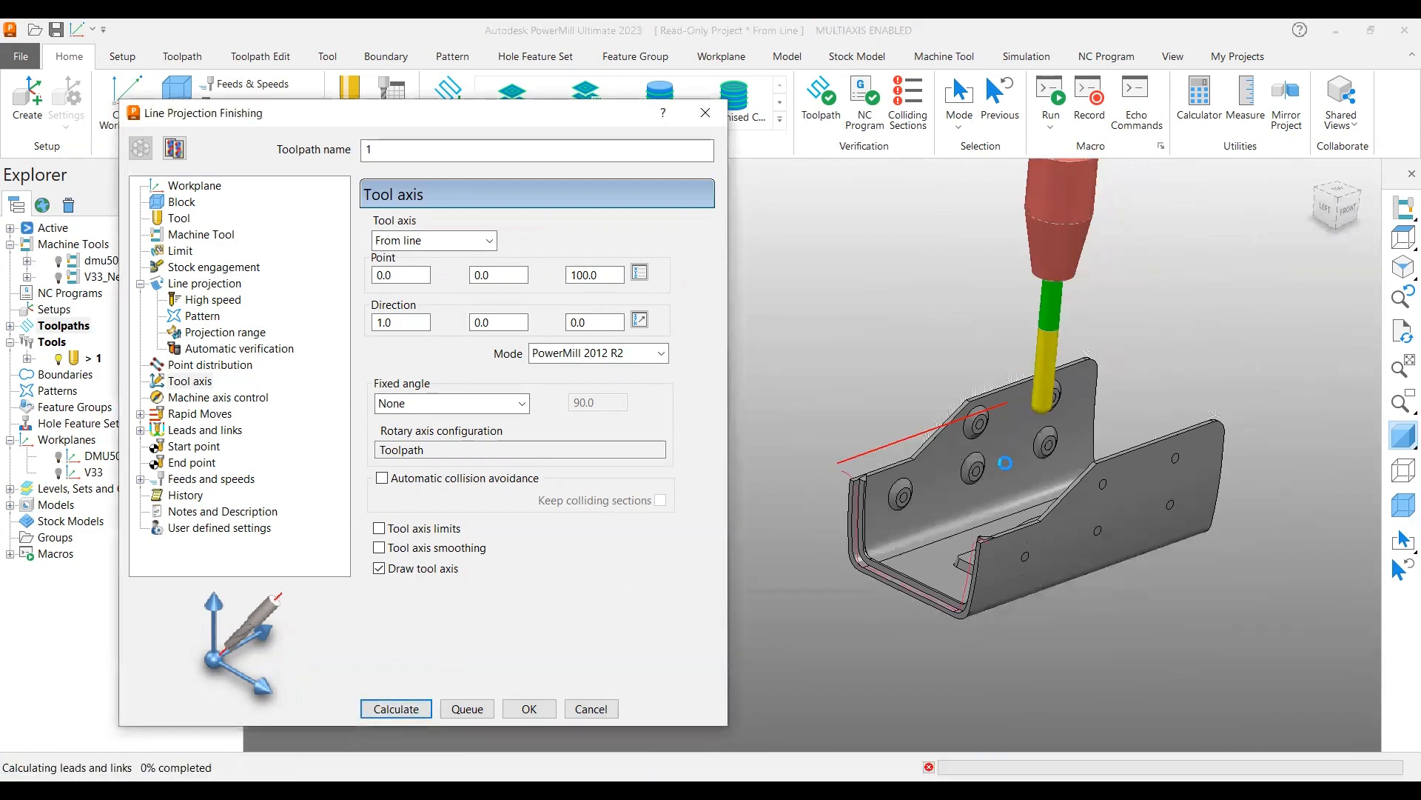
left_click(395, 708)
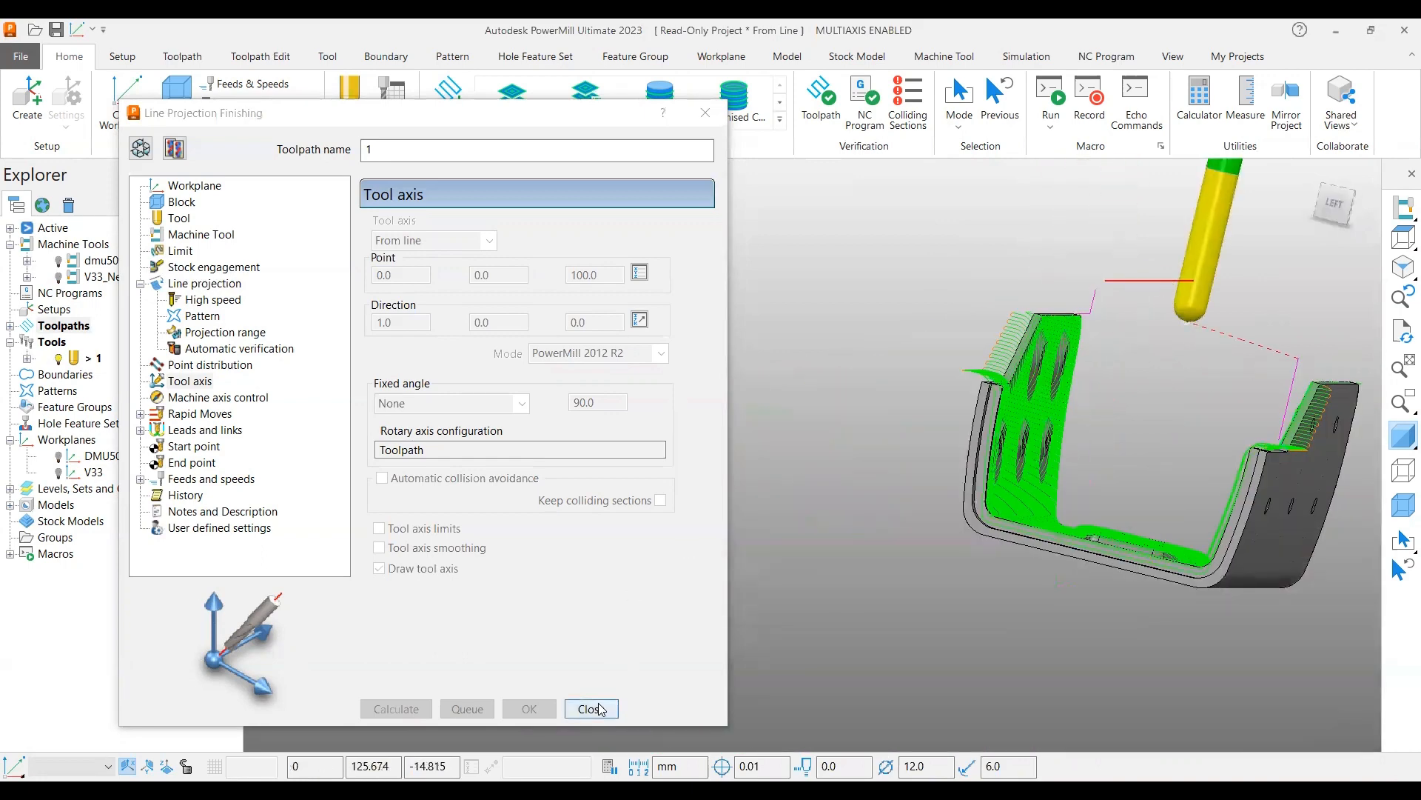
left_click(589, 708)
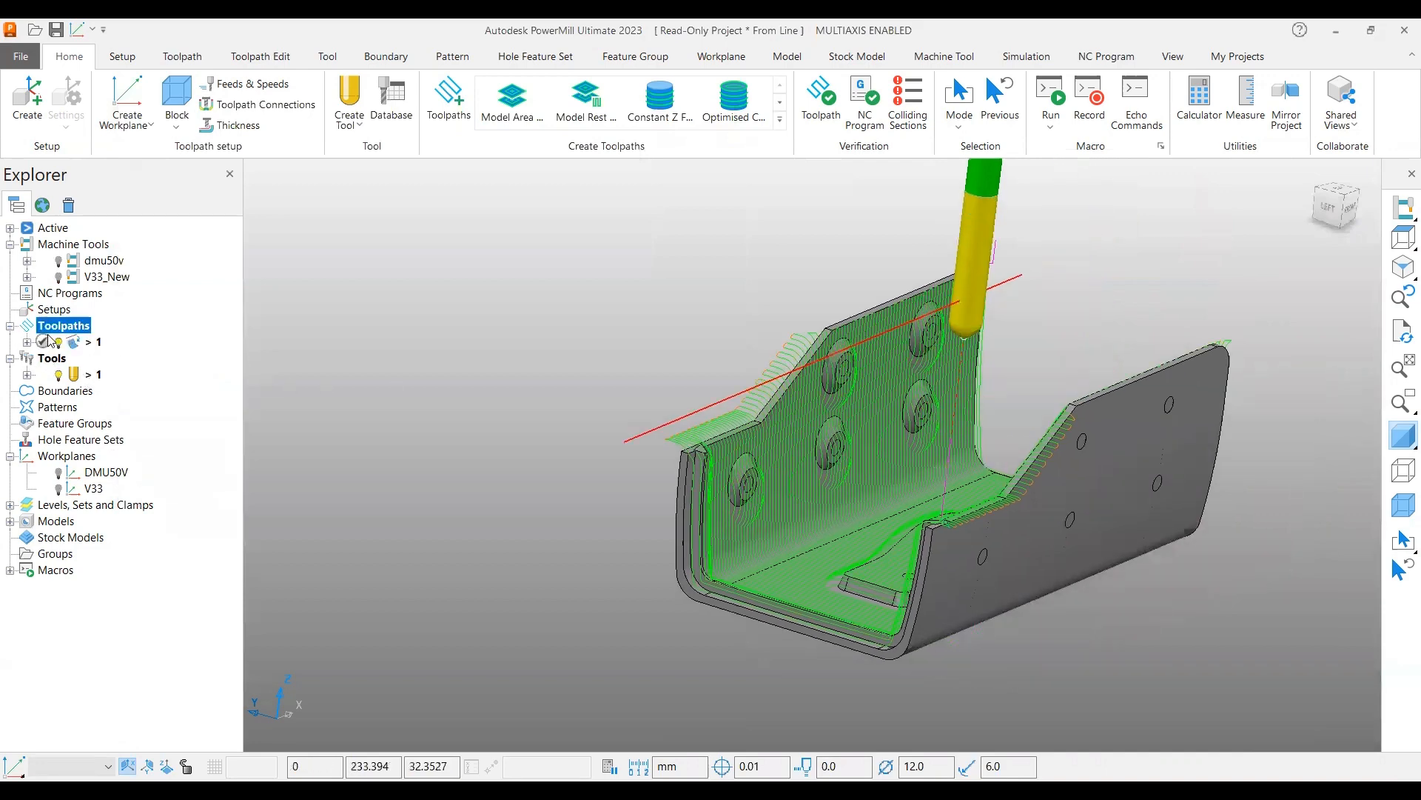
Start the toolpath simulation, select toolpath 1 on the bracket and restart from its beginning
left_click(1025, 56)
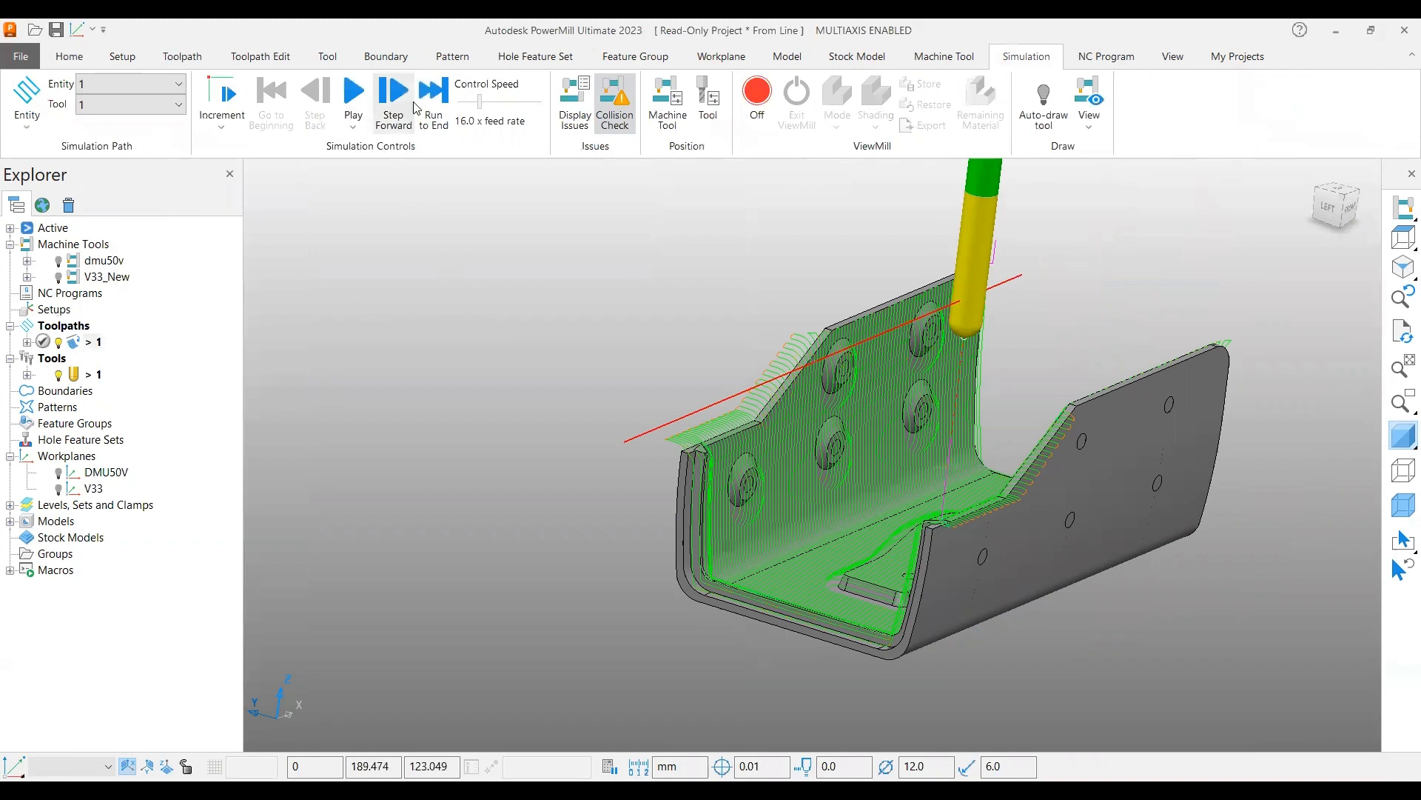
left_click(352, 102)
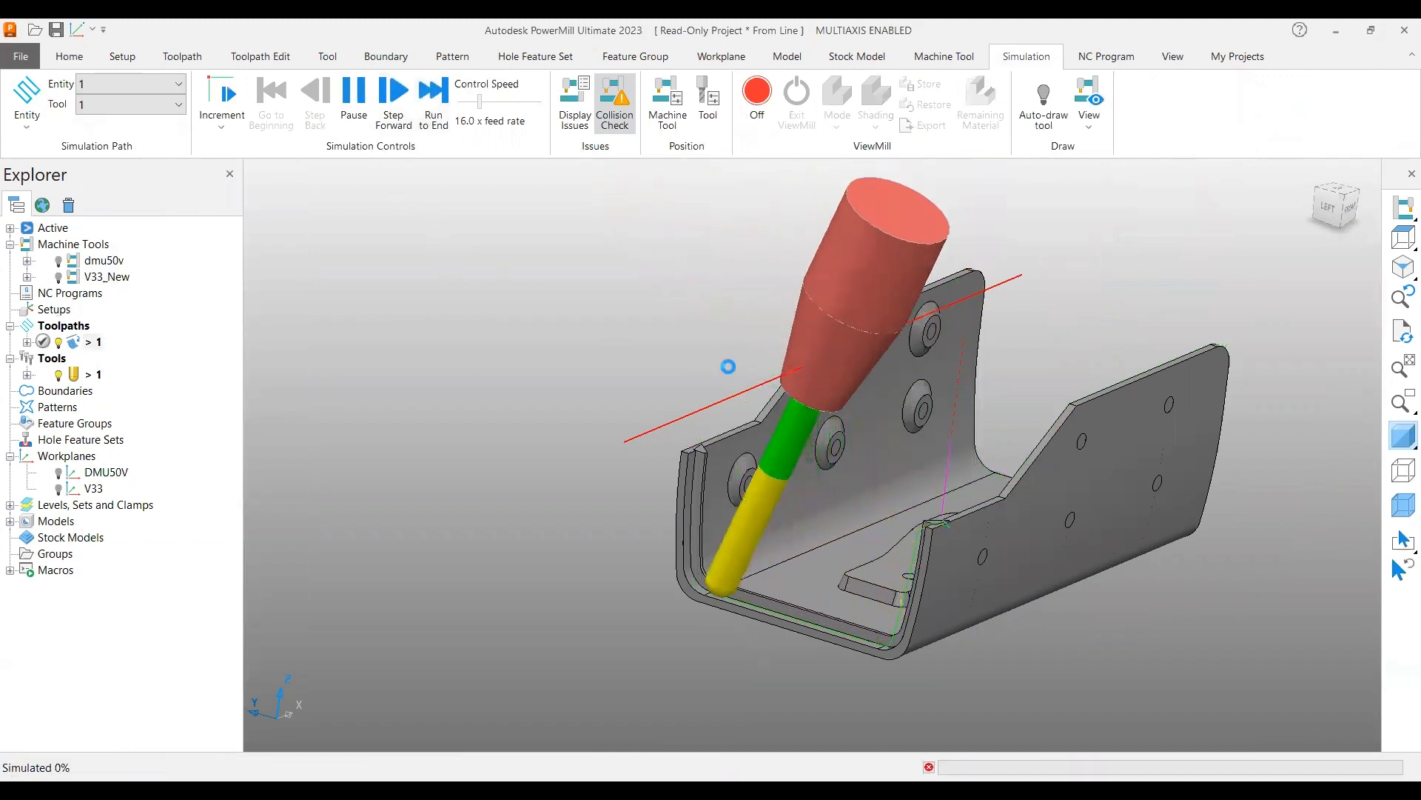
left_click(394, 102)
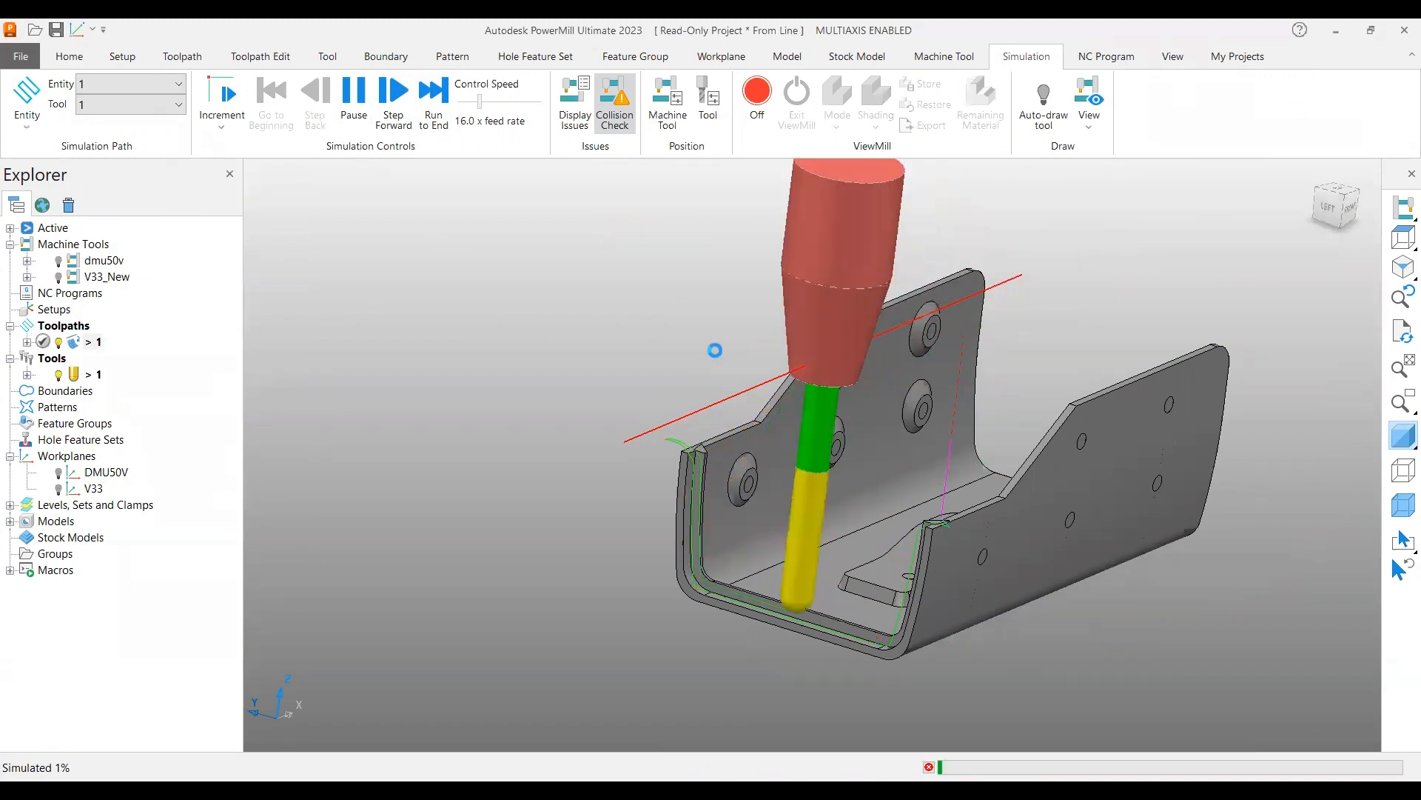
left_click(434, 99)
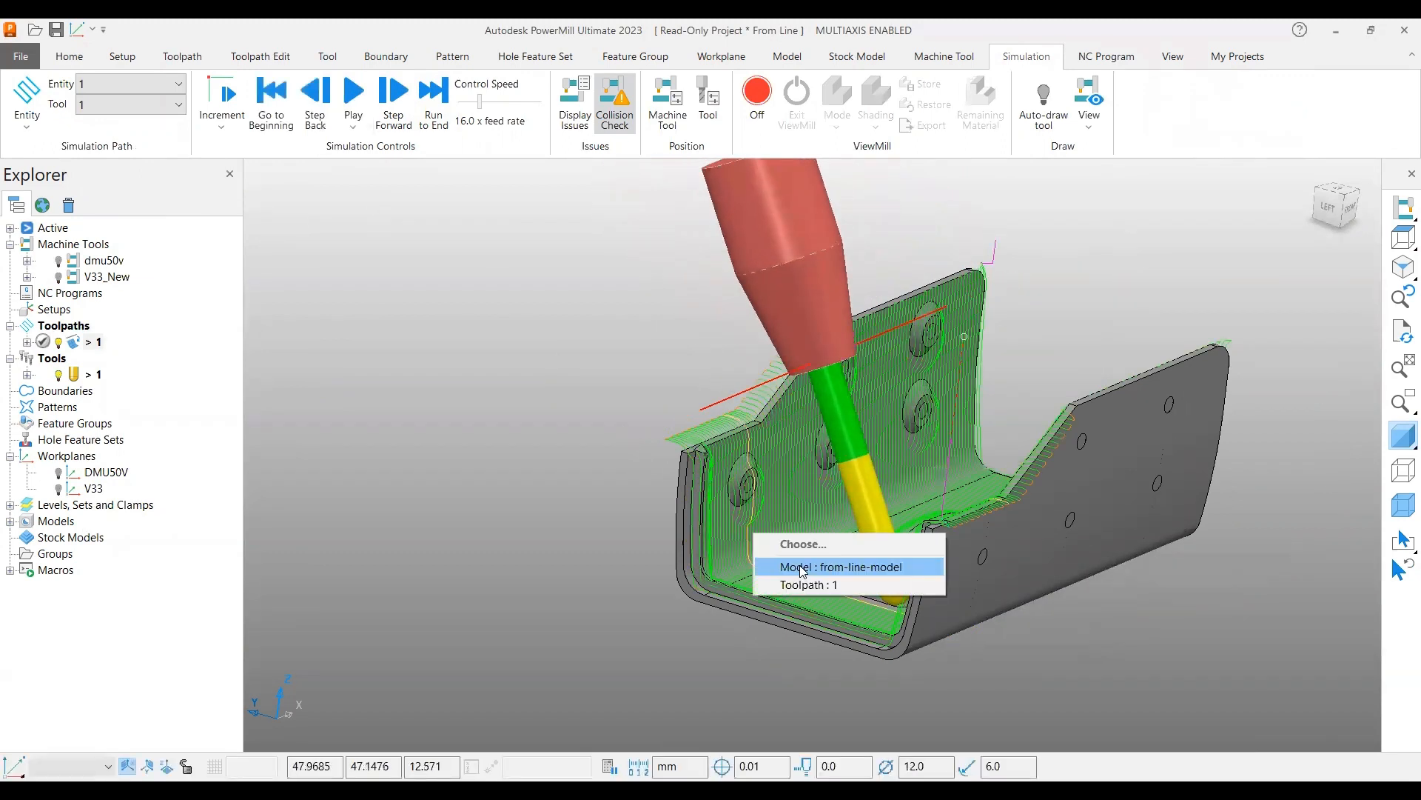
left_click(808, 584)
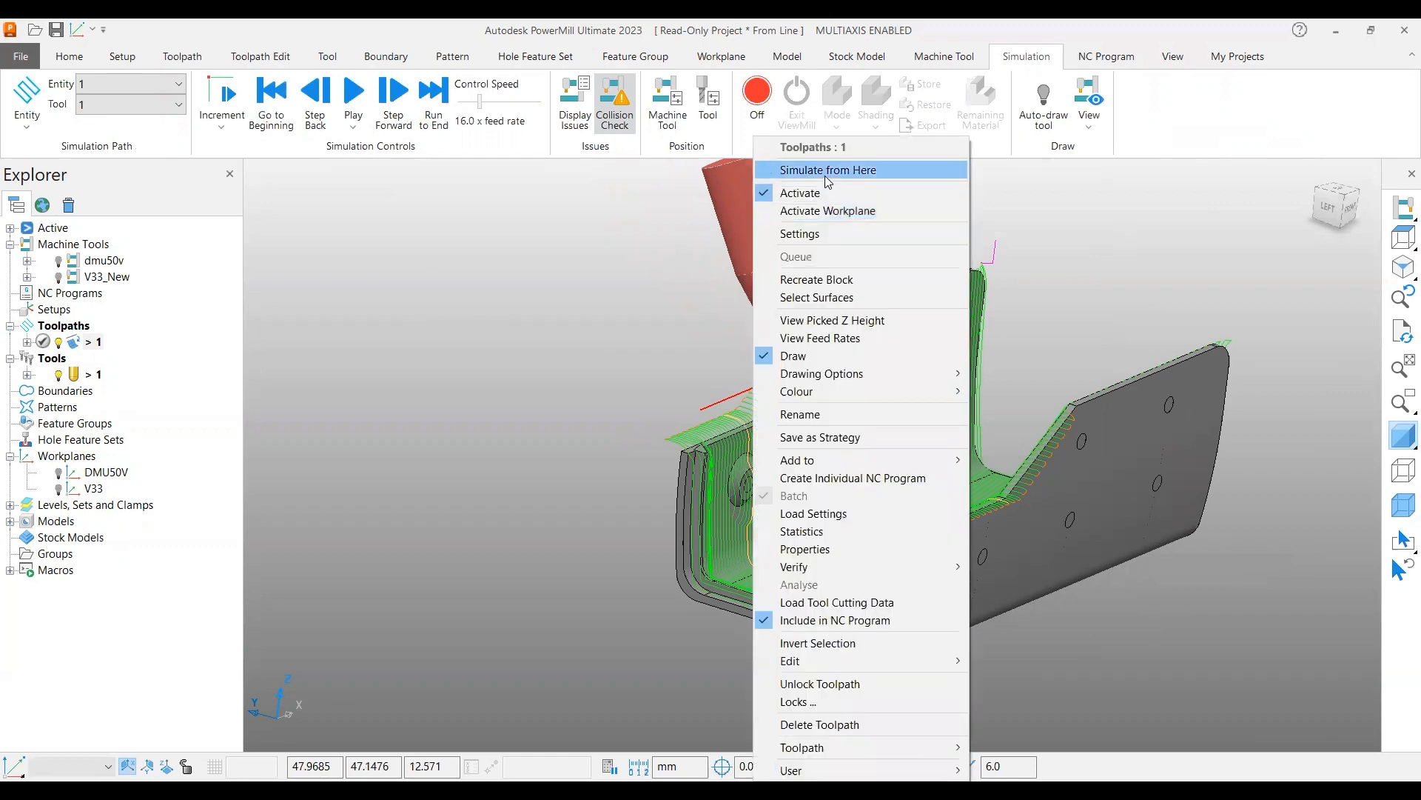
left_click(826, 169)
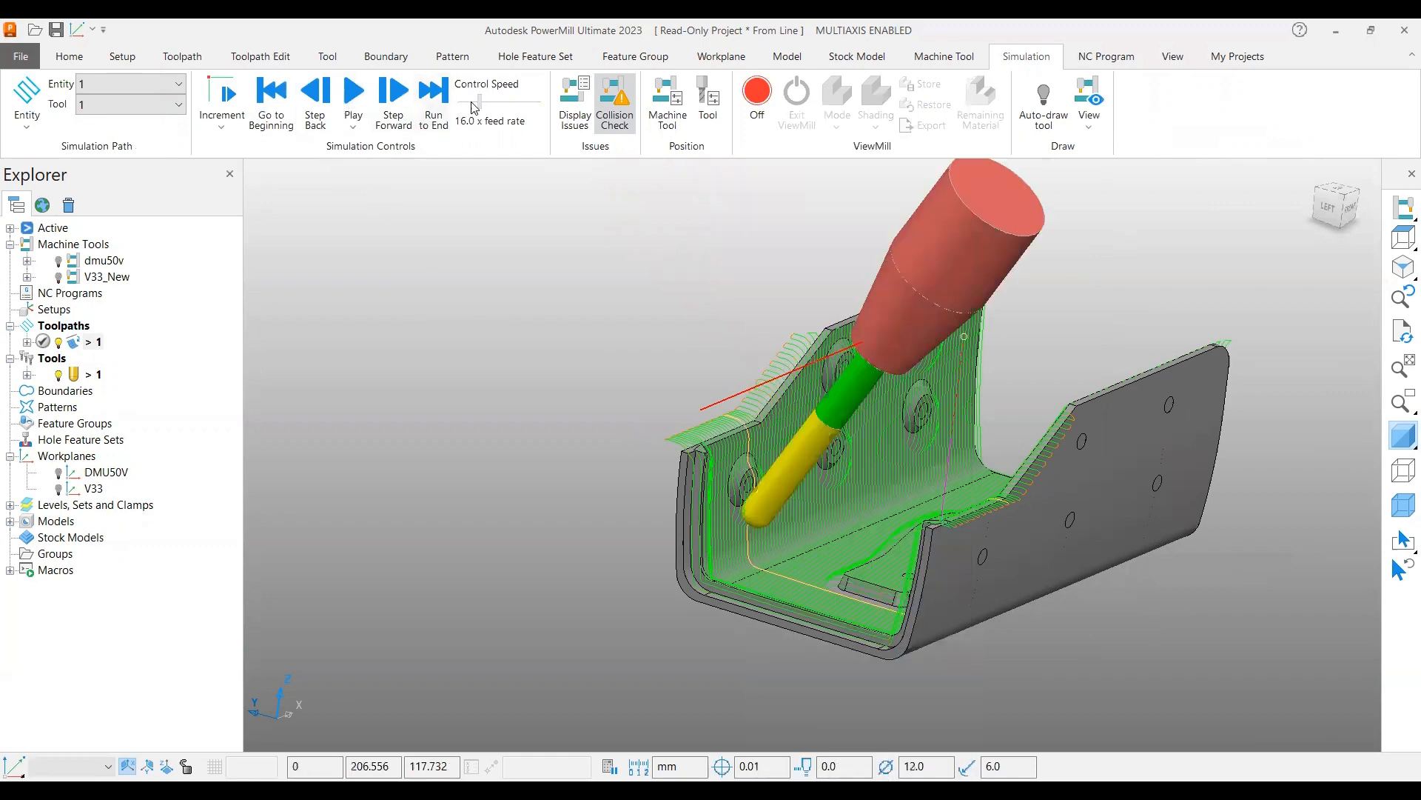
Replay the simulation at a slower speed to about 22% along the inner wall
left_click(352, 99)
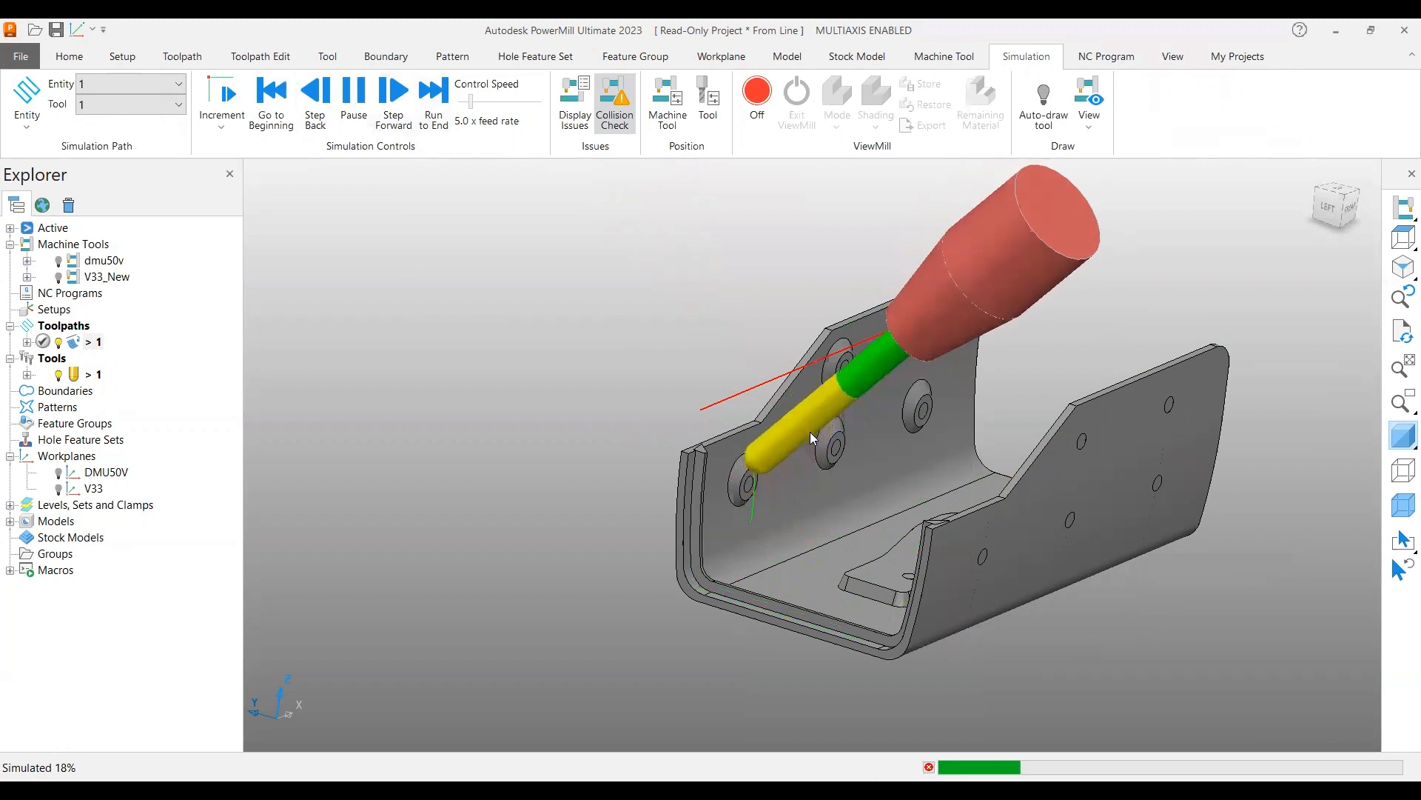
left_click(392, 98)
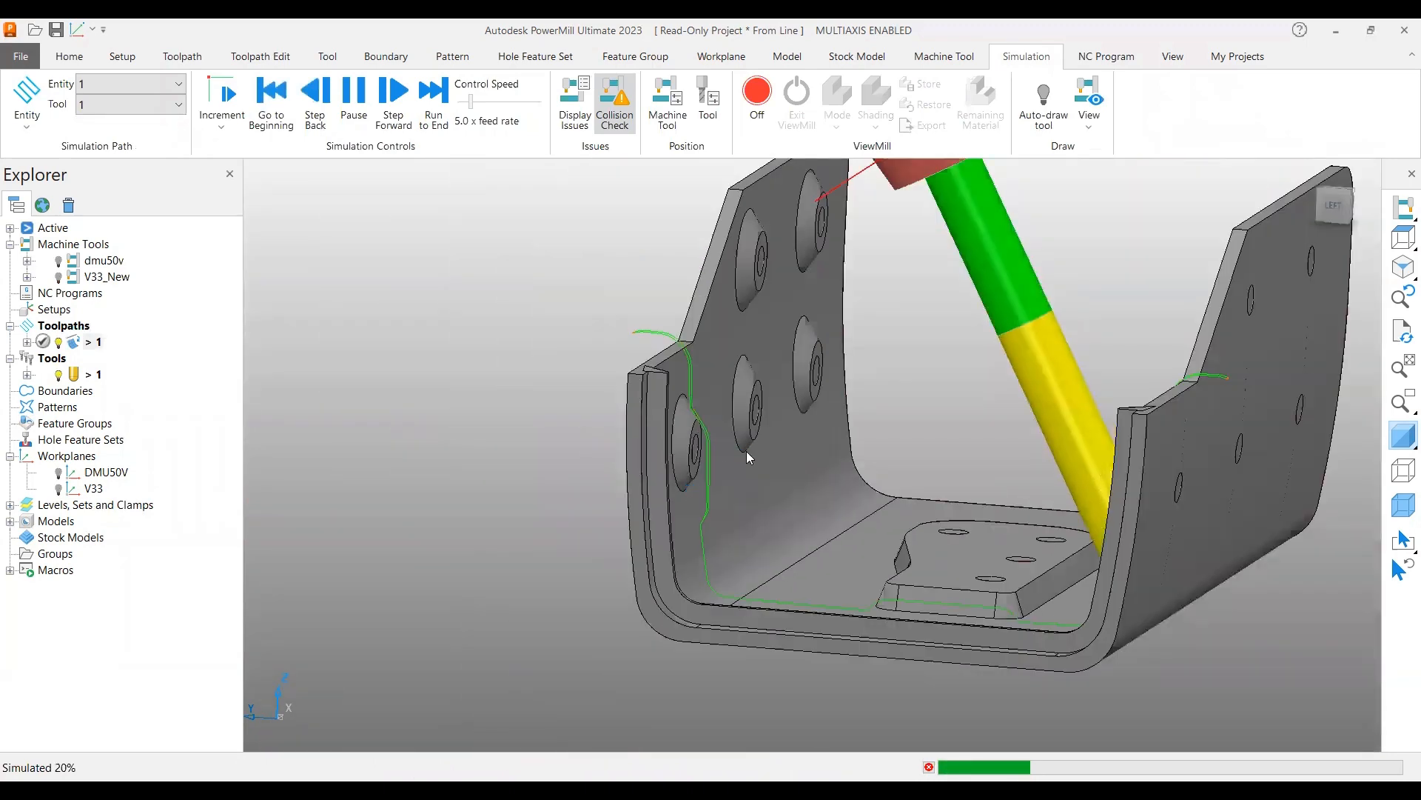
left_click(394, 100)
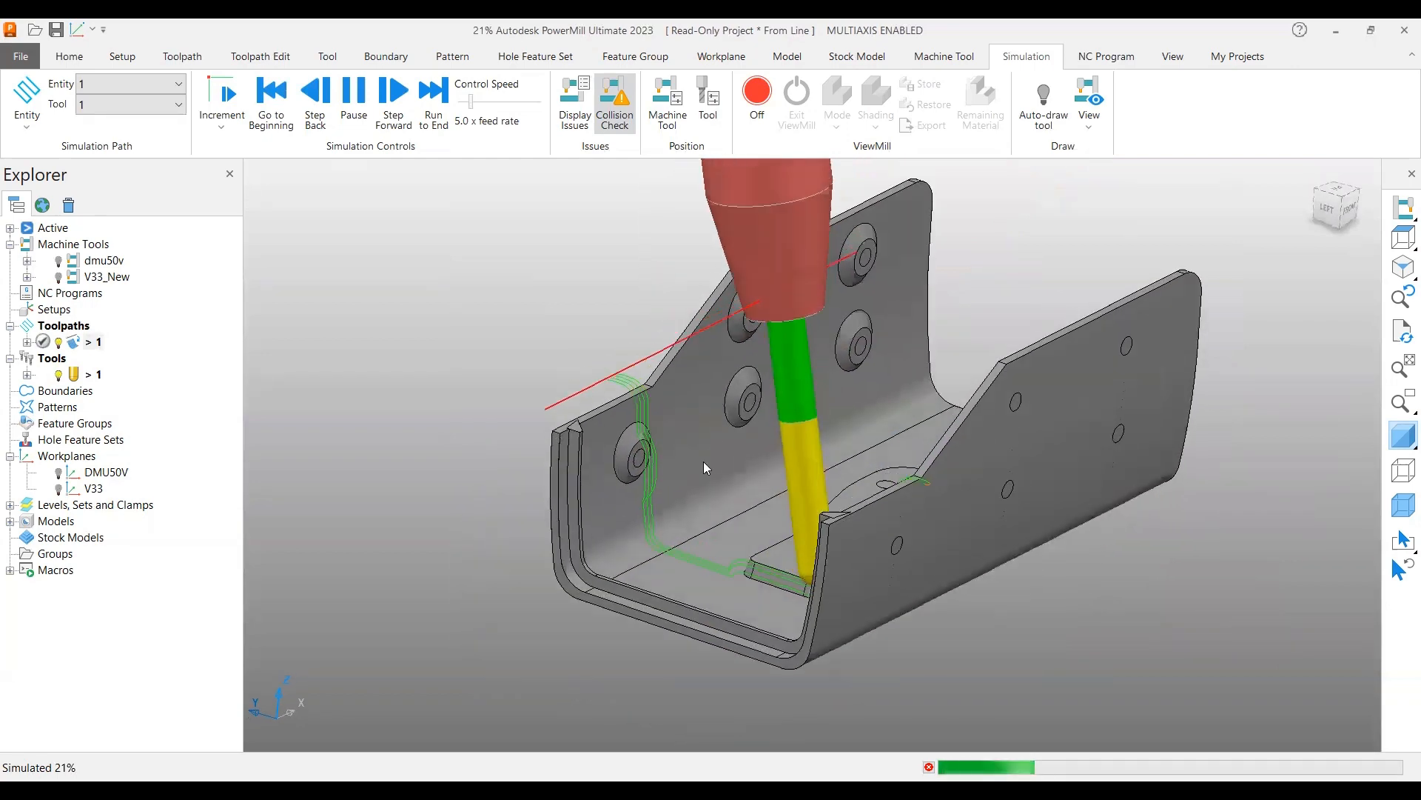
left_click(394, 102)
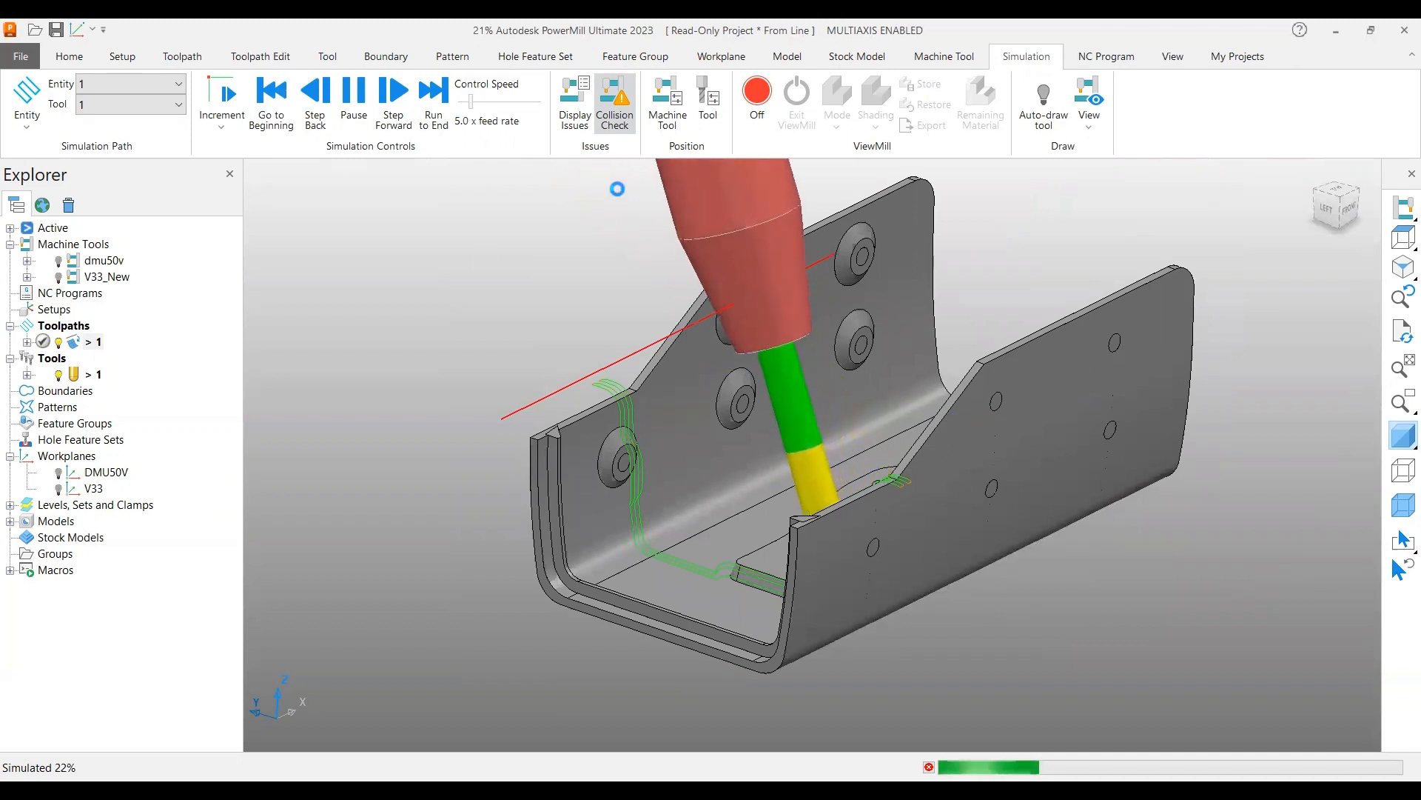
Pause, show the Machine Tool Position readout, resume briefly and activate the dmu50v machine
left_click(354, 99)
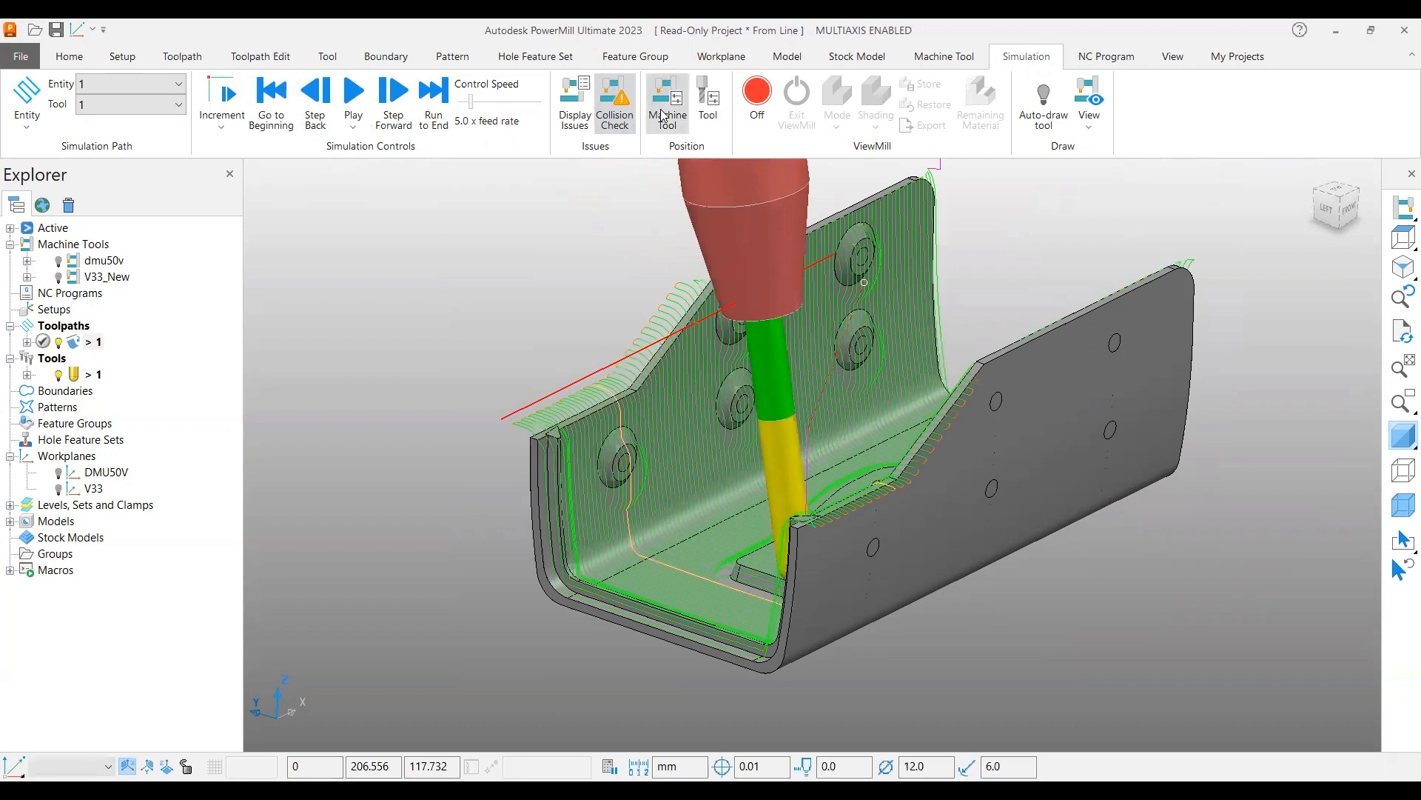
left_click(666, 99)
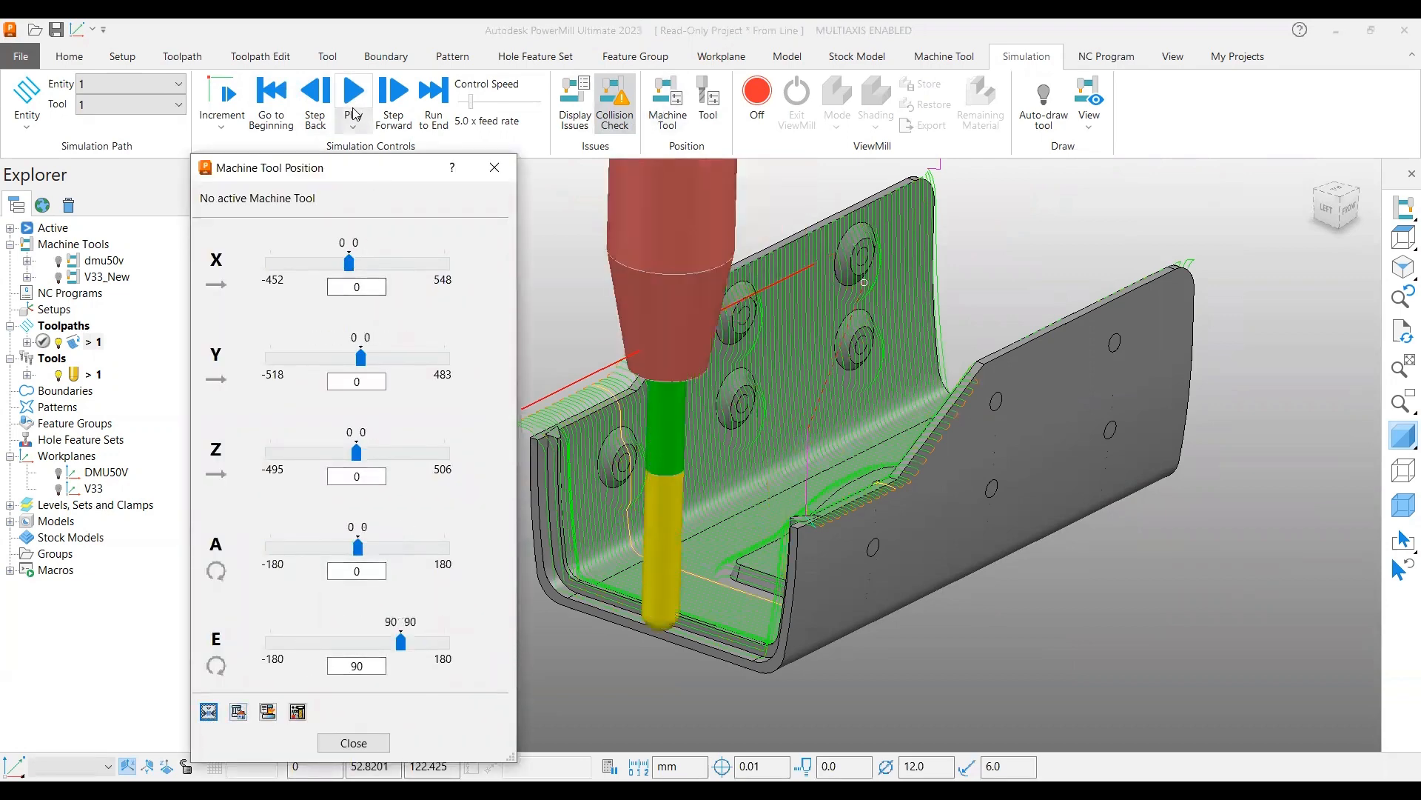
left_click(352, 103)
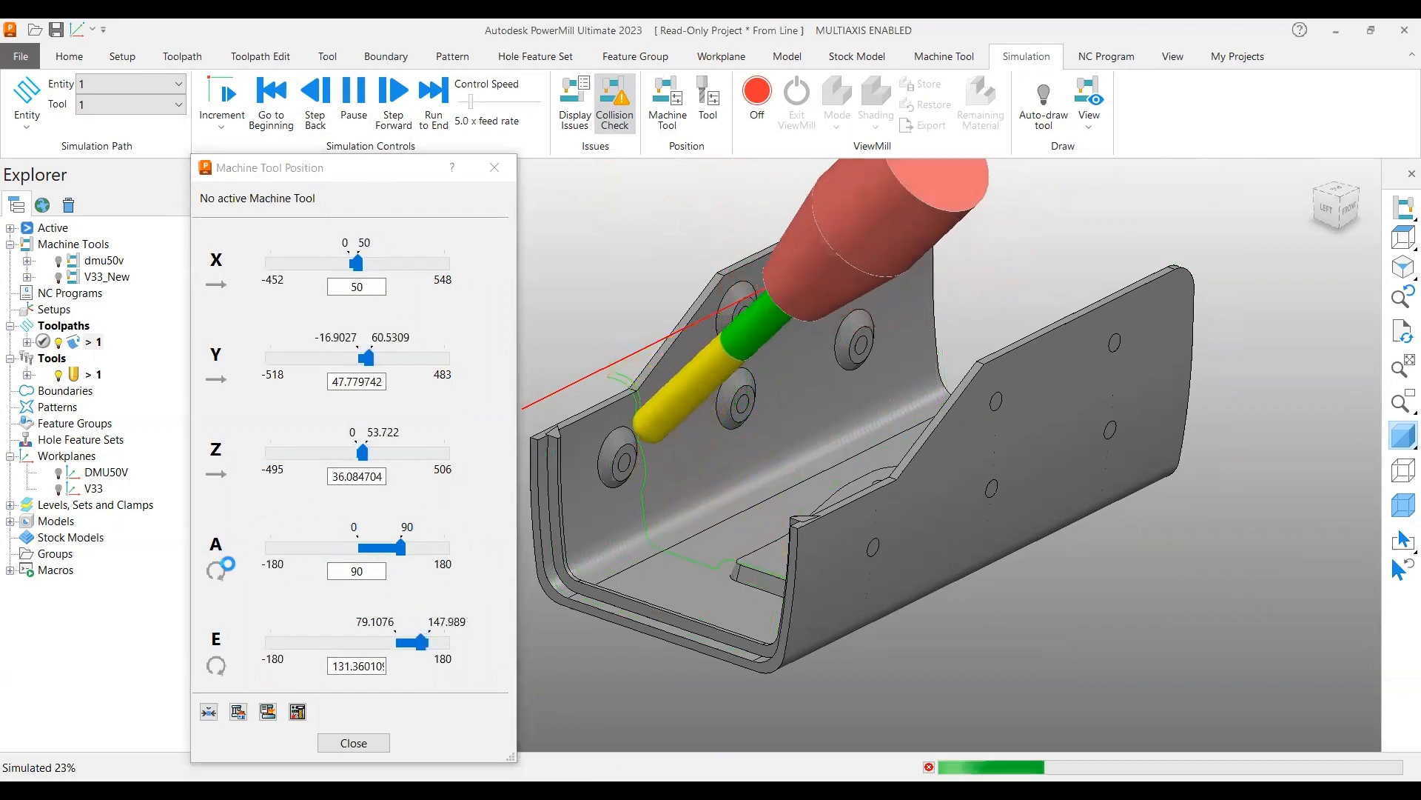
left_click(392, 103)
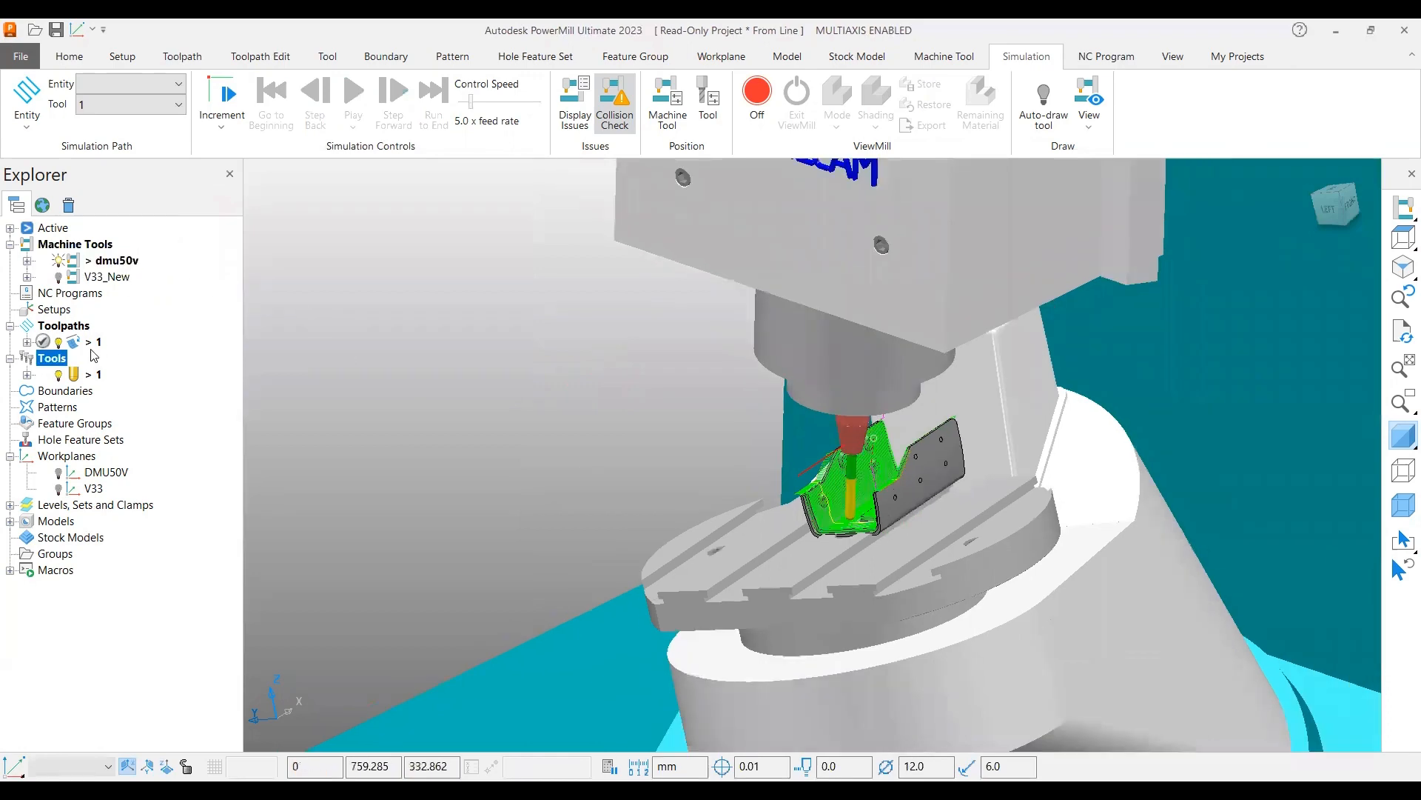
Simulate on the dmu50v, run to 100% with the table tilting, then pause
left_click(352, 86)
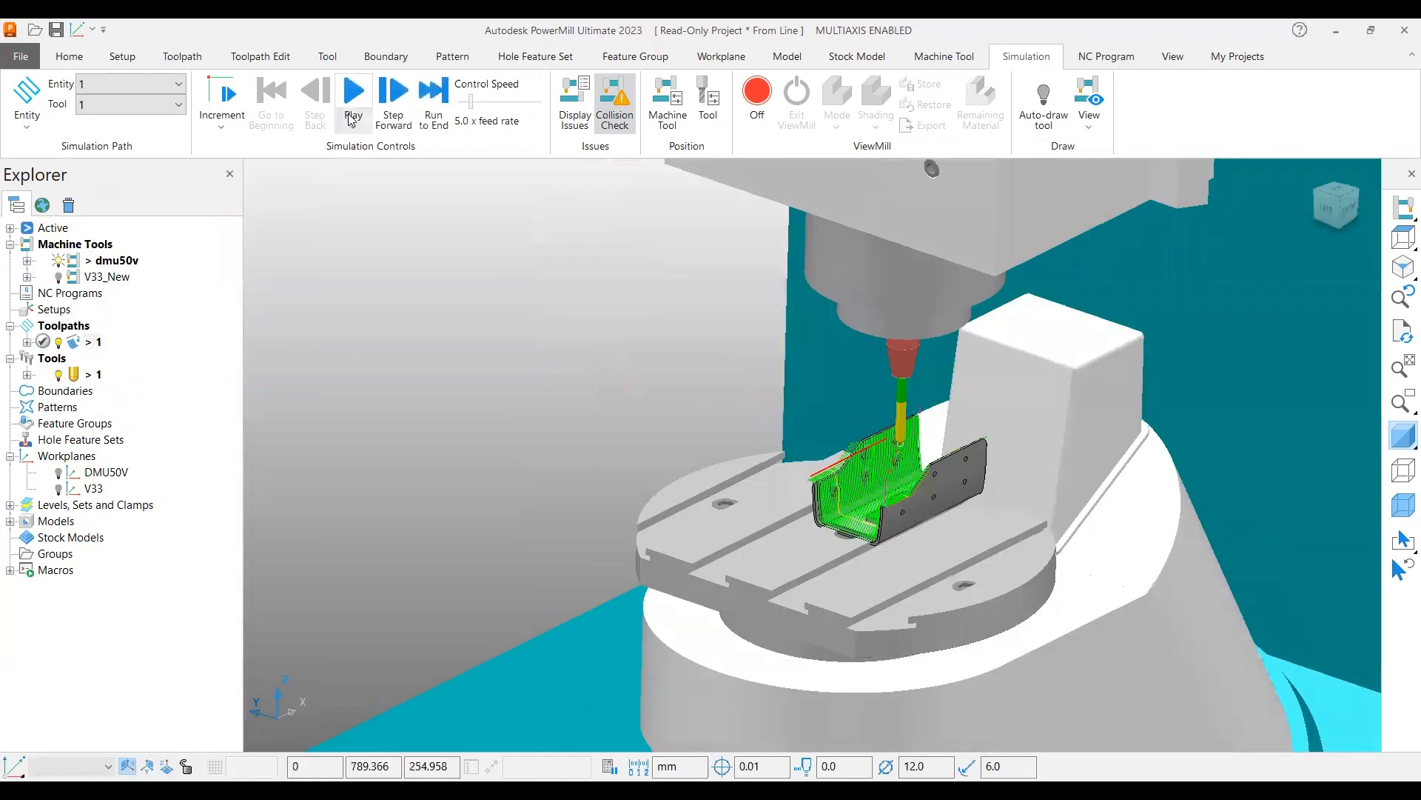
left_click(352, 90)
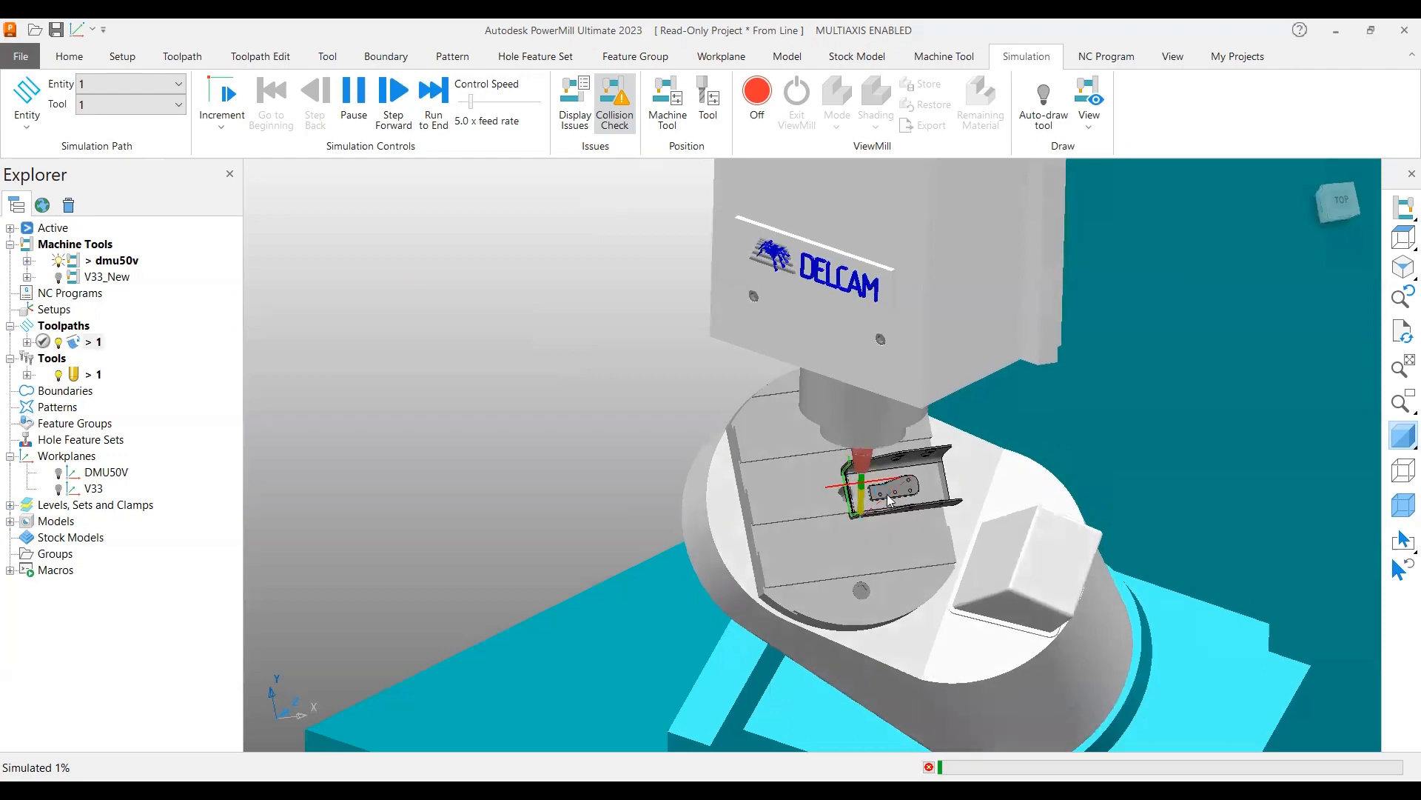
left_click_drag(888, 499, 834, 408)
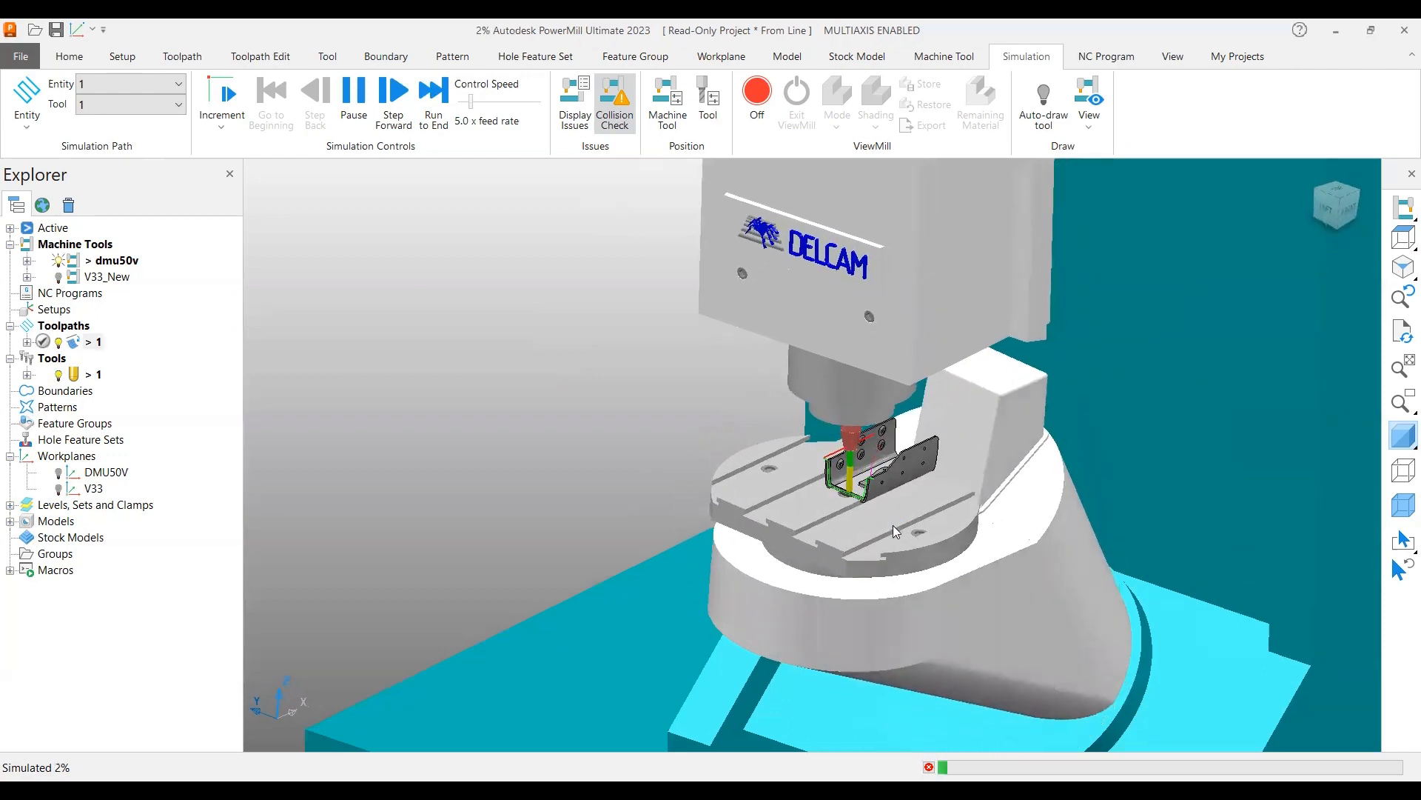
left_click_drag(897, 530, 780, 471)
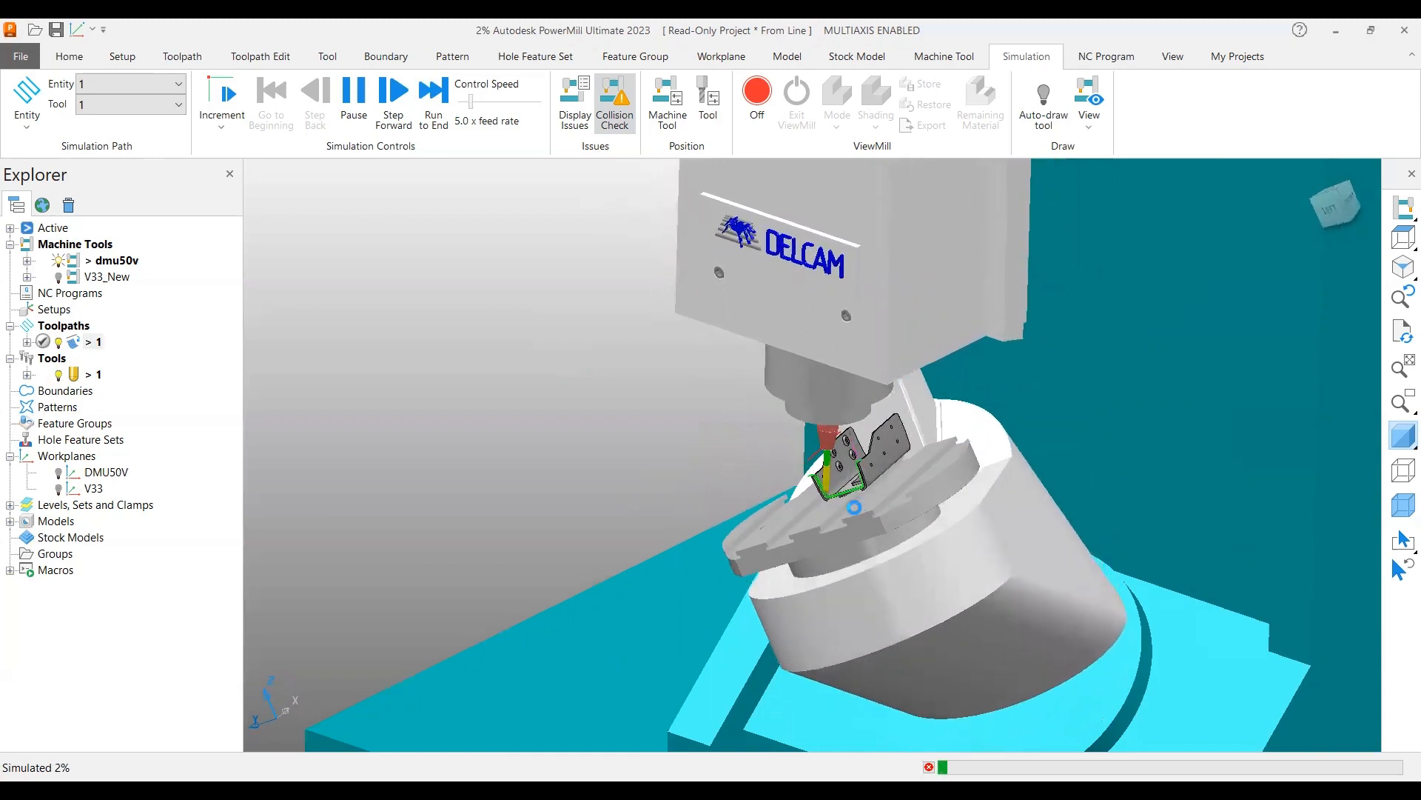
left_click(434, 99)
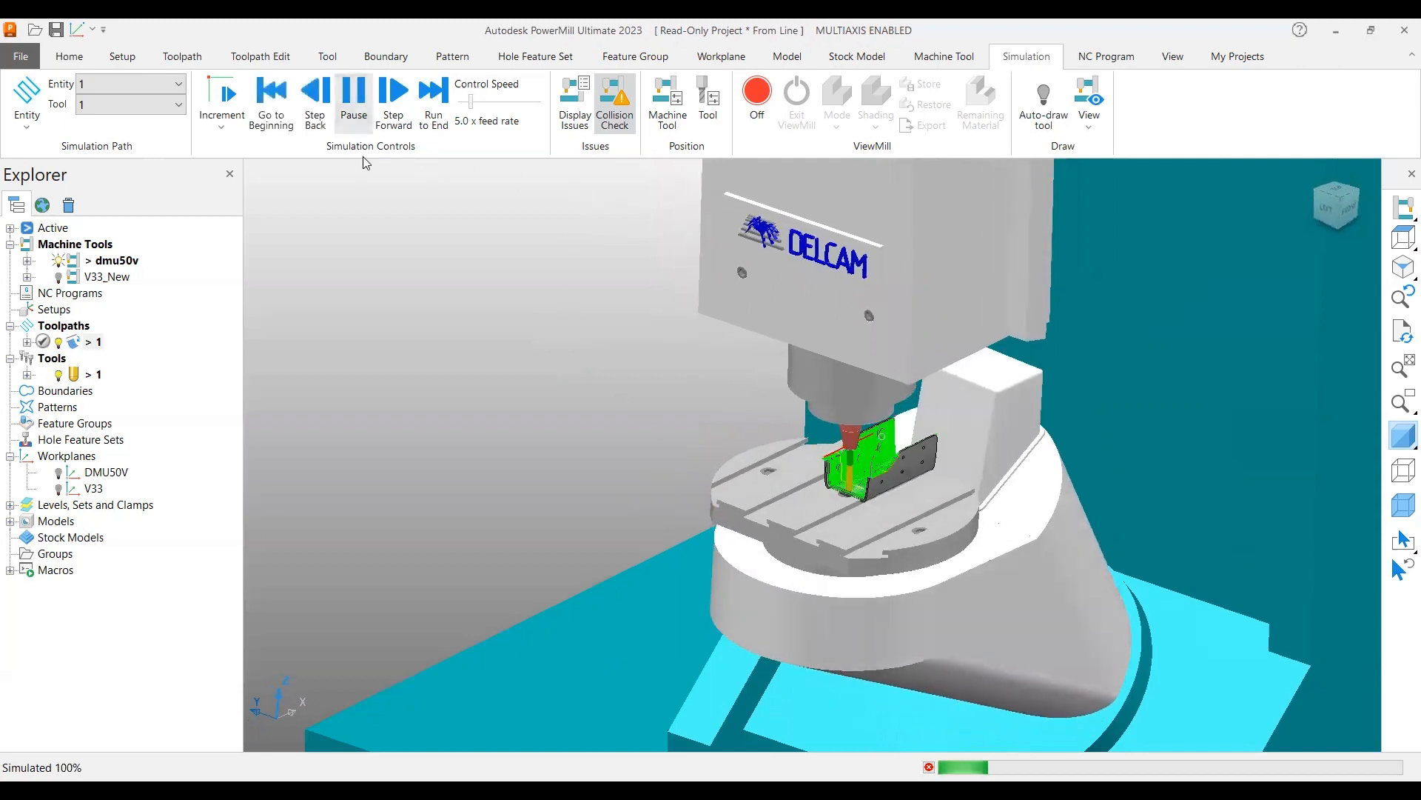
left_click(352, 102)
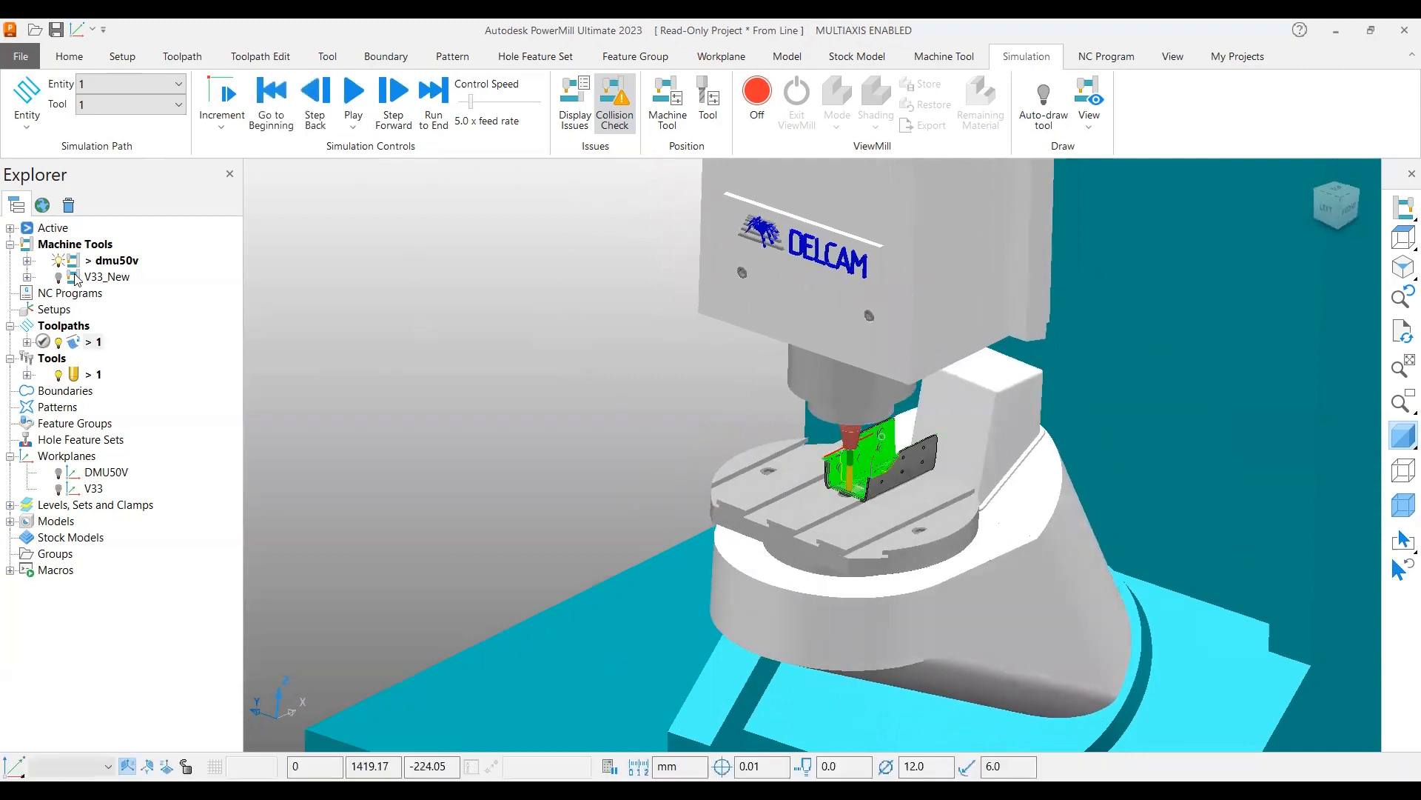
Activate V33_New, accept the unreachable warning and set Model Location to V33
left_click(353, 94)
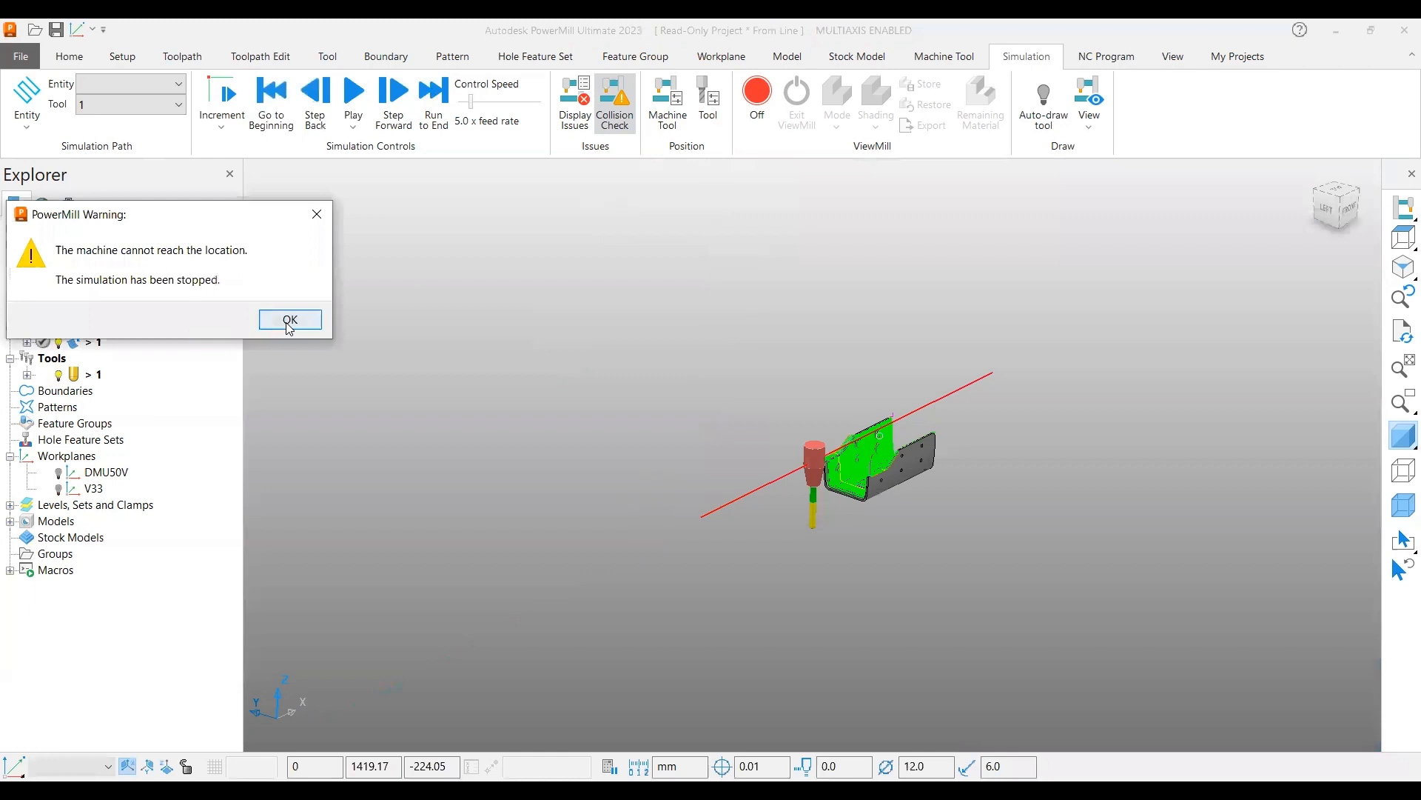
left_click(289, 319)
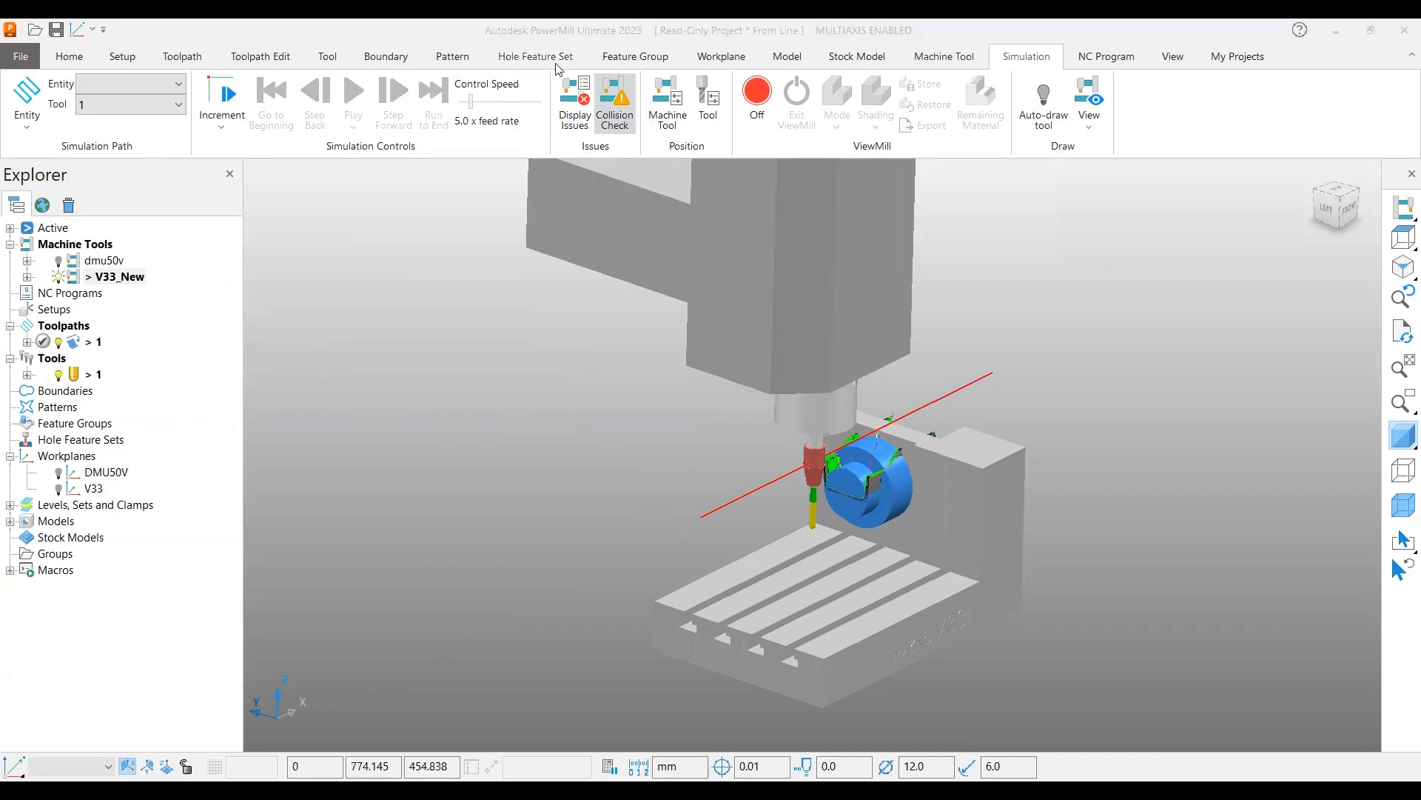
left_click(943, 56)
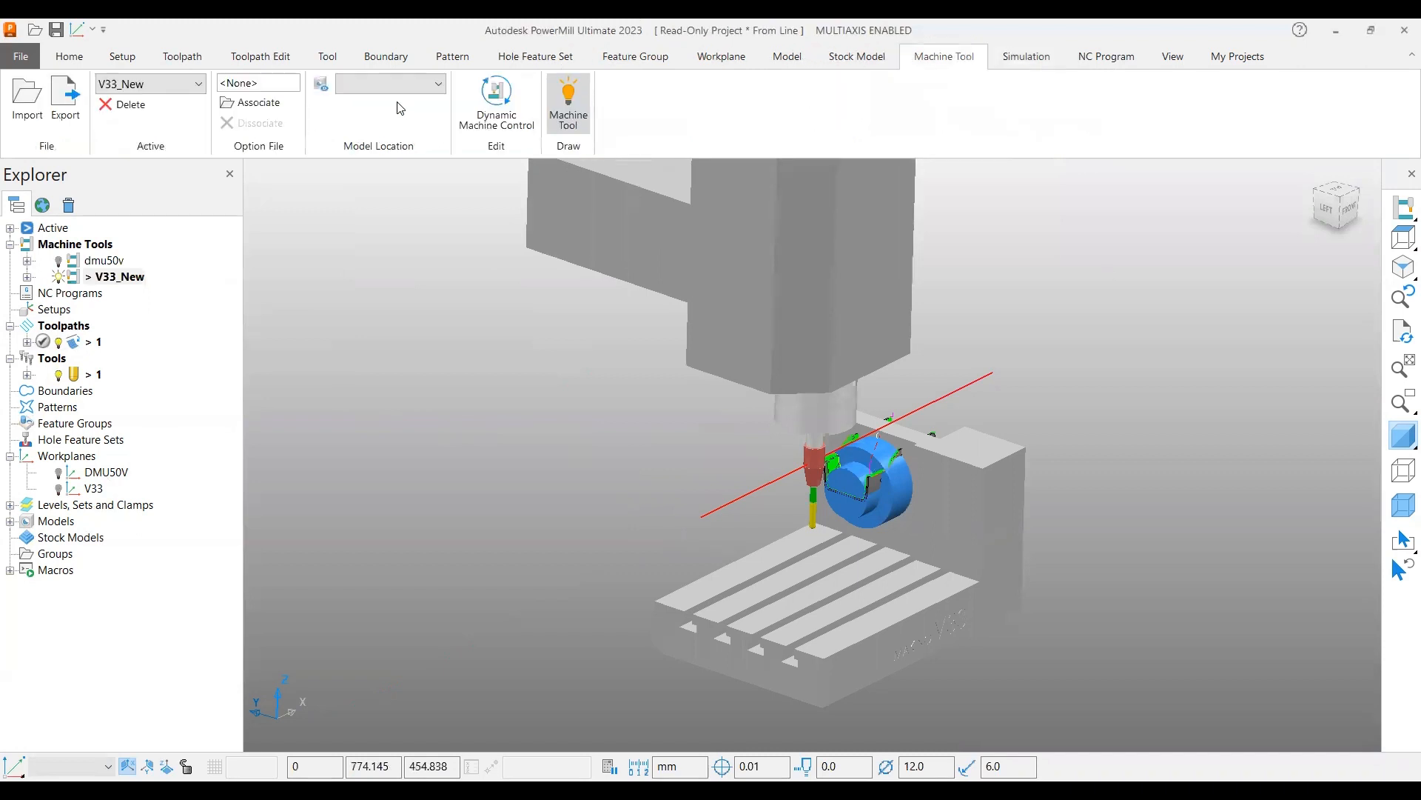
left_click(390, 83)
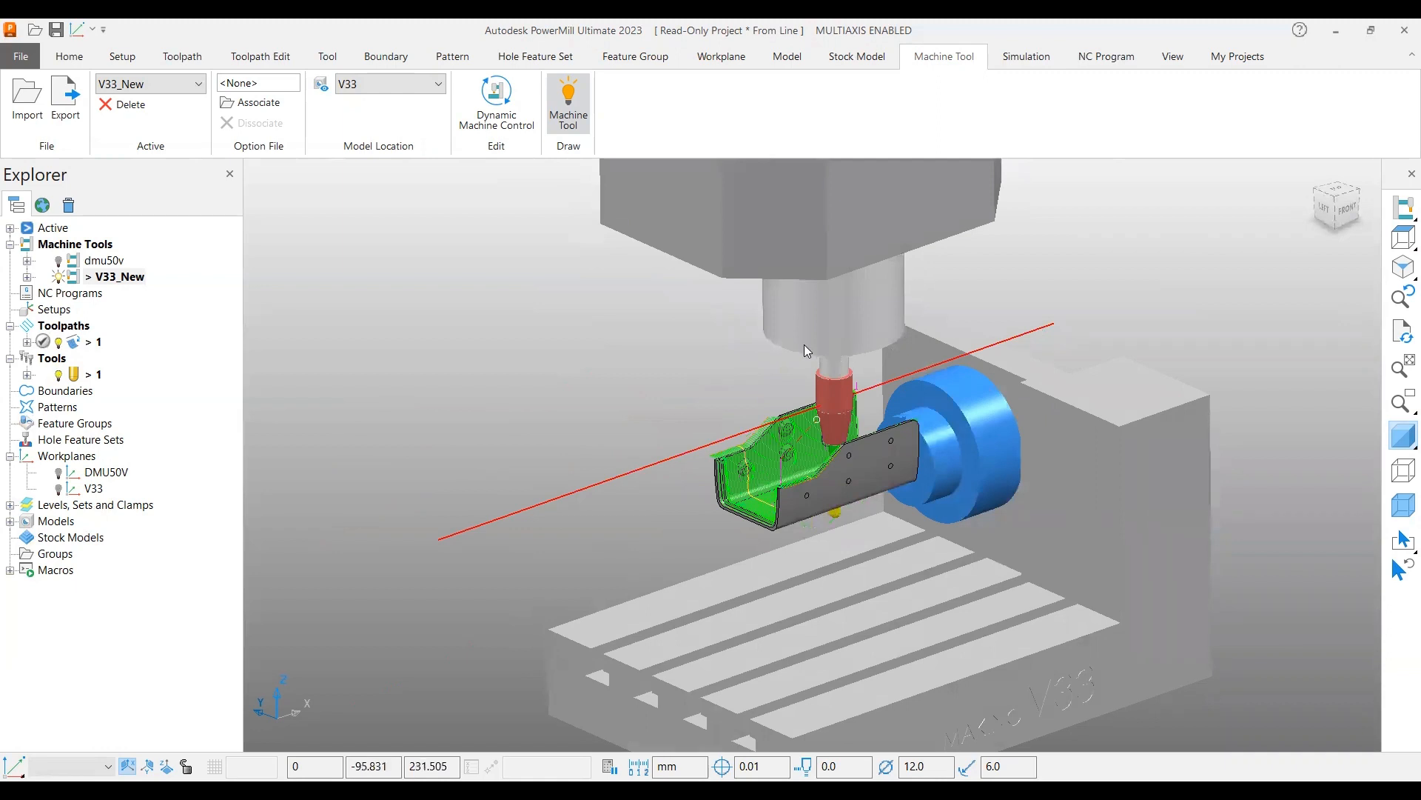
left_click(68, 57)
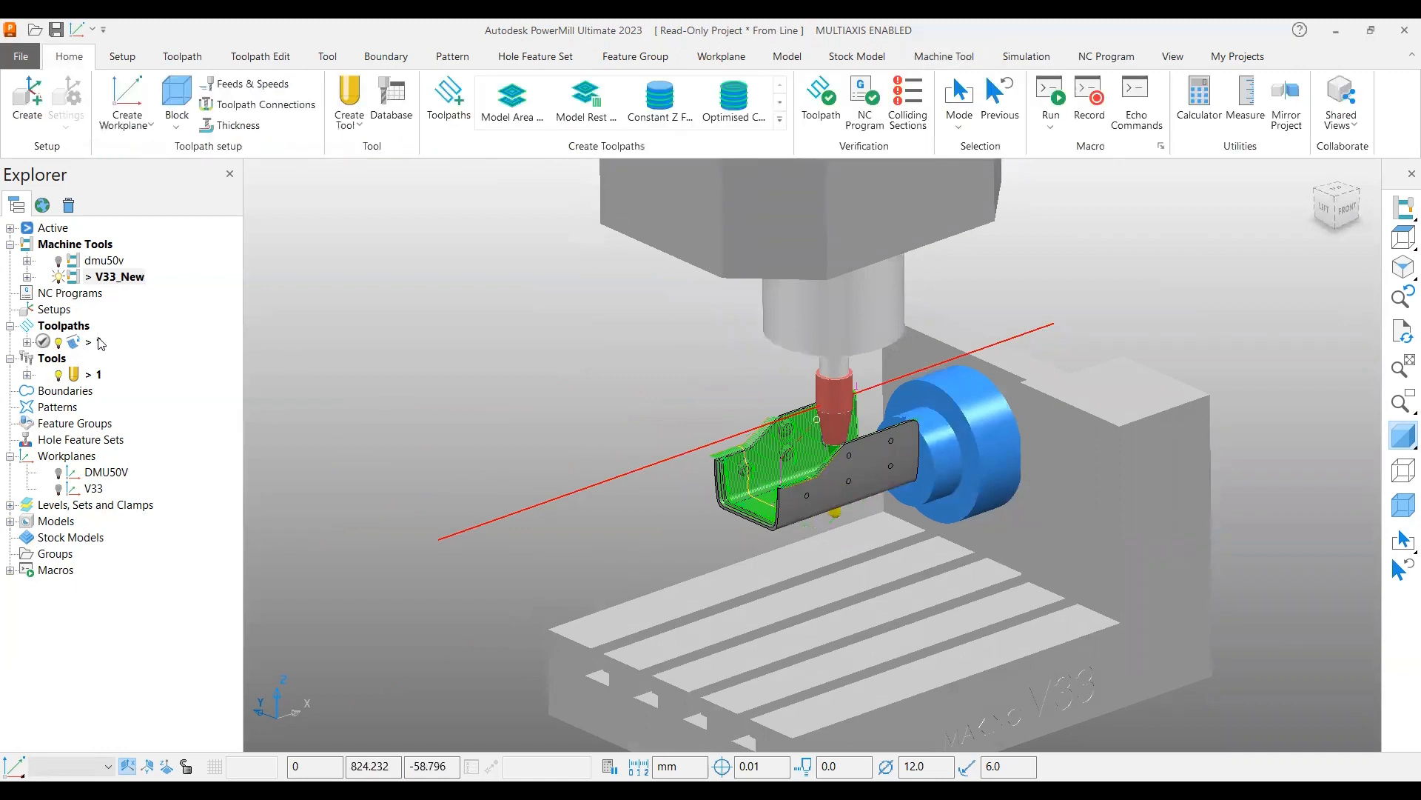
Simulate on V33_New with Control Speed raised to 42 x feed rate
left_click(1025, 57)
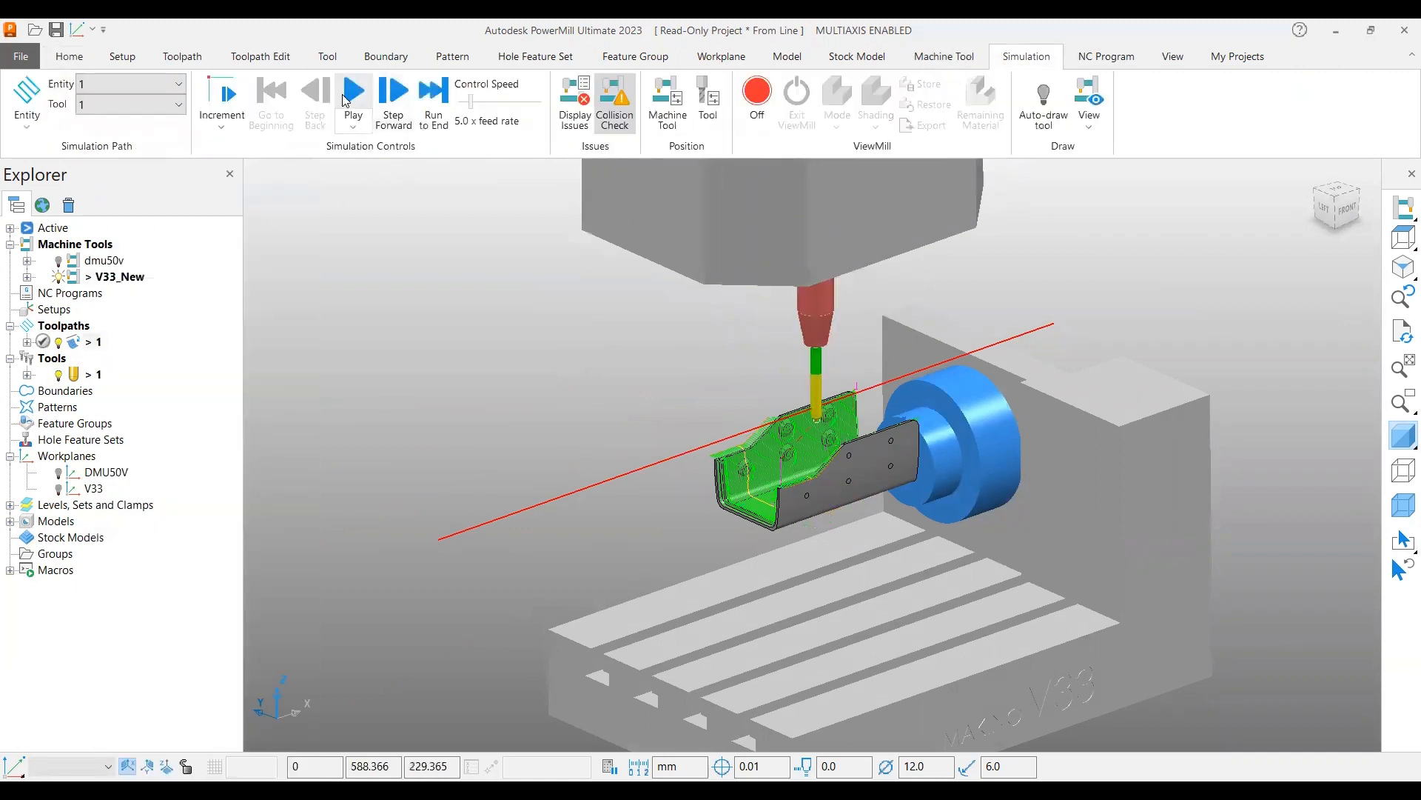
left_click(353, 99)
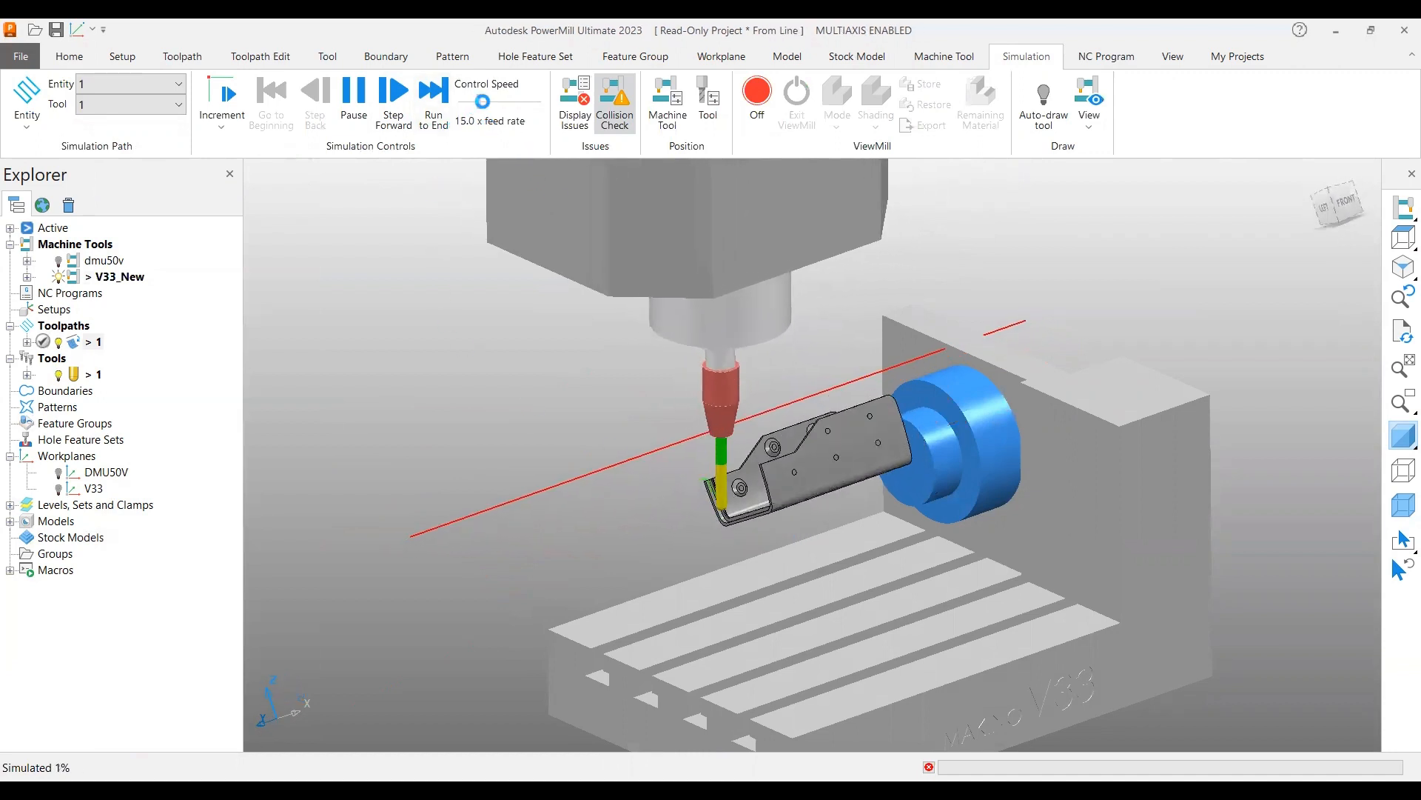
left_click(394, 99)
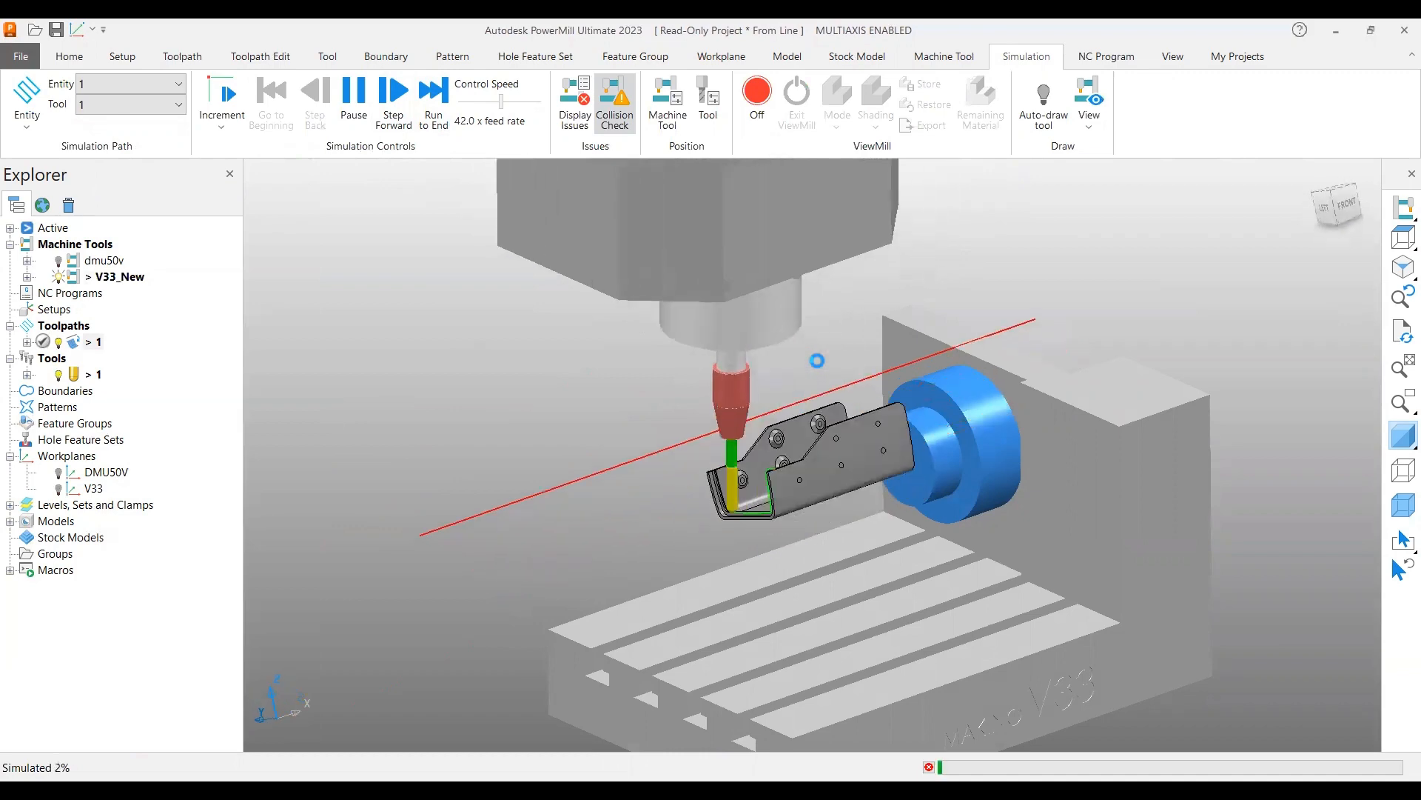
left_click(393, 94)
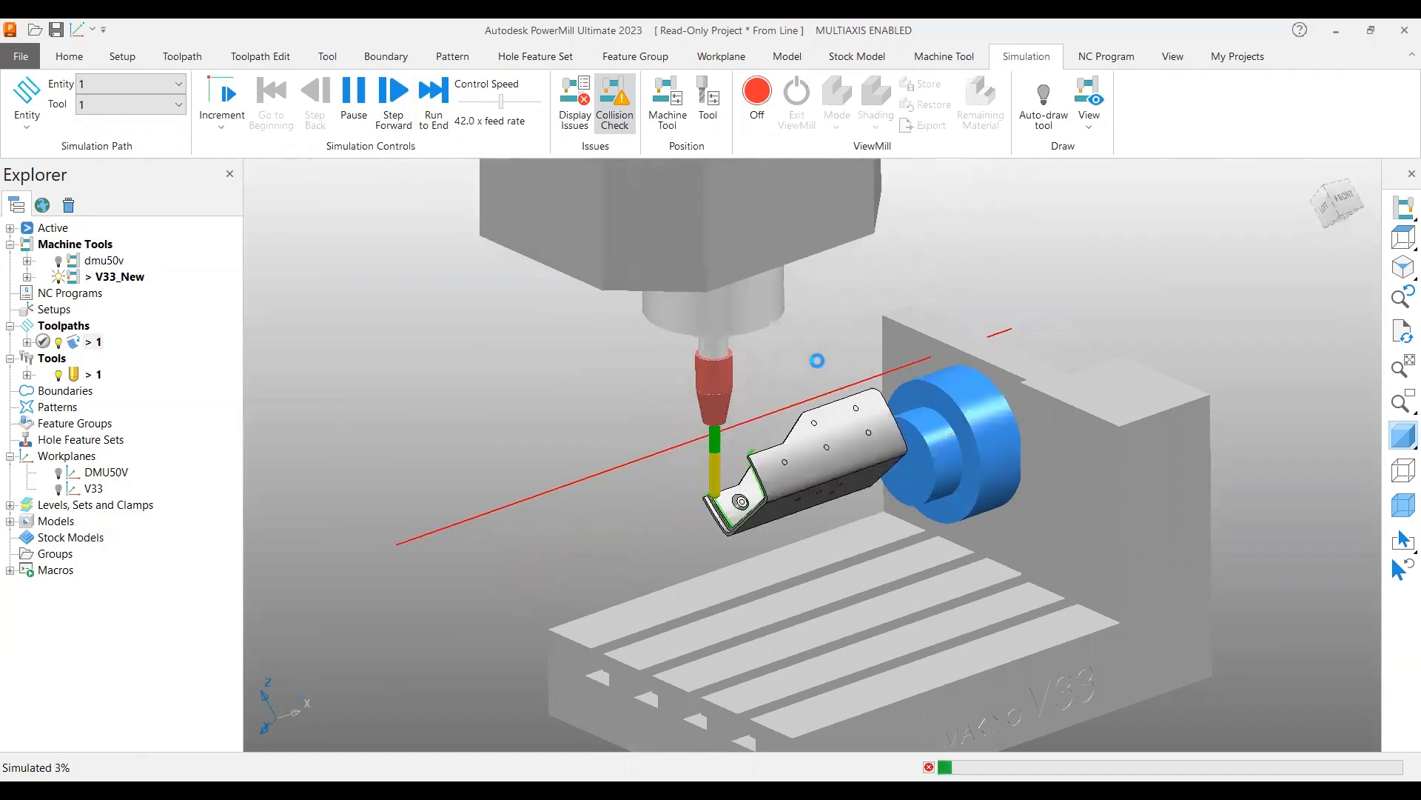